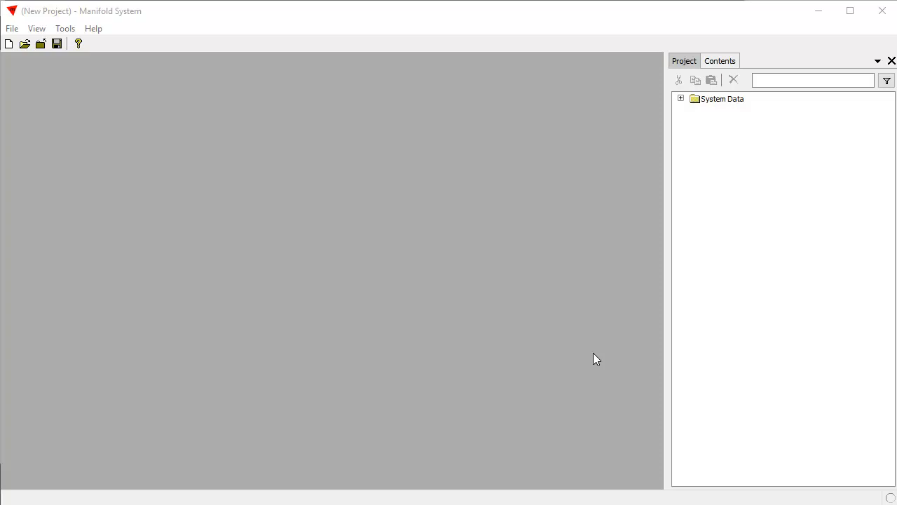
{"action": "mouse_move", "coordinate": [605, 355]}
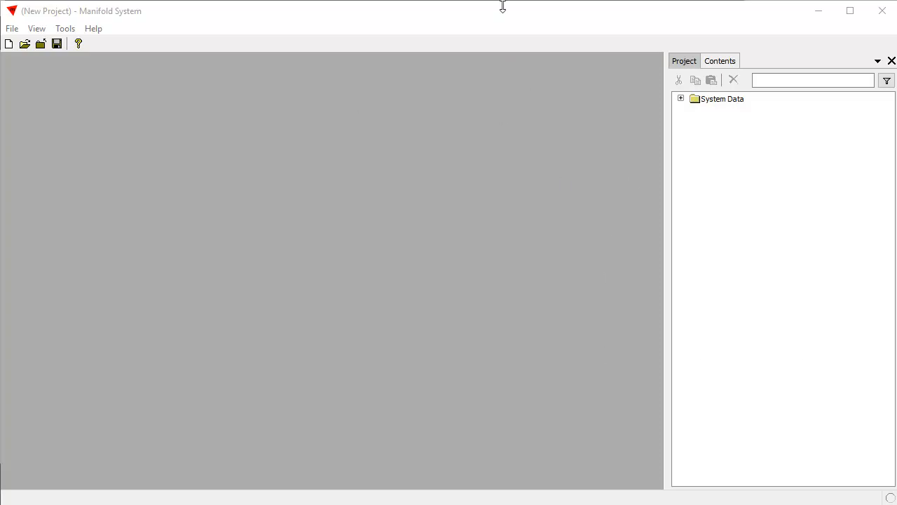
Link the Idaho data file into the new project as a drawing and table
{"action": "left_click", "coordinate": [11, 28]}
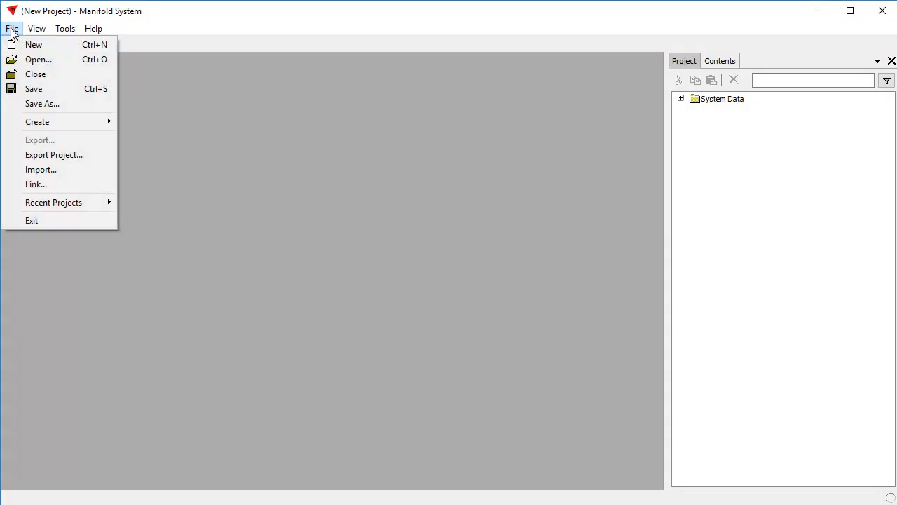
{"action": "mouse_move", "coordinate": [36, 184]}
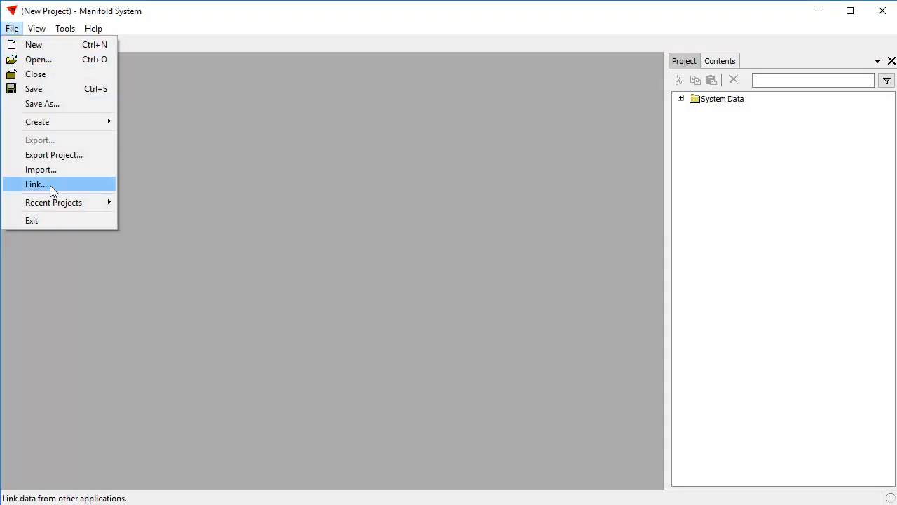
{"action": "left_click", "coordinate": [40, 169]}
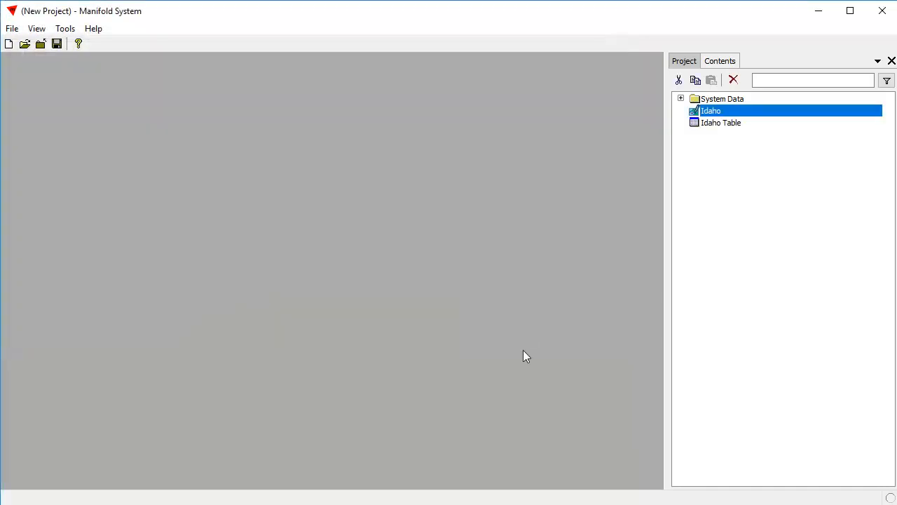
Open the Idaho drawing and show its component details (one record, latitude/longitude)
{"action": "double_click", "coordinate": [711, 111]}
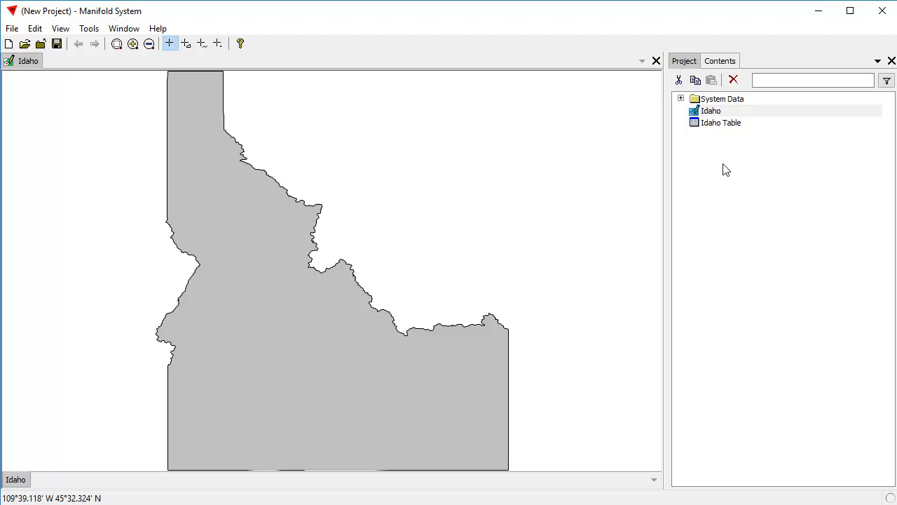
{"action": "left_click", "coordinate": [720, 61]}
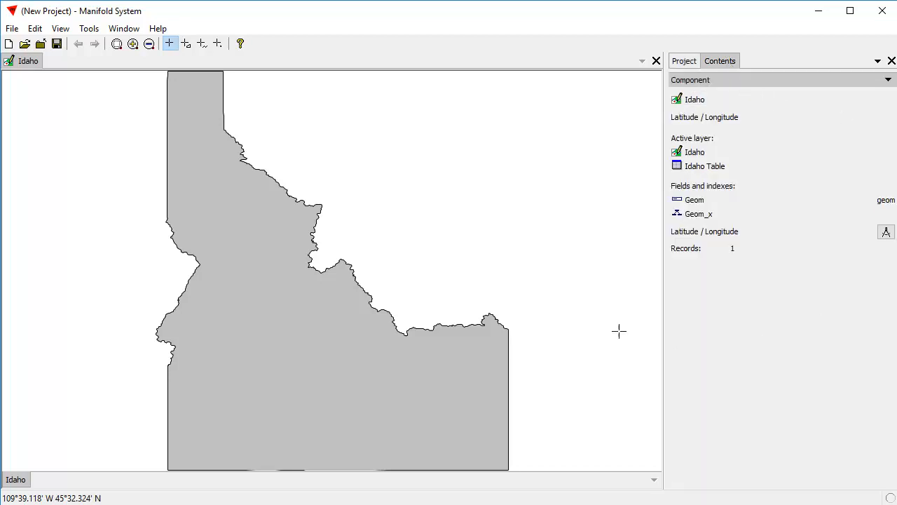
{"action": "mouse_move", "coordinate": [633, 331]}
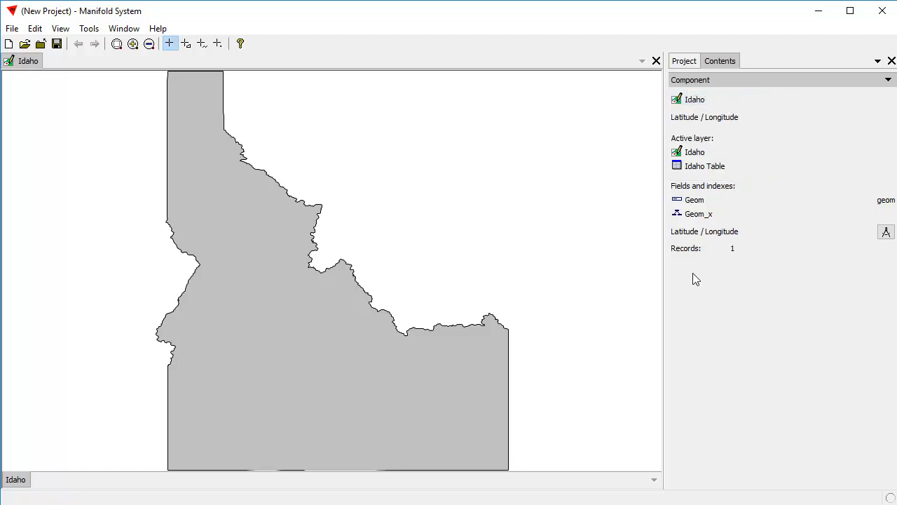
{"action": "mouse_move", "coordinate": [710, 242]}
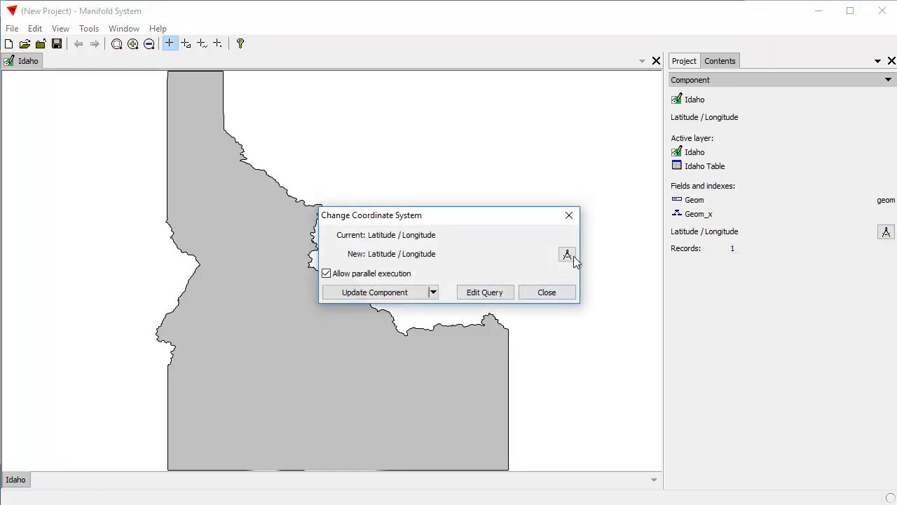
Select WGS 84 / Pseudo-Mercator (EPSG:3857) and update the Idaho component to it
{"action": "left_click", "coordinate": [567, 253]}
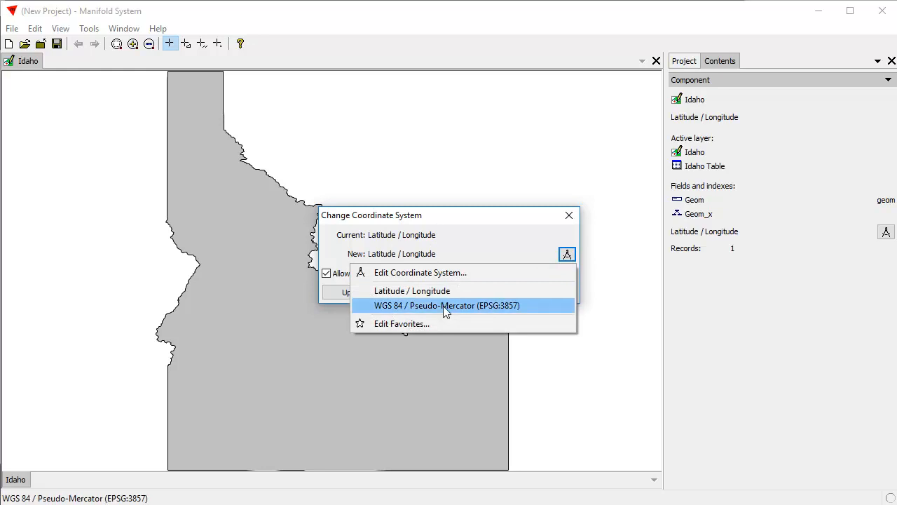
{"action": "mouse_move", "coordinate": [449, 309]}
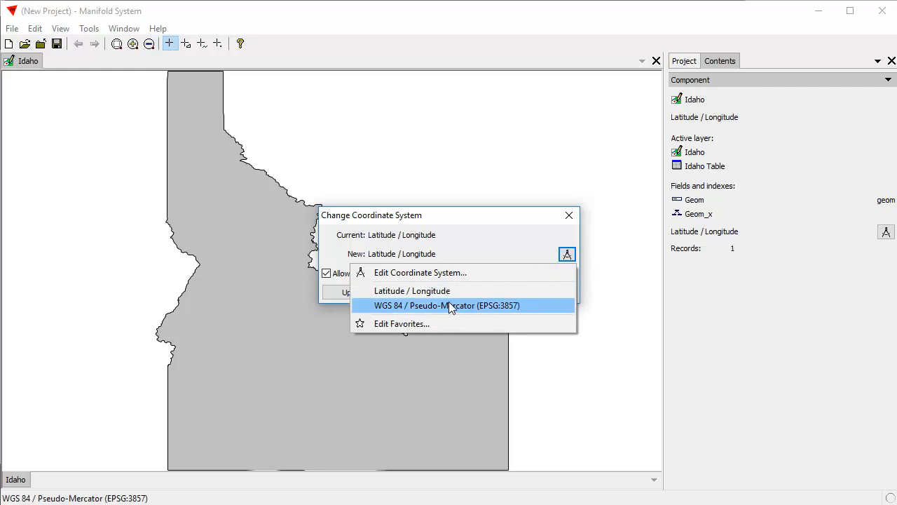
{"action": "left_click", "coordinate": [447, 305]}
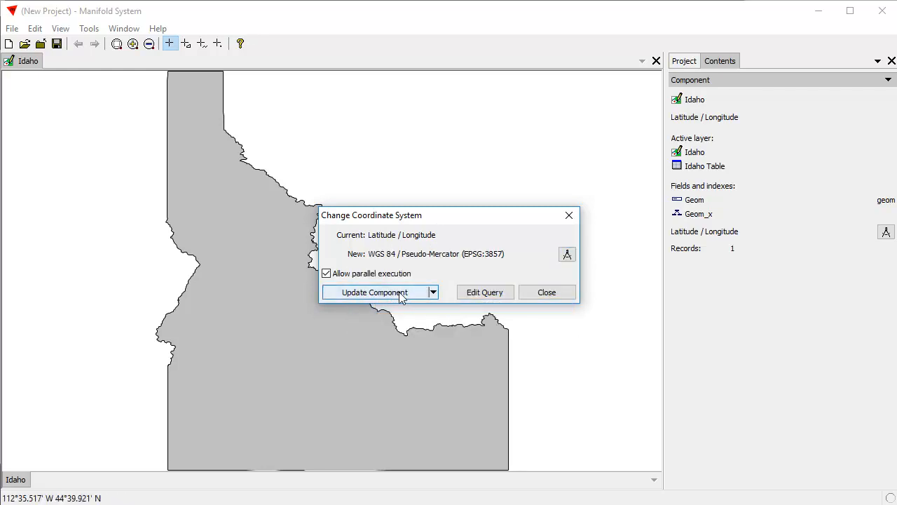
{"action": "left_click", "coordinate": [375, 292]}
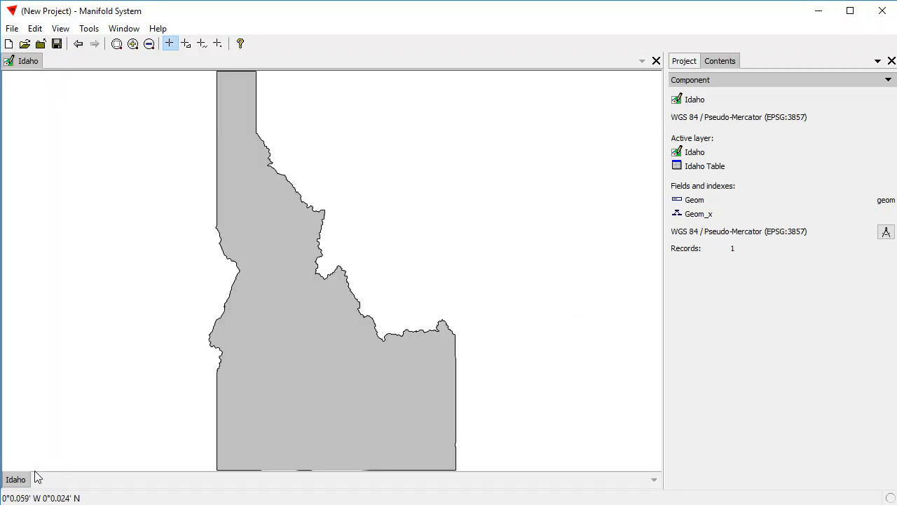
{"action": "mouse_move", "coordinate": [480, 345]}
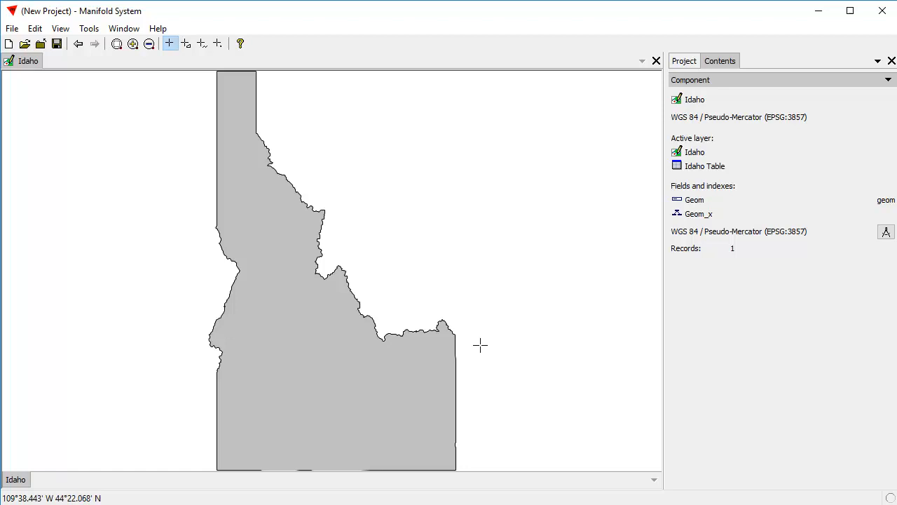
{"action": "mouse_move", "coordinate": [473, 414]}
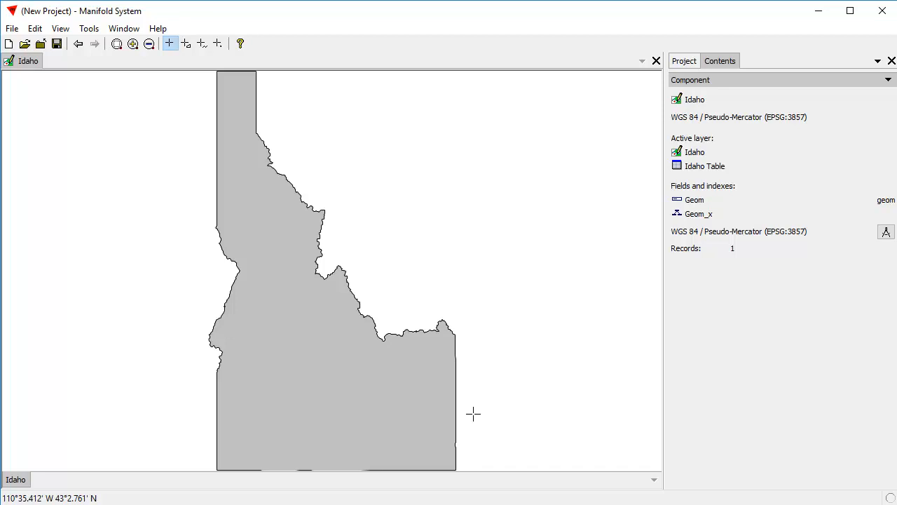
{"action": "mouse_move", "coordinate": [493, 253]}
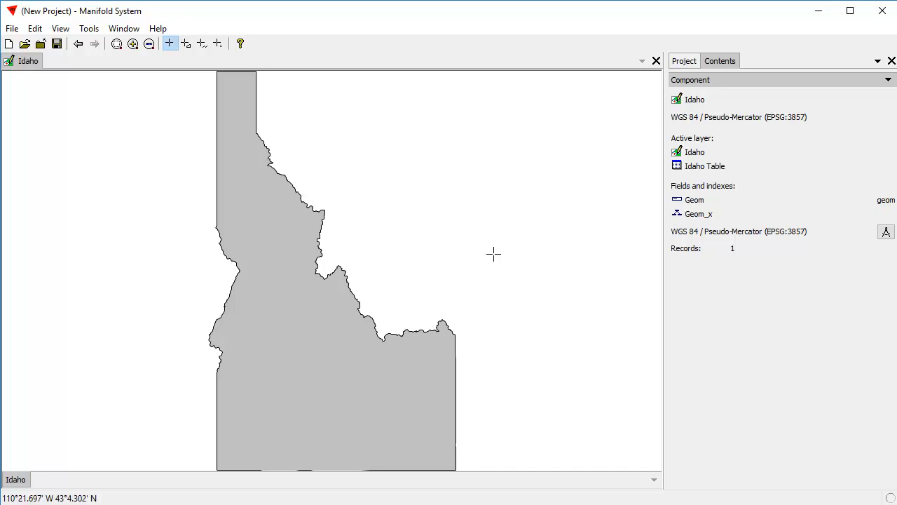
Reopen Change Coordinate System and launch the full coordinate system editor from the picker
{"action": "left_click", "coordinate": [886, 232]}
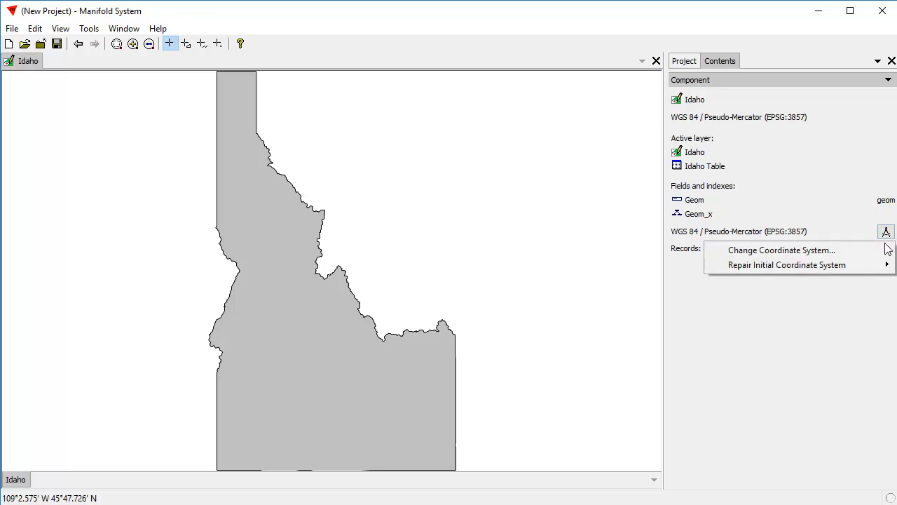
{"action": "left_click", "coordinate": [782, 249]}
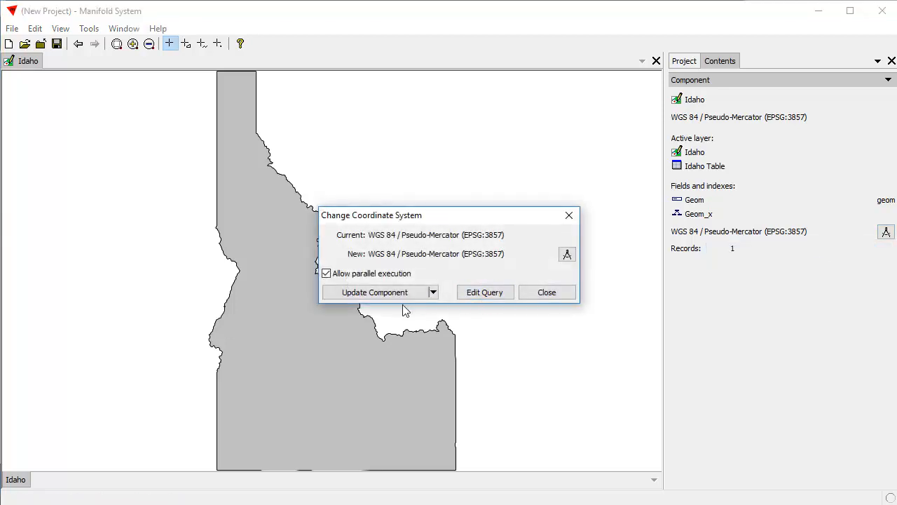
{"action": "left_click", "coordinate": [567, 254]}
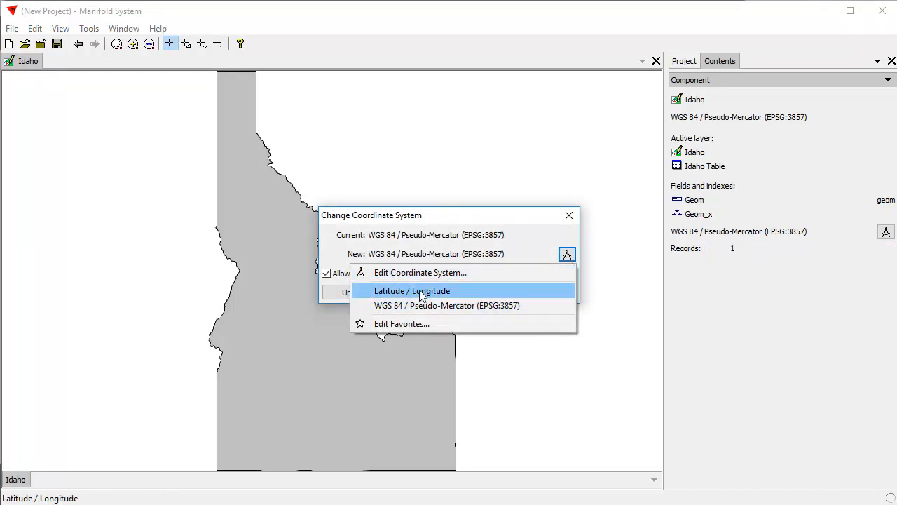
{"action": "mouse_move", "coordinate": [421, 272]}
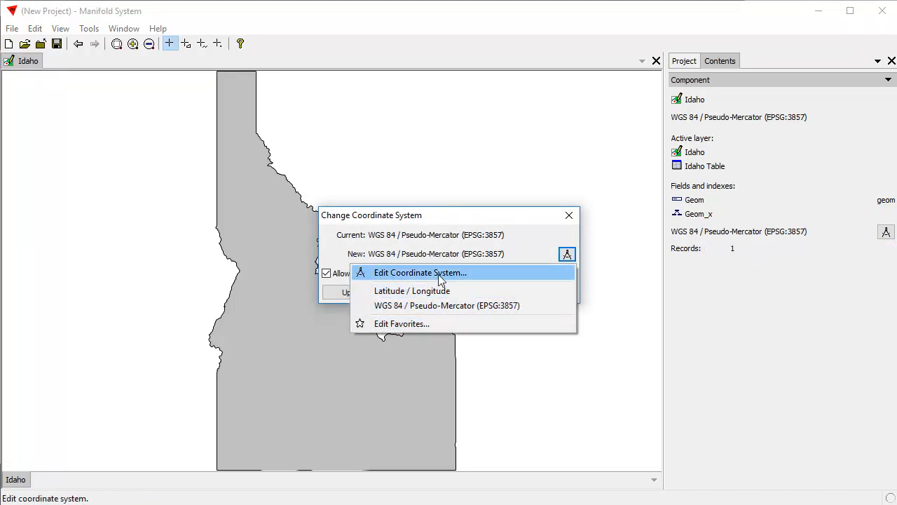
{"action": "left_click", "coordinate": [420, 272]}
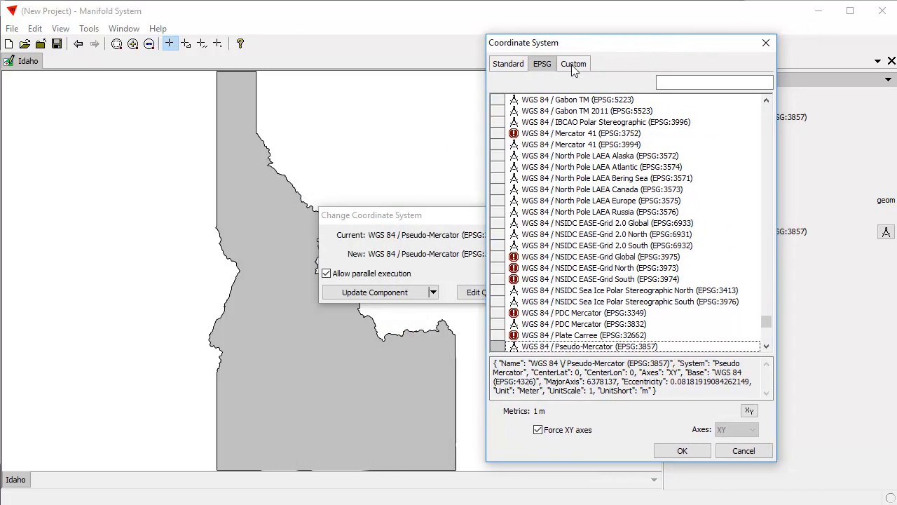
Define a custom orthographic system 'Idaho Ortho' centered at 45, -114 as the target
{"action": "left_click", "coordinate": [573, 63]}
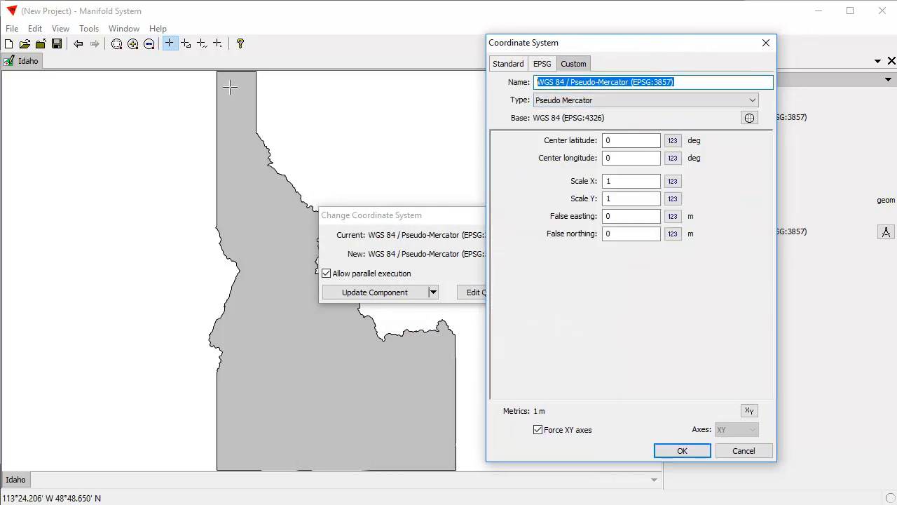
{"action": "type", "text": "I"}
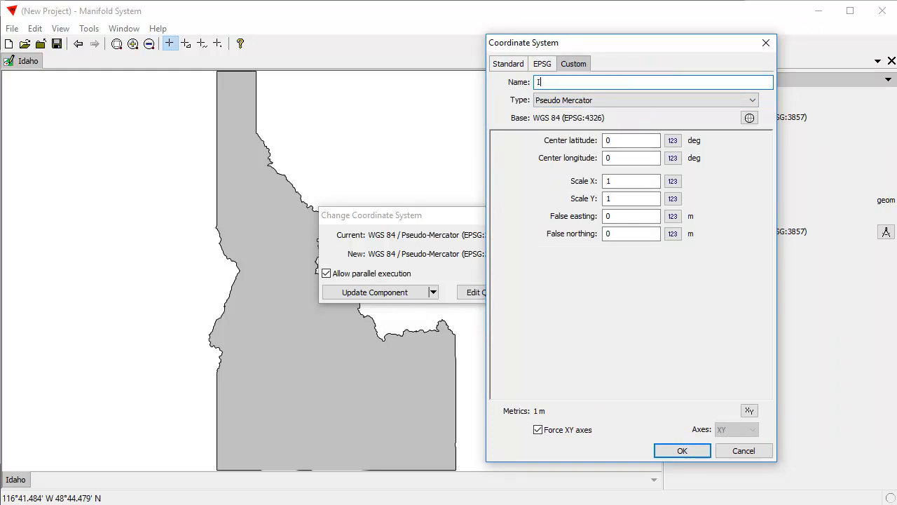
{"action": "type", "text": "daho"}
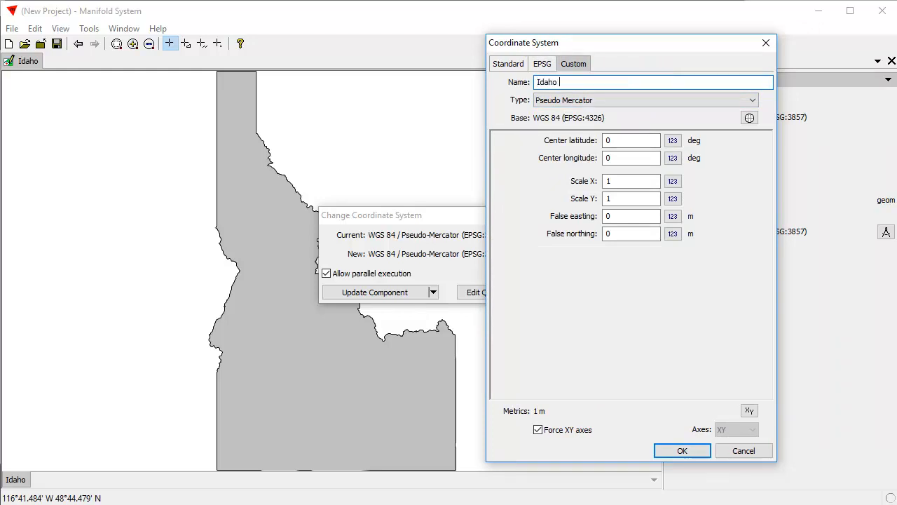
{"action": "type", "text": "Ortho"}
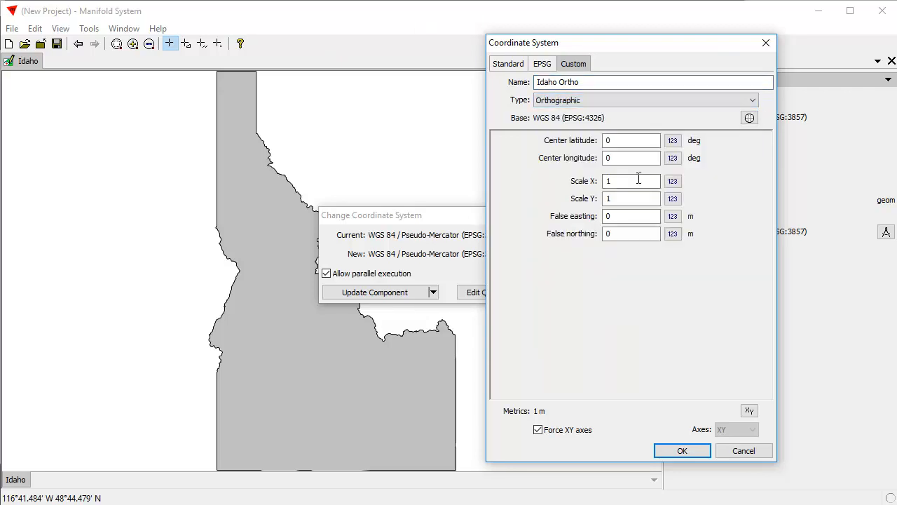
{"action": "mouse_move", "coordinate": [317, 336]}
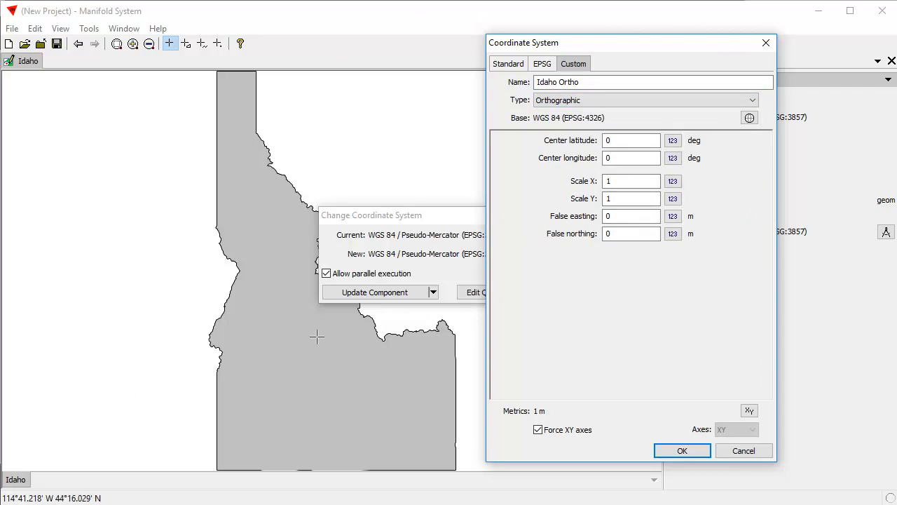
{"action": "mouse_move", "coordinate": [331, 343]}
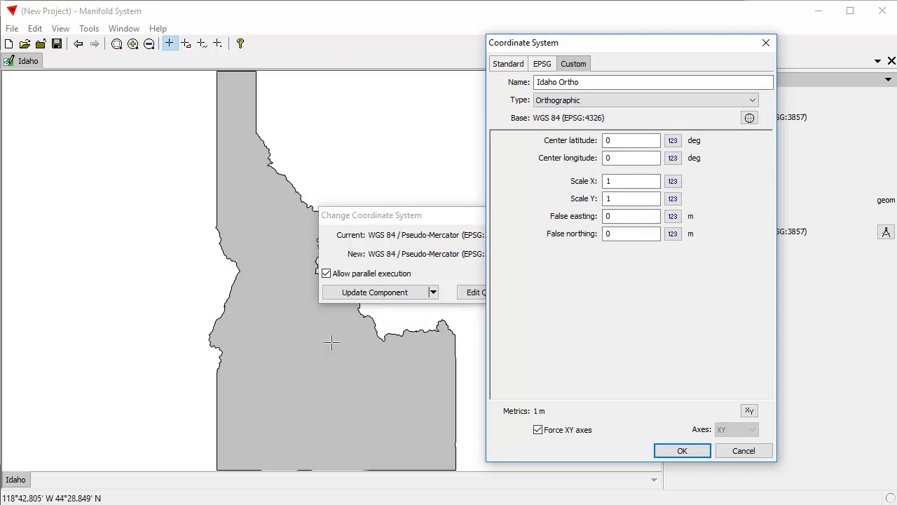
{"action": "mouse_move", "coordinate": [305, 335]}
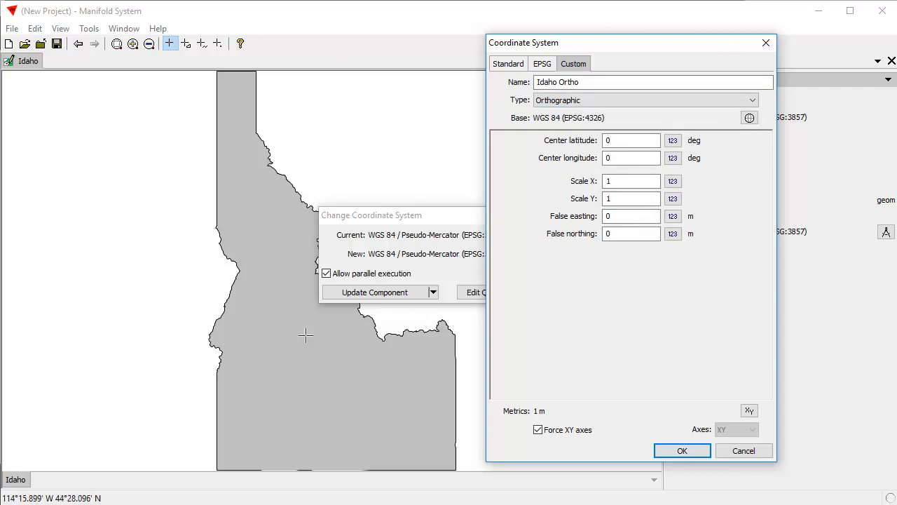
{"action": "mouse_move", "coordinate": [351, 330]}
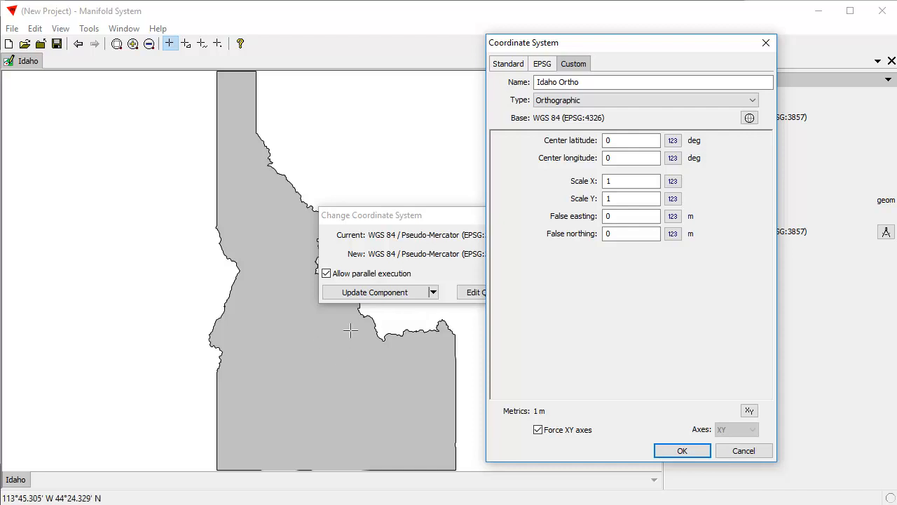
{"action": "mouse_move", "coordinate": [549, 275]}
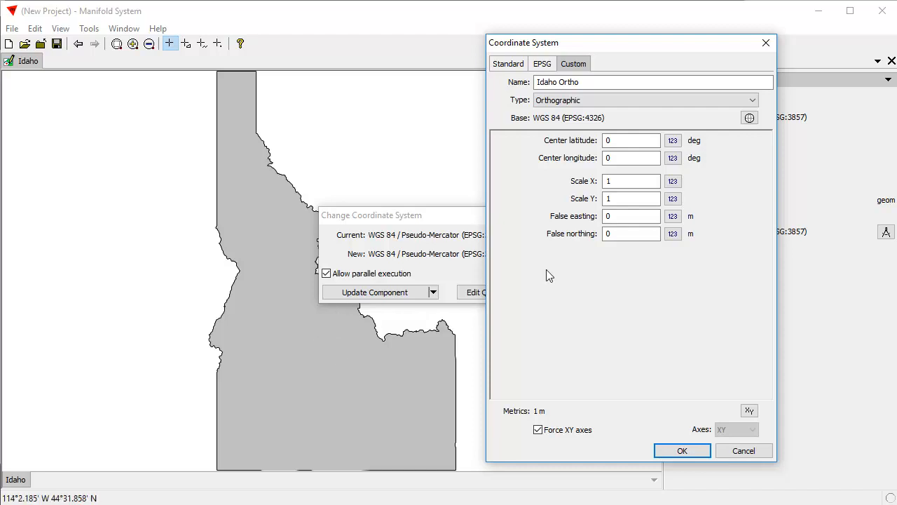
{"action": "type", "text": "45"}
{"action": "type", "text": "-"}
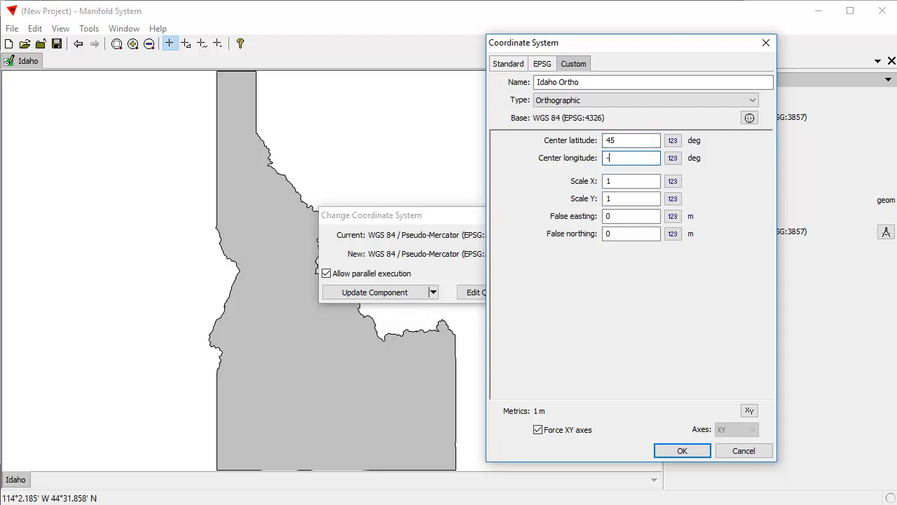
{"action": "type", "text": "114"}
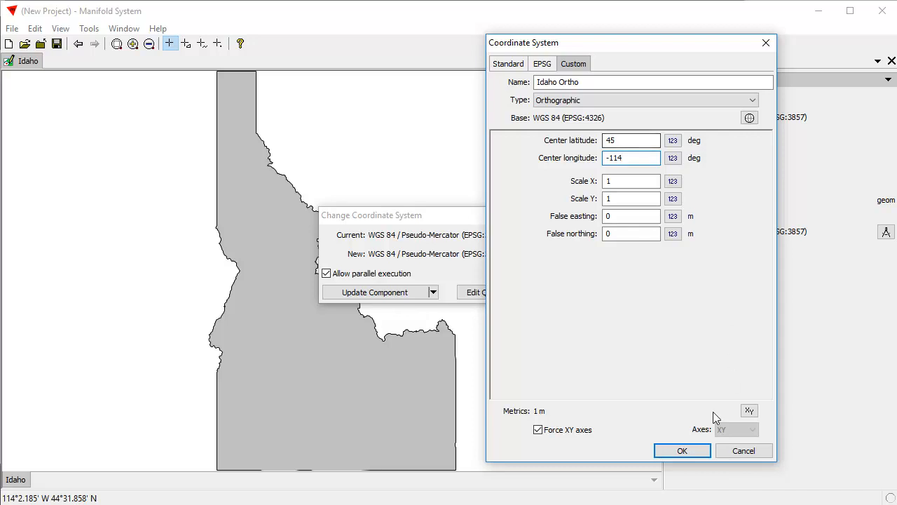
{"action": "left_click", "coordinate": [681, 450]}
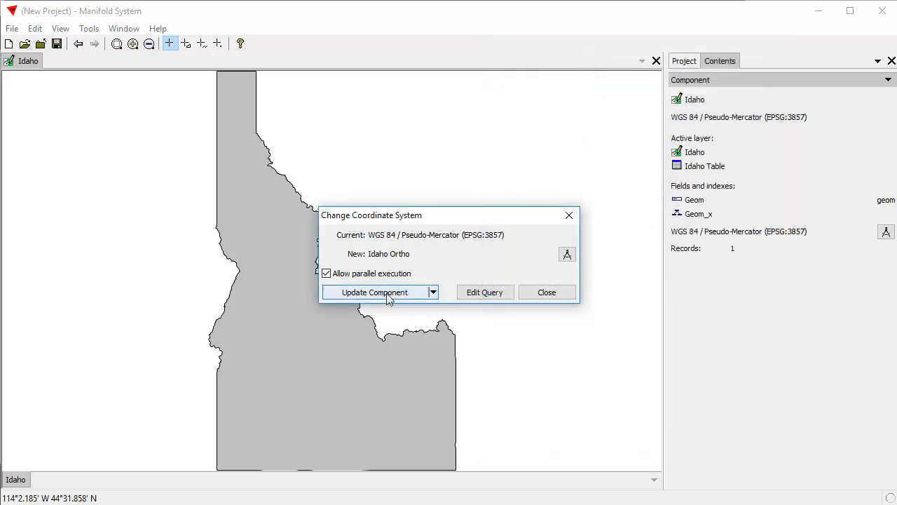
Apply Idaho Ortho to the drawing, then pick Latitude / Longitude as the next system
{"action": "left_click", "coordinate": [374, 293]}
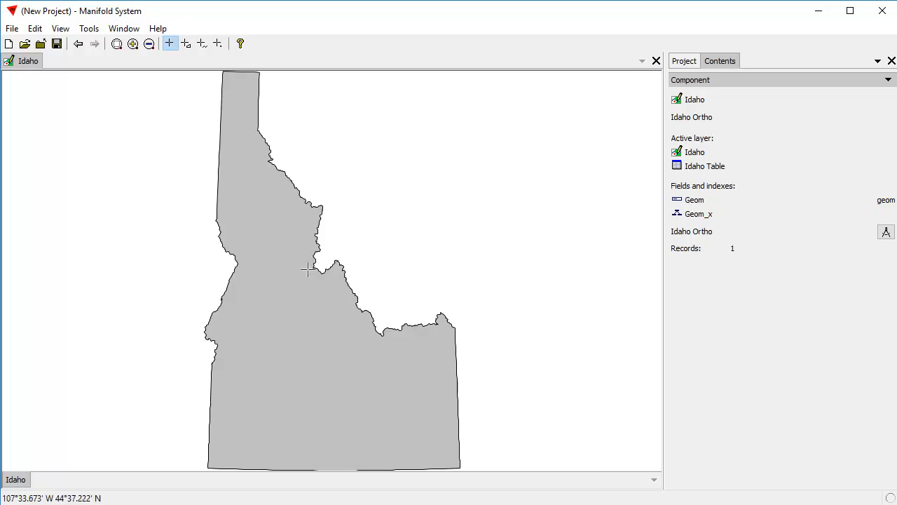
{"action": "scroll", "scroll_direction": "down", "scroll_amount": 3}
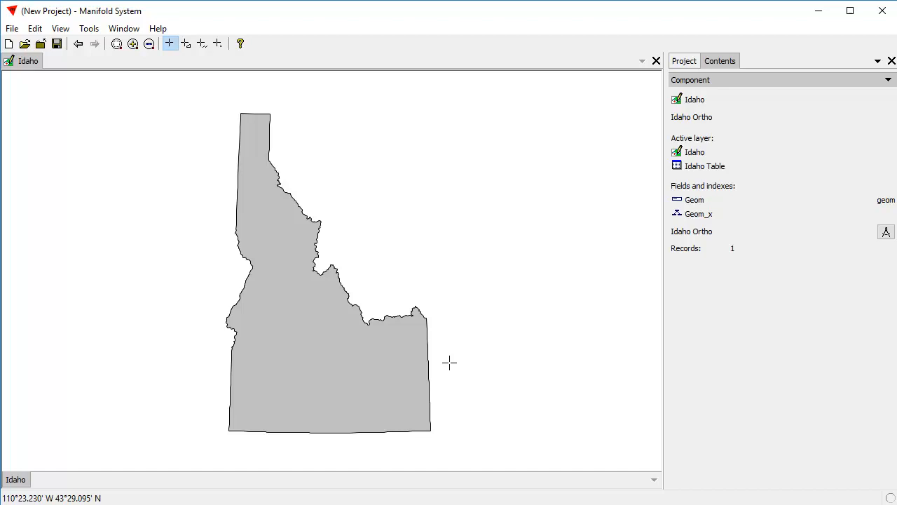
{"action": "mouse_move", "coordinate": [452, 377]}
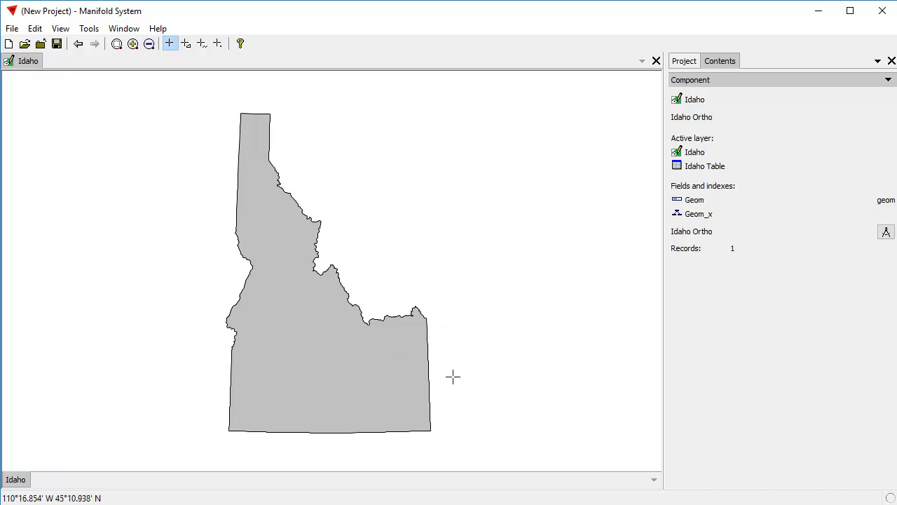
{"action": "mouse_move", "coordinate": [474, 301]}
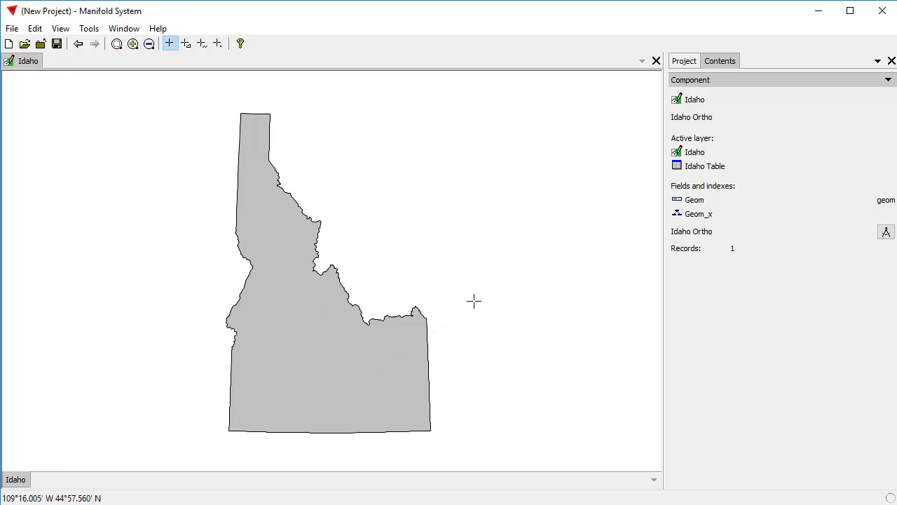
{"action": "mouse_move", "coordinate": [776, 386]}
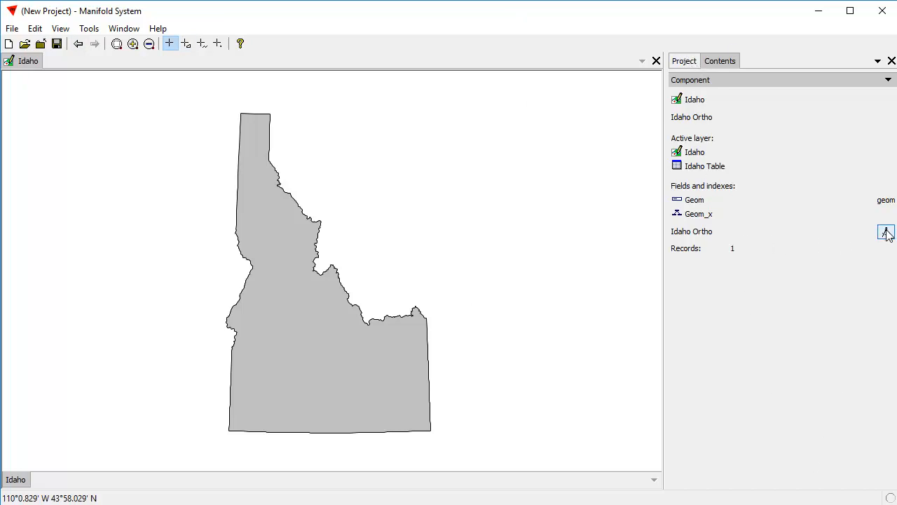
{"action": "left_click", "coordinate": [886, 232]}
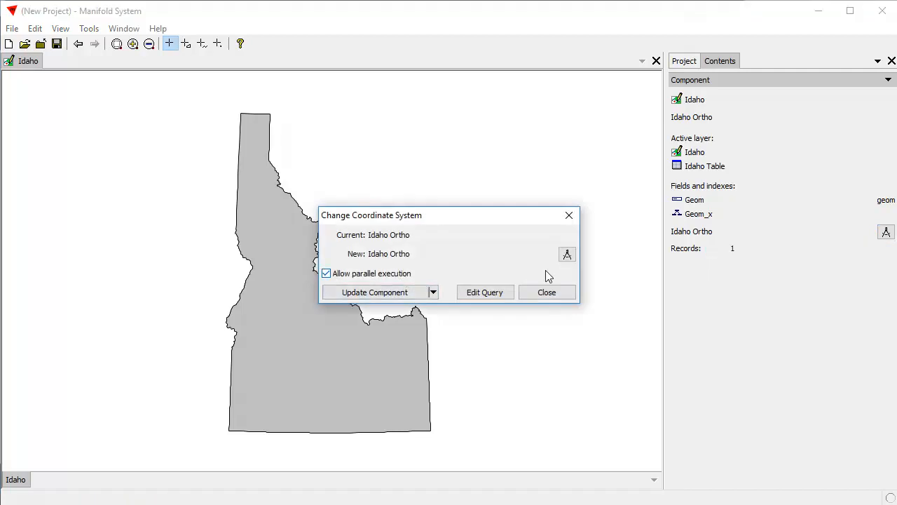
{"action": "left_click", "coordinate": [567, 253]}
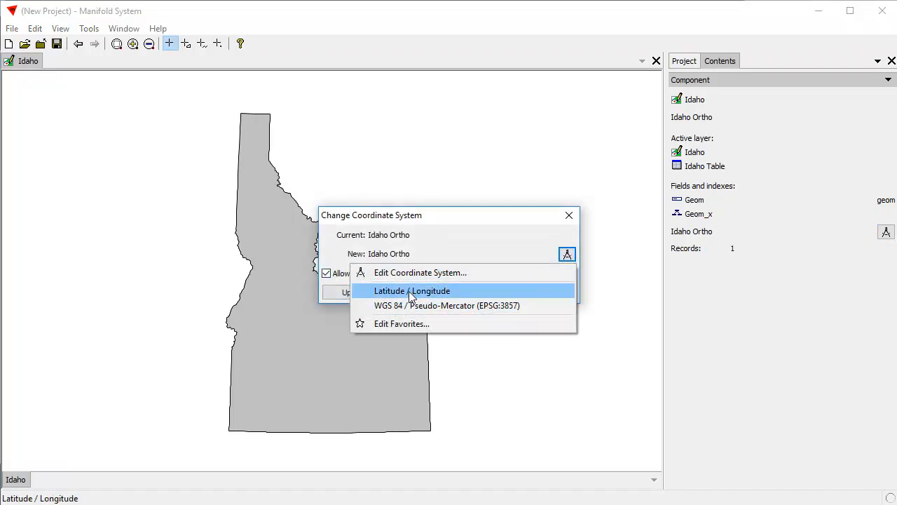
{"action": "left_click", "coordinate": [412, 290]}
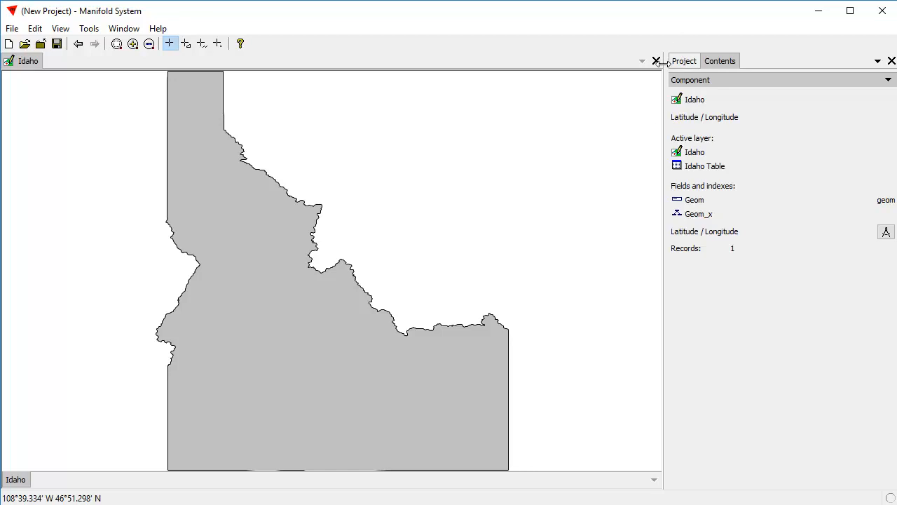
Return to the project component list showing Idaho and Idaho Table
{"action": "left_click", "coordinate": [684, 60]}
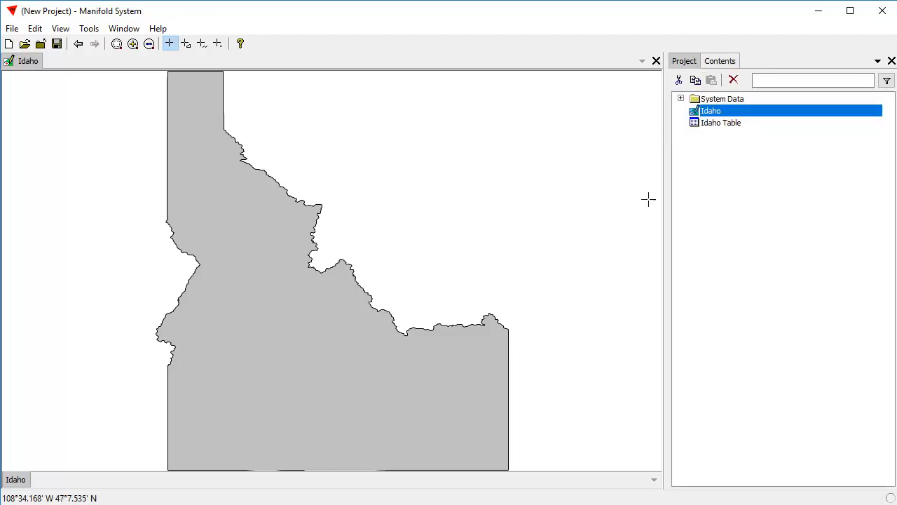
{"action": "mouse_move", "coordinate": [226, 188]}
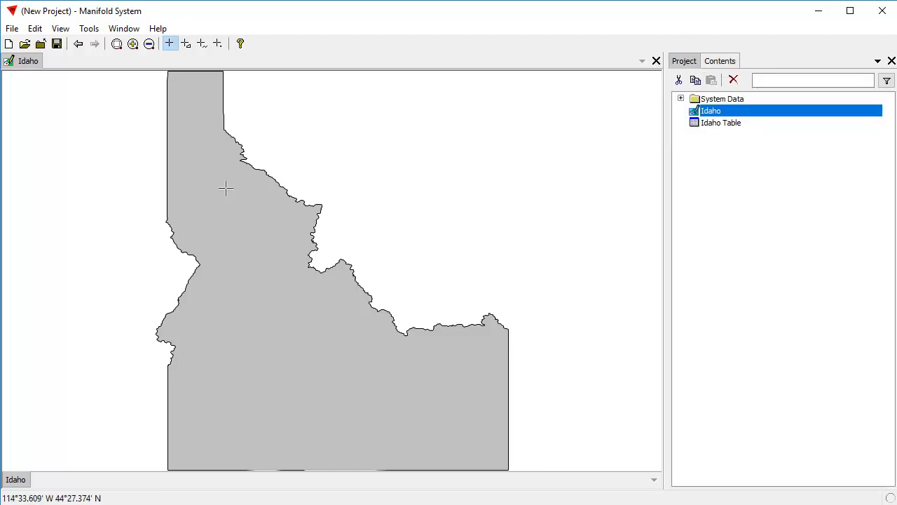
{"action": "mouse_move", "coordinate": [294, 344]}
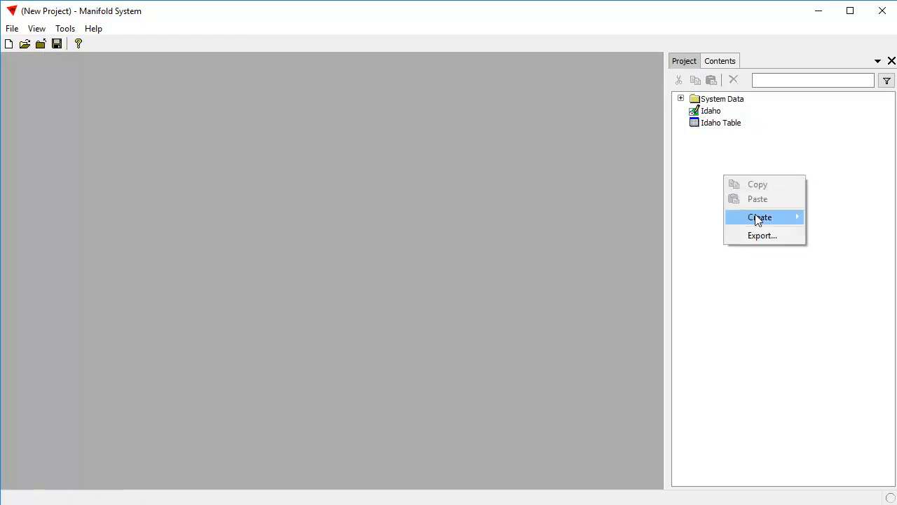
Create a new Map, expand the Bing Maps Street Map source, and open the Map
{"action": "left_click", "coordinate": [760, 217]}
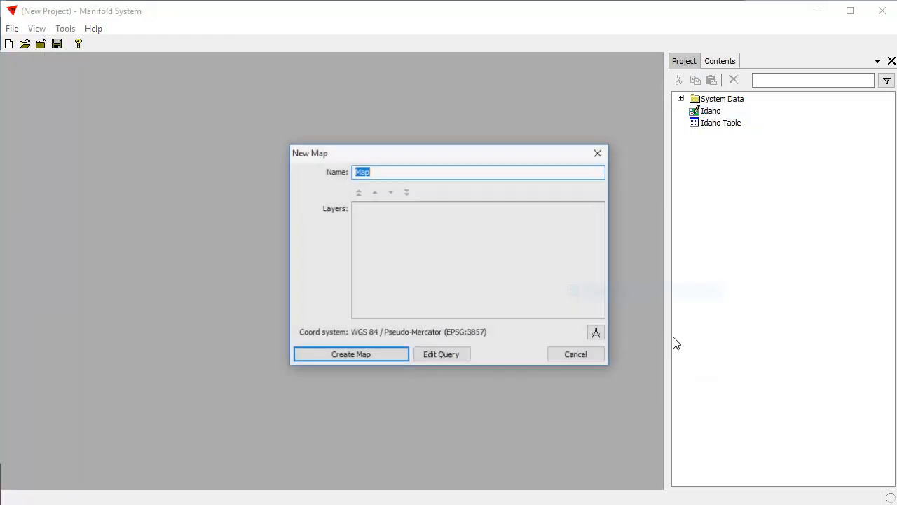
{"action": "left_click", "coordinate": [350, 353]}
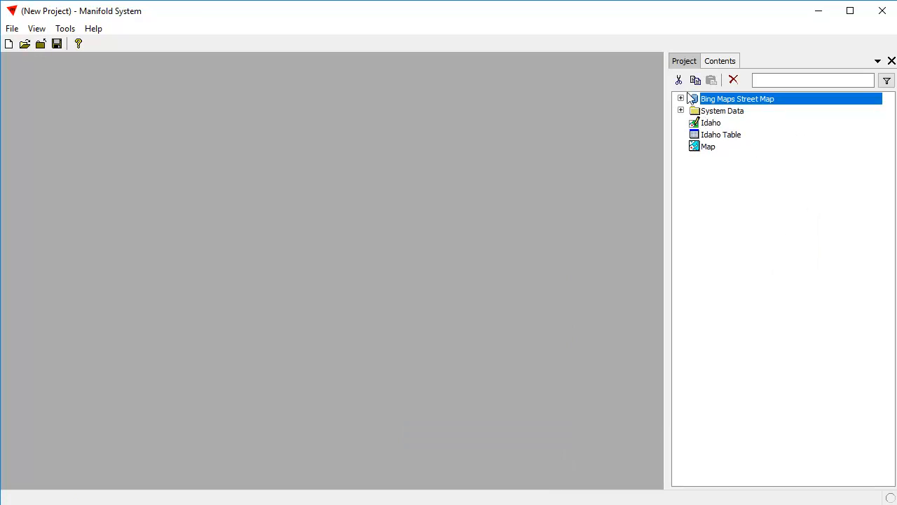
{"action": "left_click", "coordinate": [680, 98]}
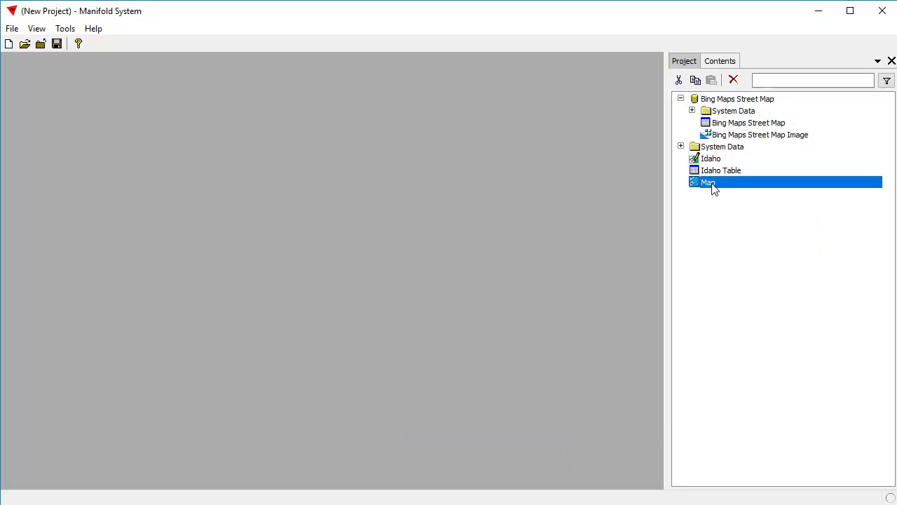
{"action": "double_click", "coordinate": [708, 182]}
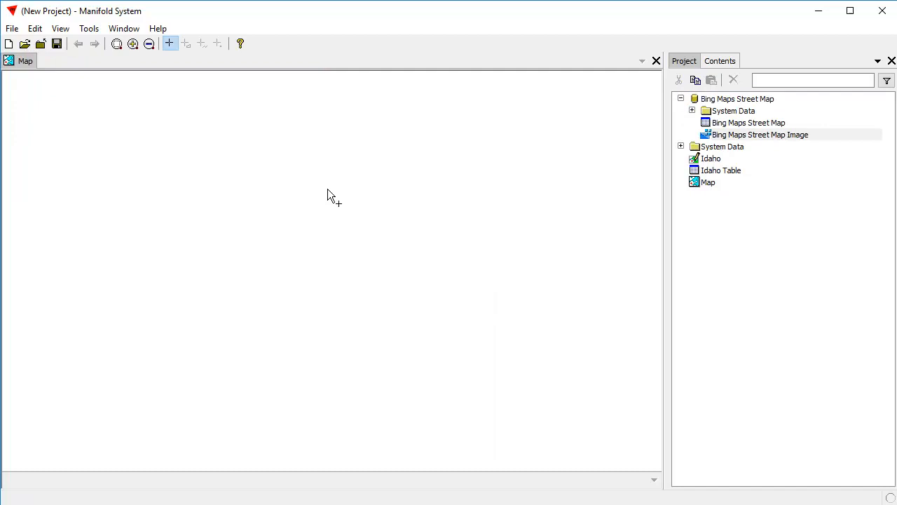
Add the Bing Maps Street Map imagery to the Map and shrink its window
{"action": "double_click", "coordinate": [761, 134]}
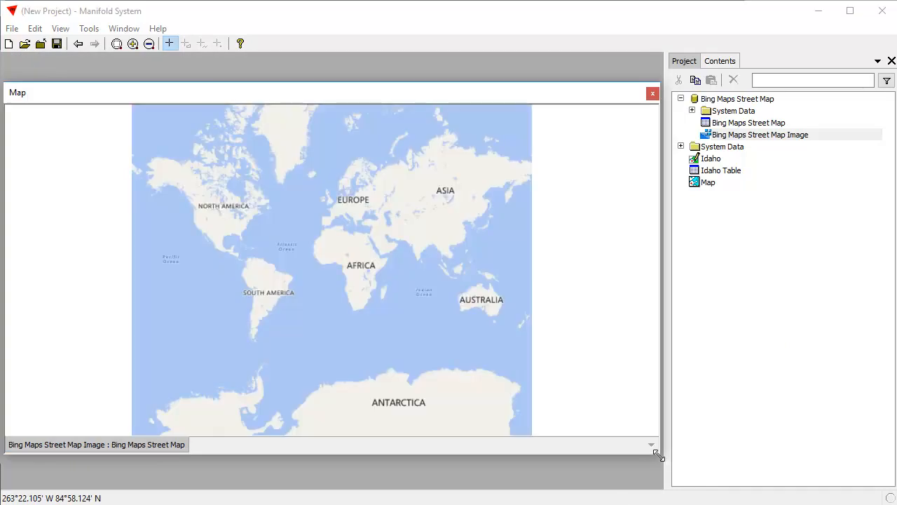
{"action": "left_click_drag", "start_coordinate": [657, 454], "coordinate": [354, 461]}
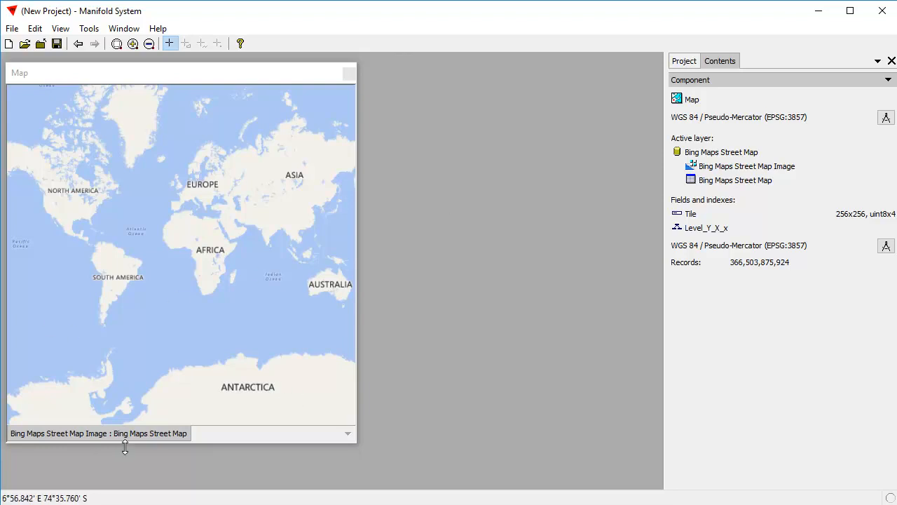
{"action": "mouse_move", "coordinate": [193, 241]}
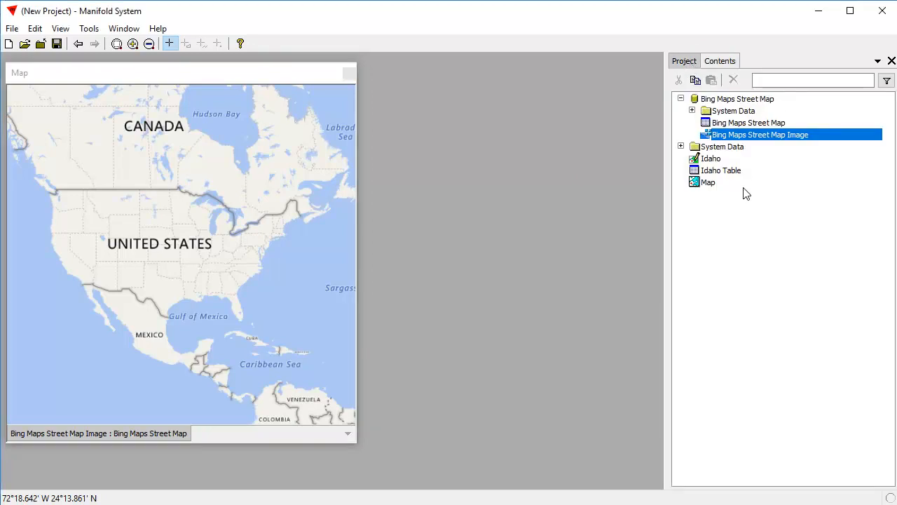
Open Idaho and set its area fill style to a lighter orange
{"action": "double_click", "coordinate": [710, 157]}
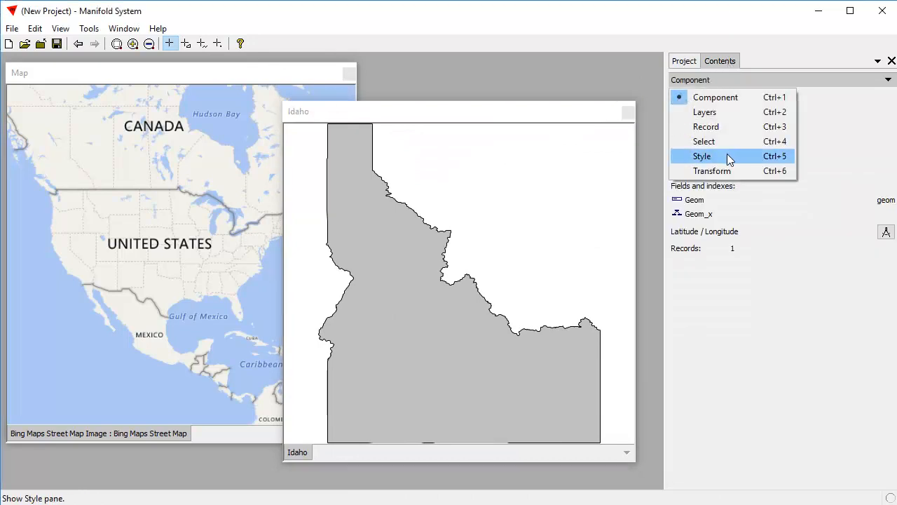
{"action": "left_click", "coordinate": [702, 156]}
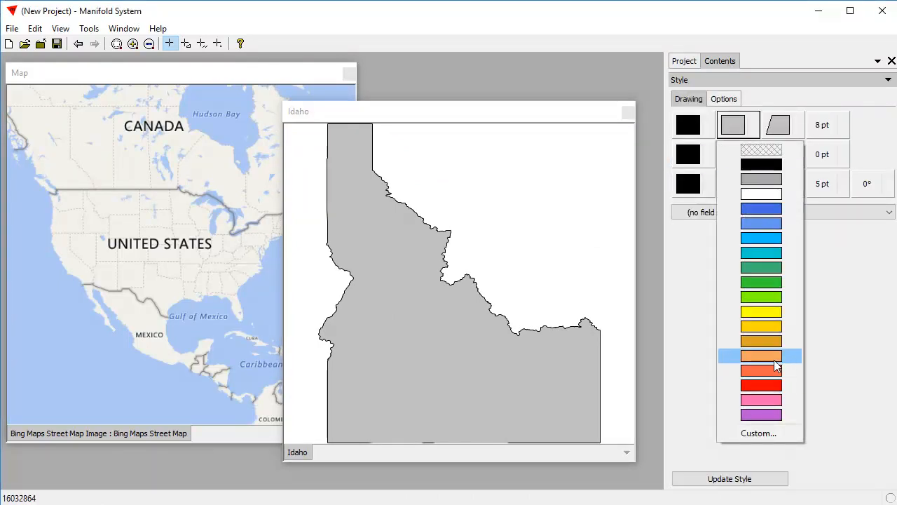
{"action": "left_click", "coordinate": [761, 370]}
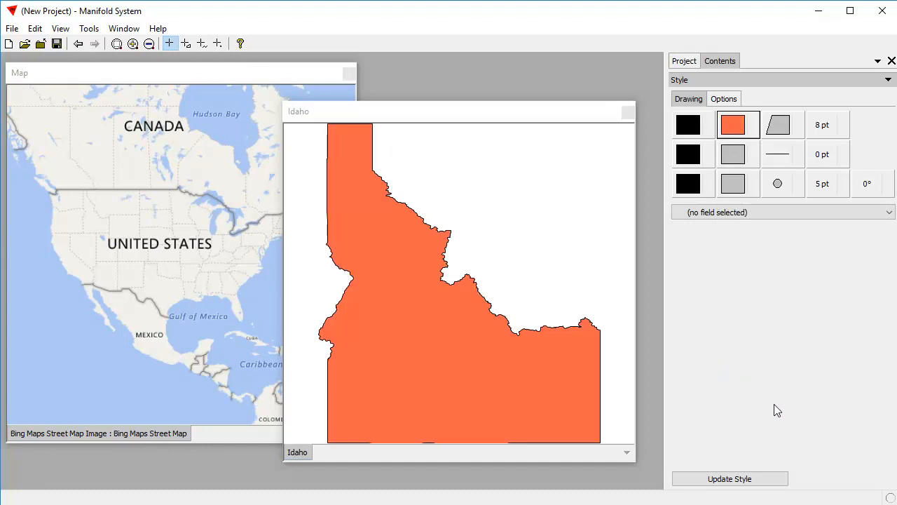
{"action": "left_click", "coordinate": [733, 124]}
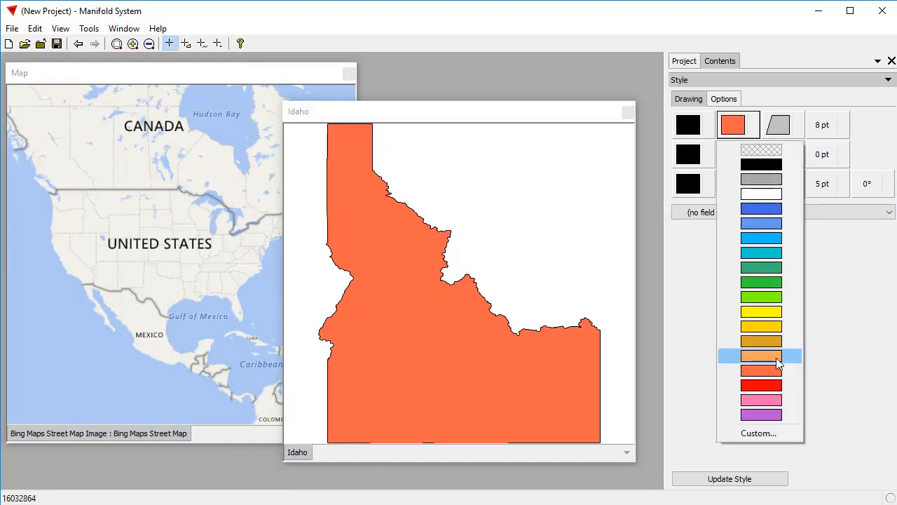
{"action": "left_click", "coordinate": [760, 355]}
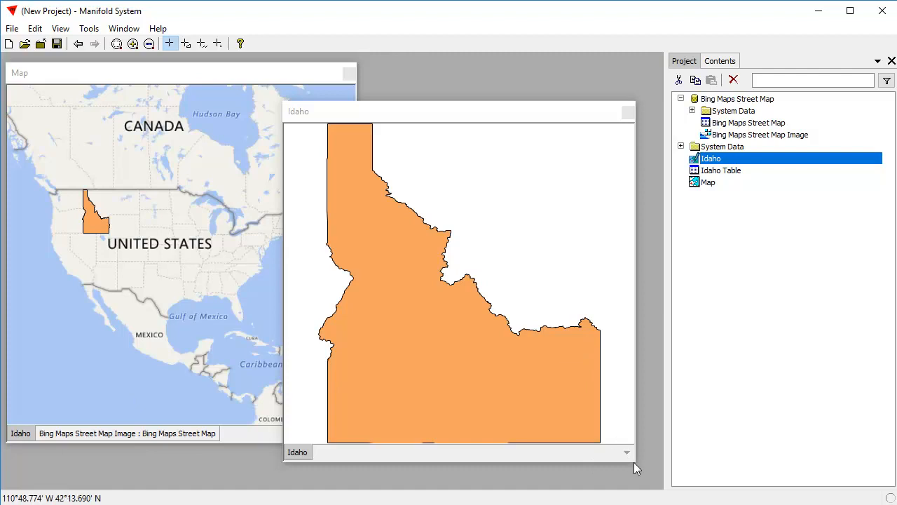
Bring the Idaho drawing window forward, shrink it and move it beside the Map
{"action": "left_click", "coordinate": [459, 111]}
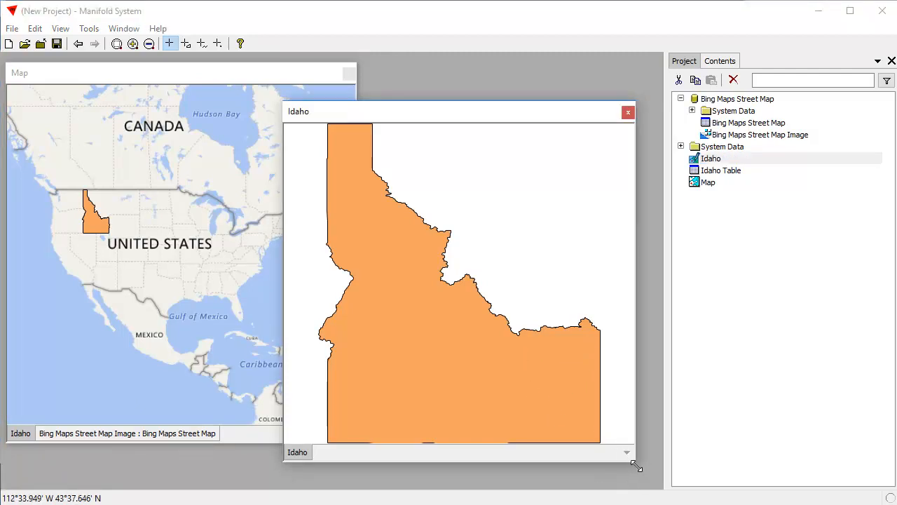
{"action": "left_click_drag", "start_coordinate": [637, 466], "coordinate": [467, 322]}
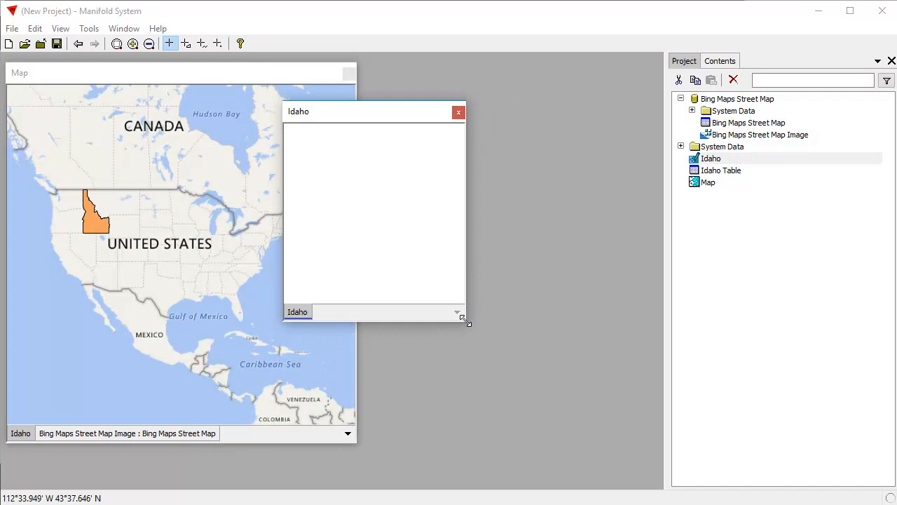
{"action": "left_click_drag", "start_coordinate": [374, 111], "coordinate": [492, 100]}
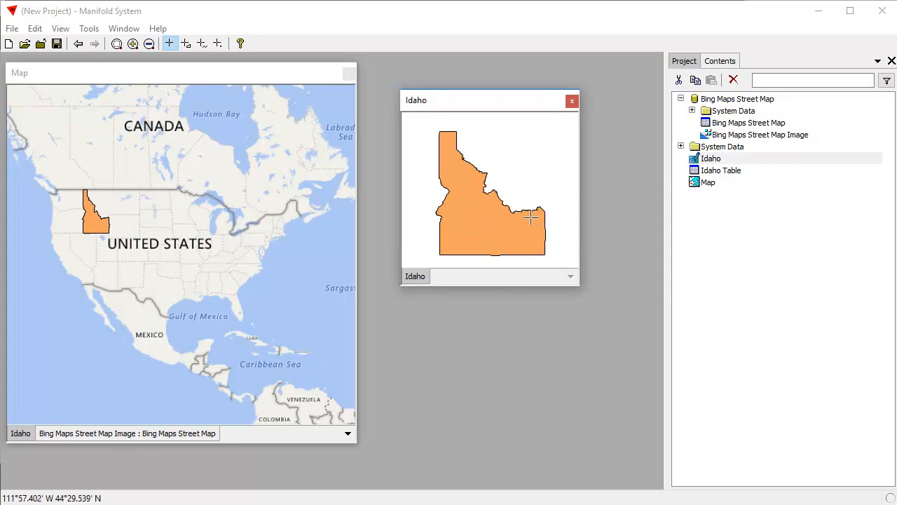
{"action": "mouse_move", "coordinate": [512, 208]}
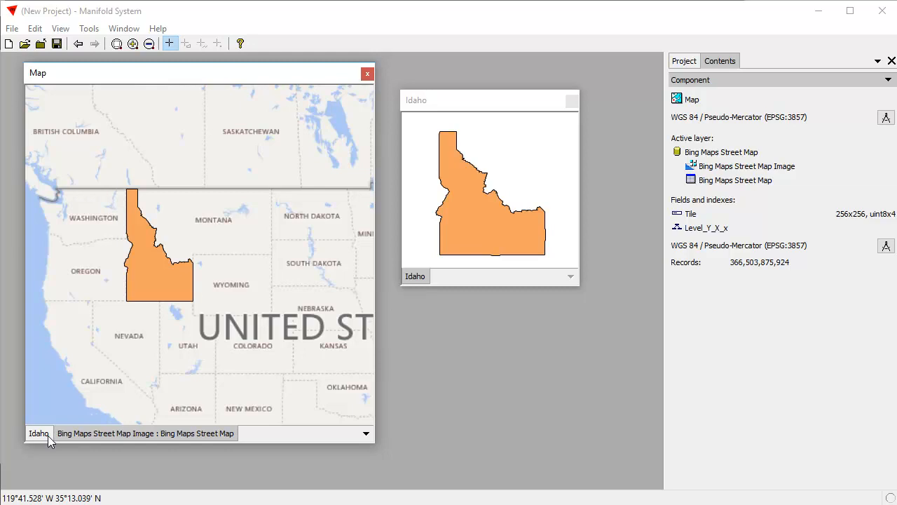
Select the Idaho layer tab to make Idaho the Map's active layer
{"action": "left_click", "coordinate": [38, 433]}
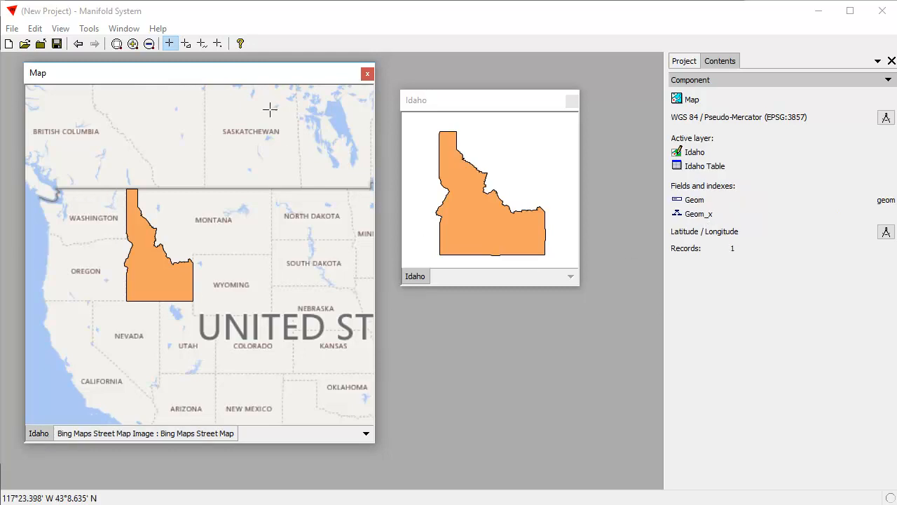
{"action": "mouse_move", "coordinate": [188, 278]}
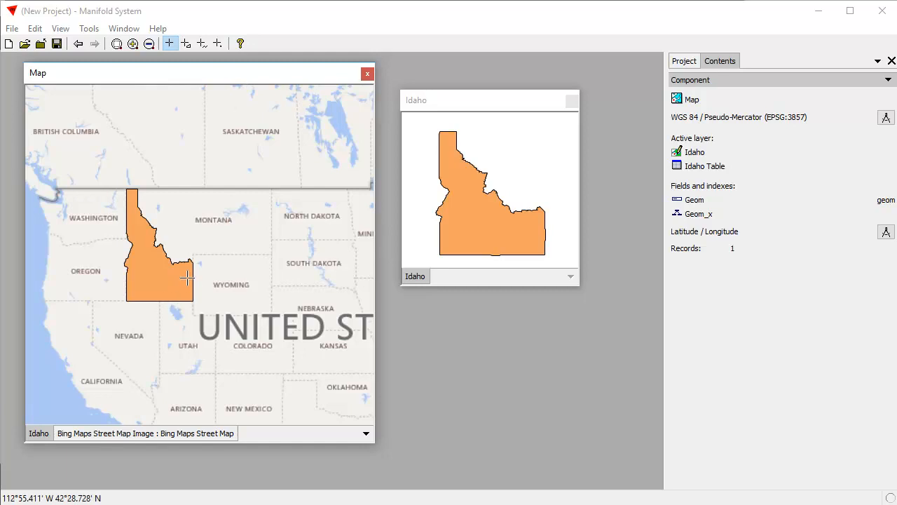
{"action": "mouse_move", "coordinate": [193, 256]}
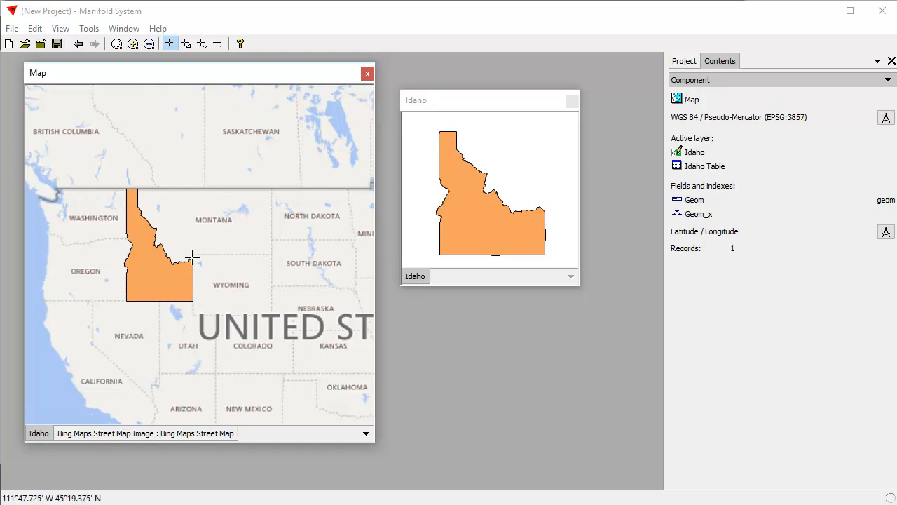
{"action": "mouse_move", "coordinate": [83, 185]}
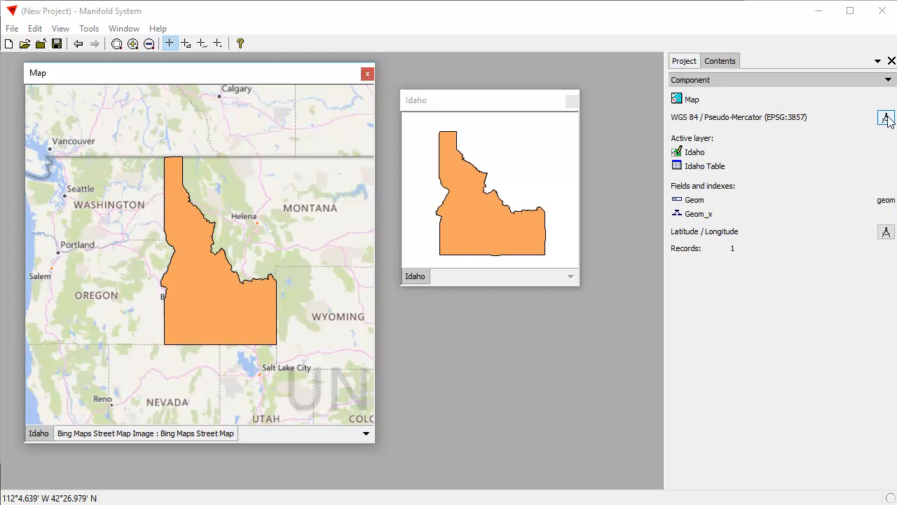
Reproject the Map from Pseudo-Mercator to Latitude / Longitude from the favorites list
{"action": "left_click", "coordinate": [886, 118]}
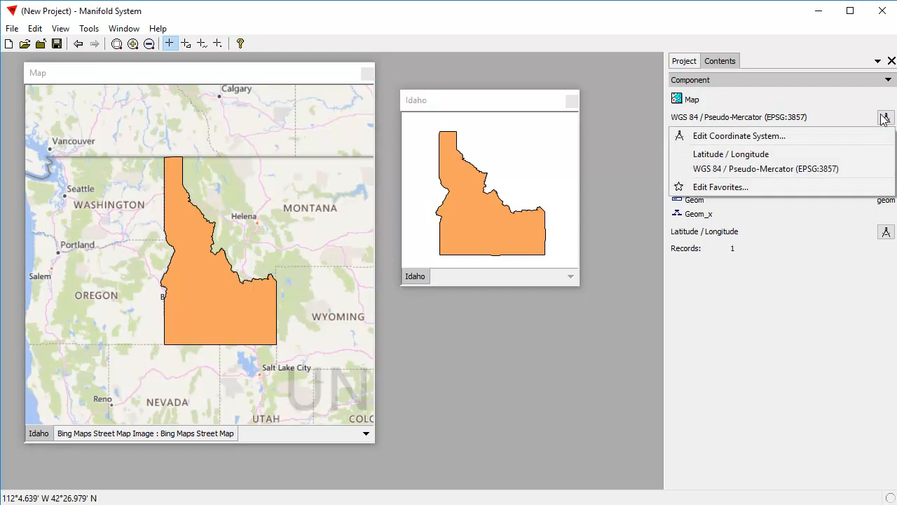
{"action": "mouse_move", "coordinate": [731, 154]}
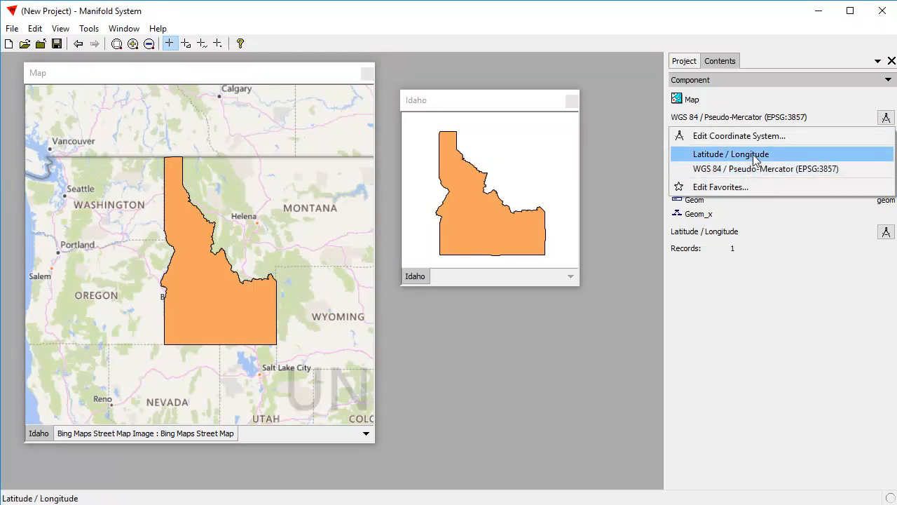
{"action": "left_click", "coordinate": [731, 153]}
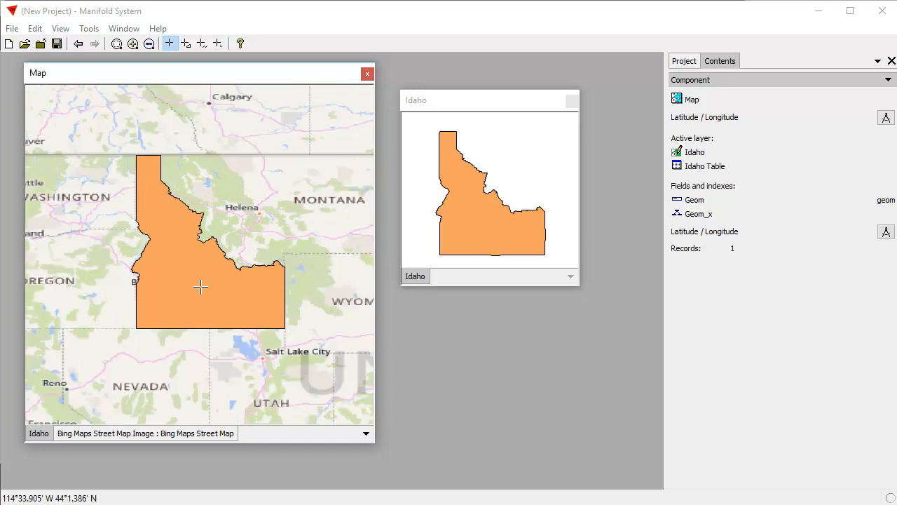
{"action": "mouse_move", "coordinate": [208, 272]}
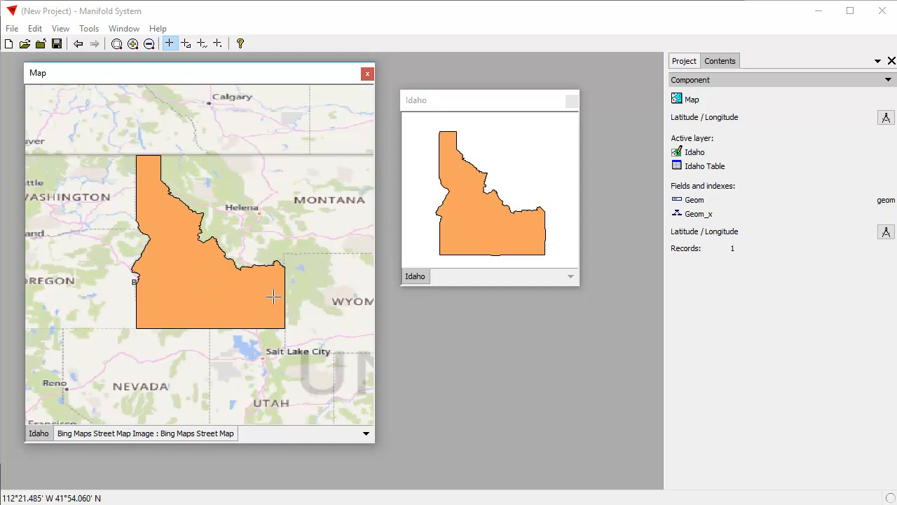
{"action": "mouse_move", "coordinate": [228, 275]}
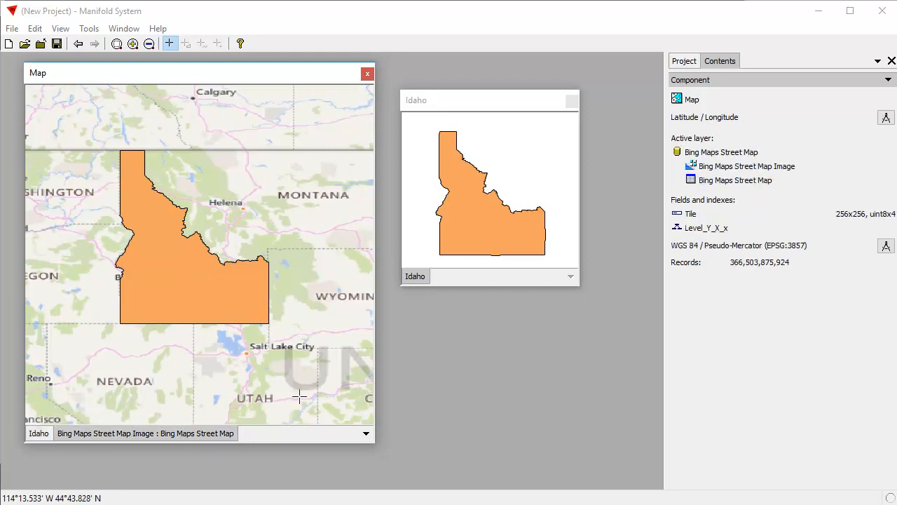
{"action": "mouse_move", "coordinate": [789, 191]}
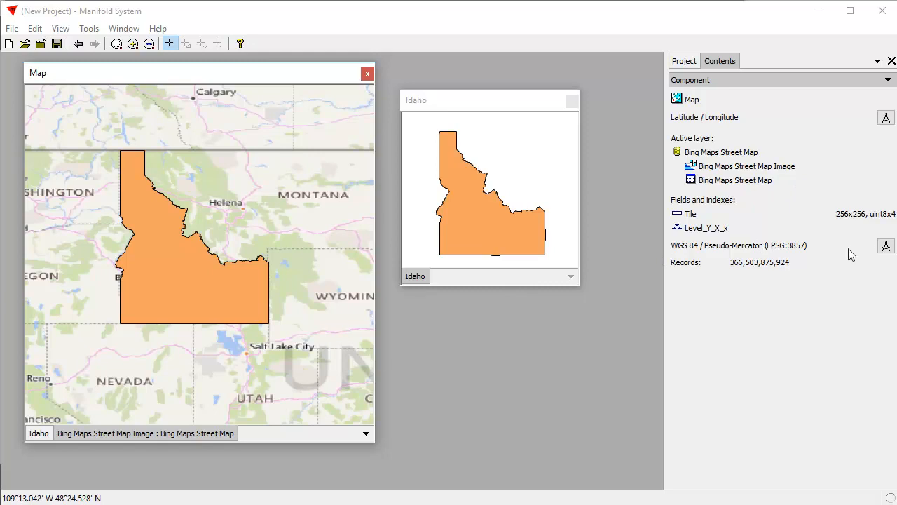
{"action": "mouse_move", "coordinate": [214, 278]}
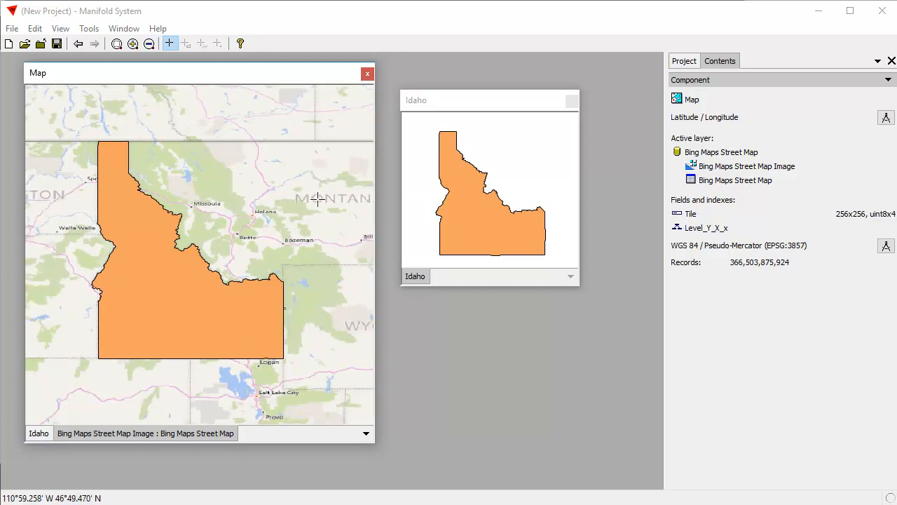
{"action": "mouse_move", "coordinate": [344, 231]}
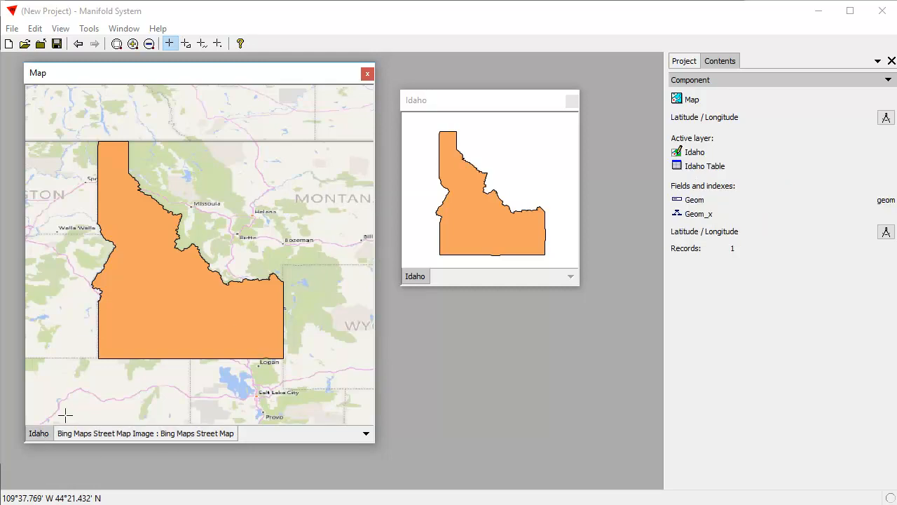
{"action": "mouse_move", "coordinate": [330, 214]}
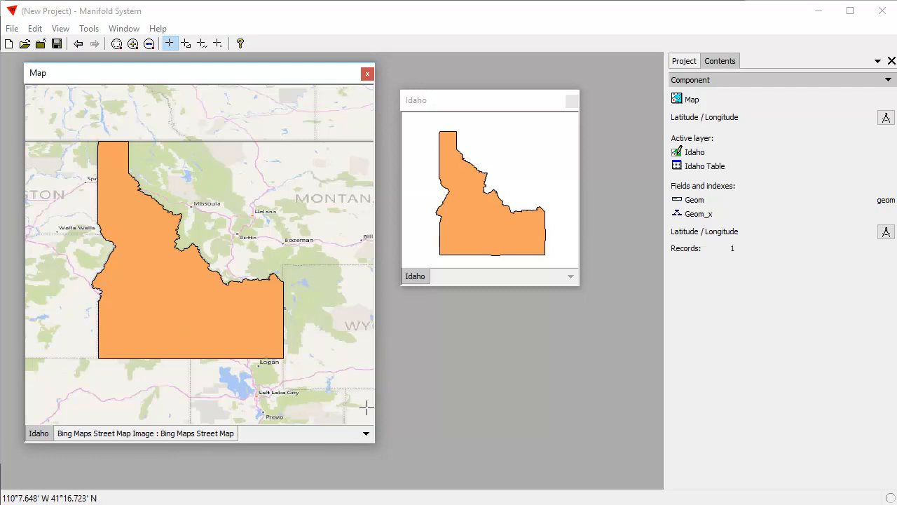
{"action": "mouse_move", "coordinate": [305, 295]}
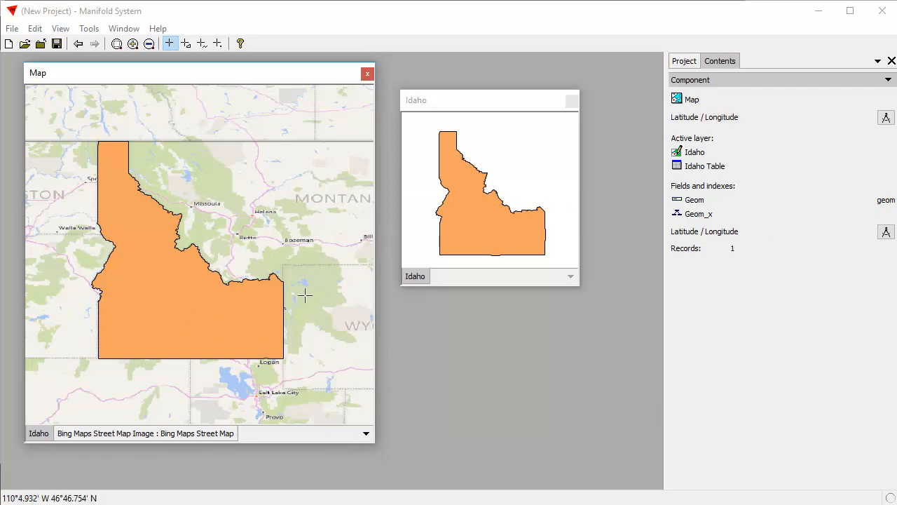
{"action": "mouse_move", "coordinate": [251, 89]}
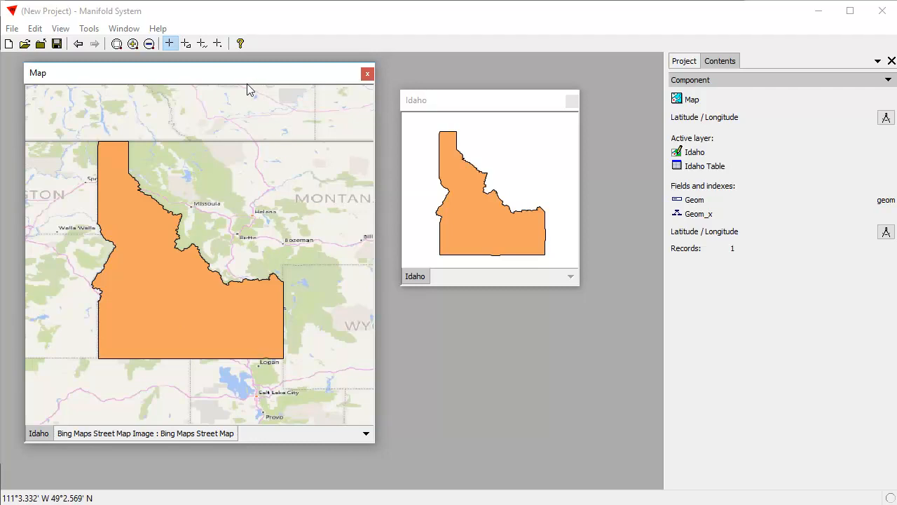
{"action": "mouse_move", "coordinate": [238, 392]}
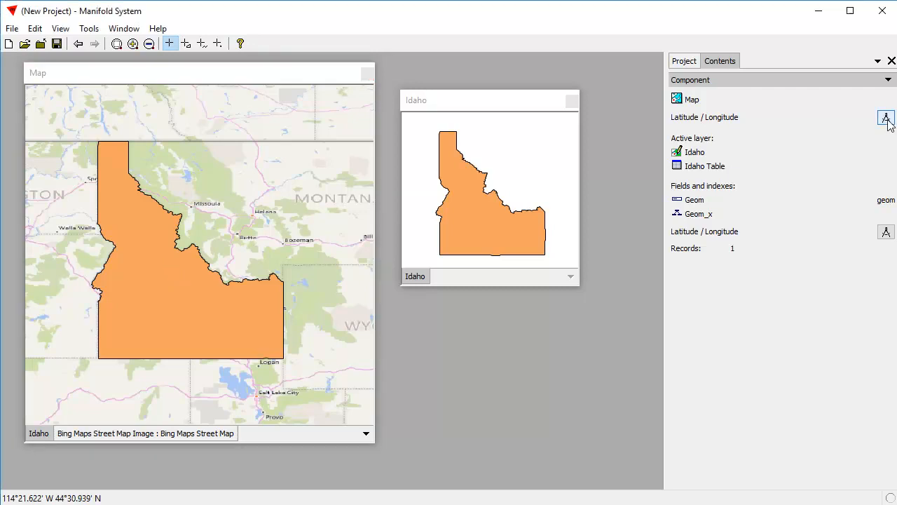
Open the Map's coordinate system editor, browse EPSG systems, and name a custom system 'Idaho Ortho'
{"action": "left_click", "coordinate": [886, 117]}
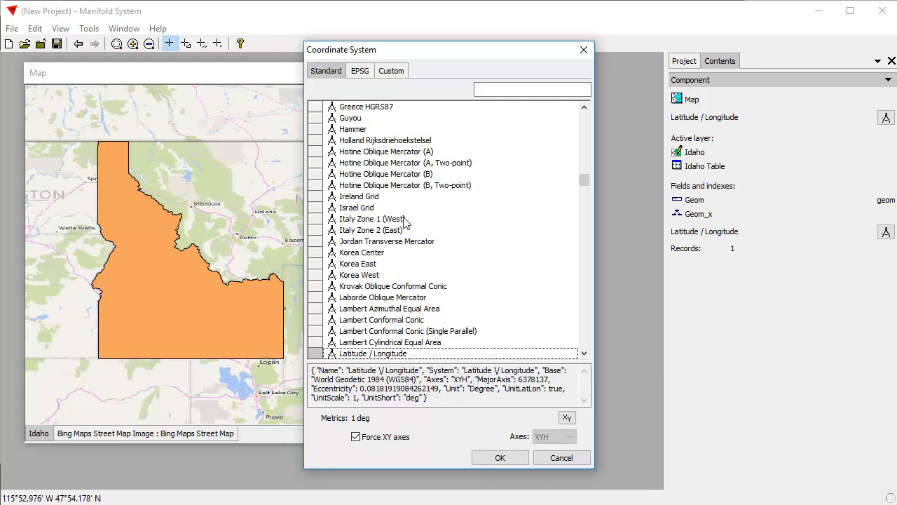
{"action": "mouse_move", "coordinate": [416, 359]}
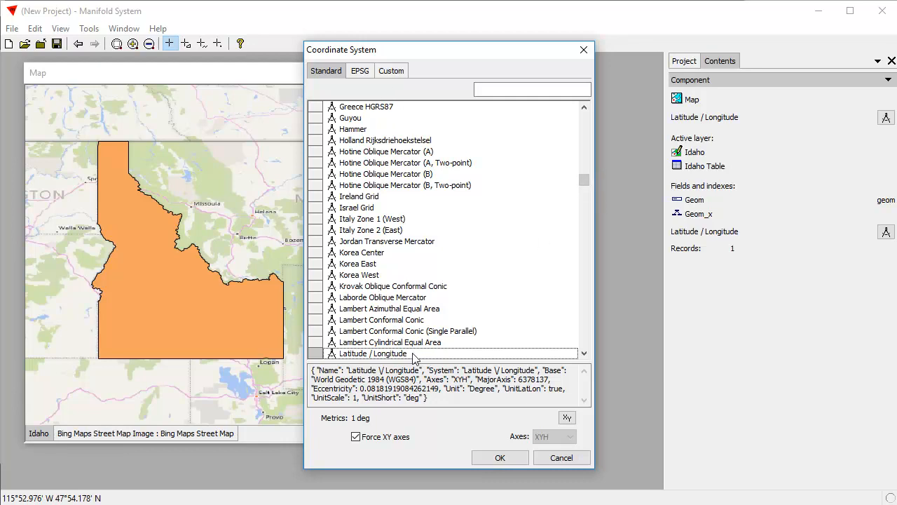
{"action": "mouse_move", "coordinate": [566, 180]}
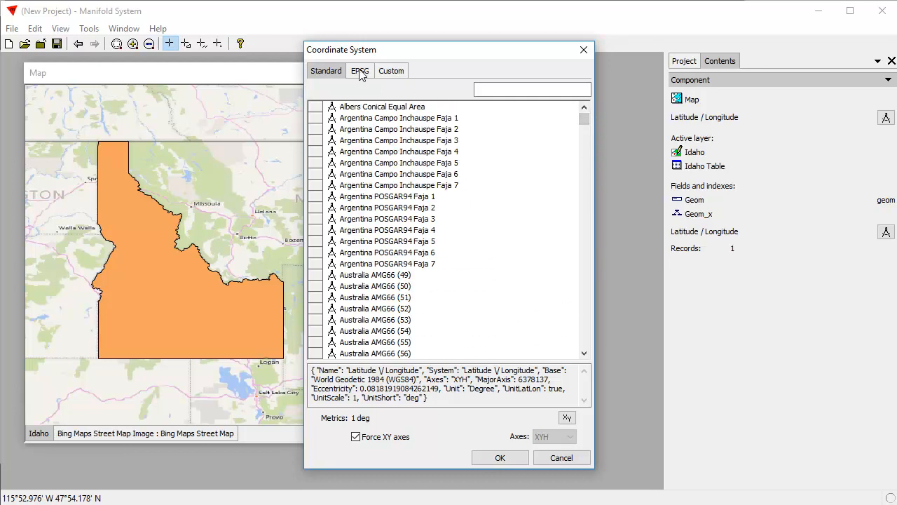
{"action": "left_click", "coordinate": [360, 70]}
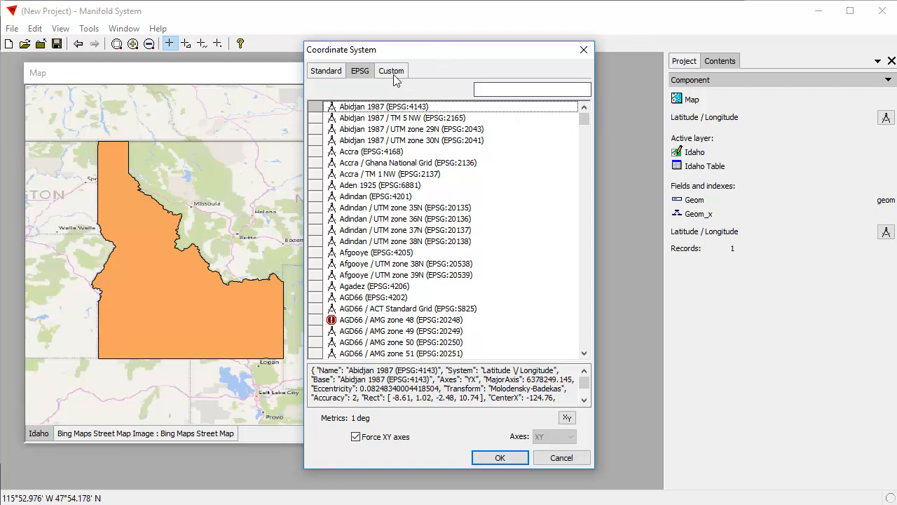
{"action": "left_click", "coordinate": [401, 319]}
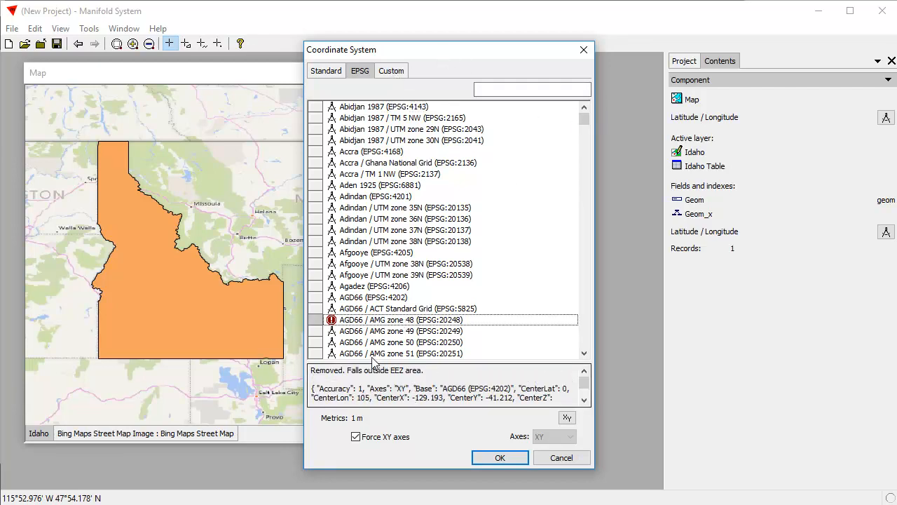
{"action": "left_click", "coordinate": [391, 70]}
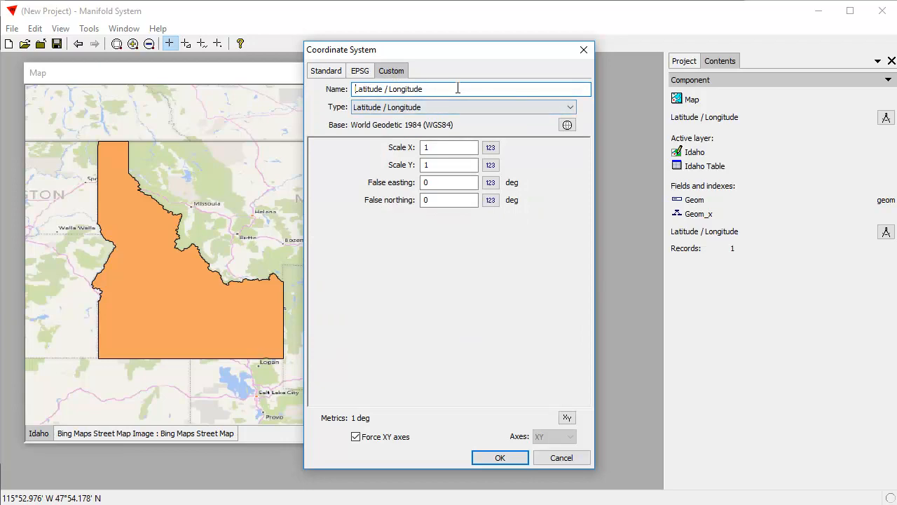
{"action": "type", "text": "I"}
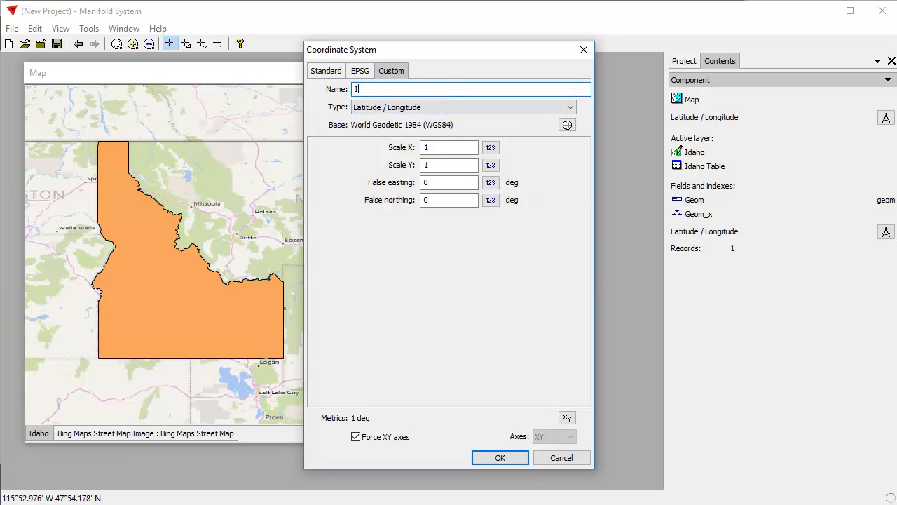
{"action": "type", "text": "dao"}
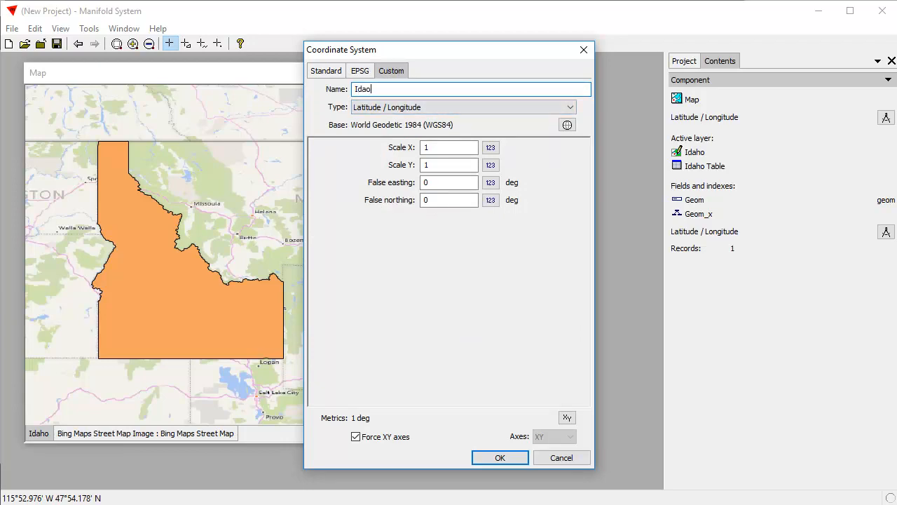
{"action": "type", "text": "Idaho Or"}
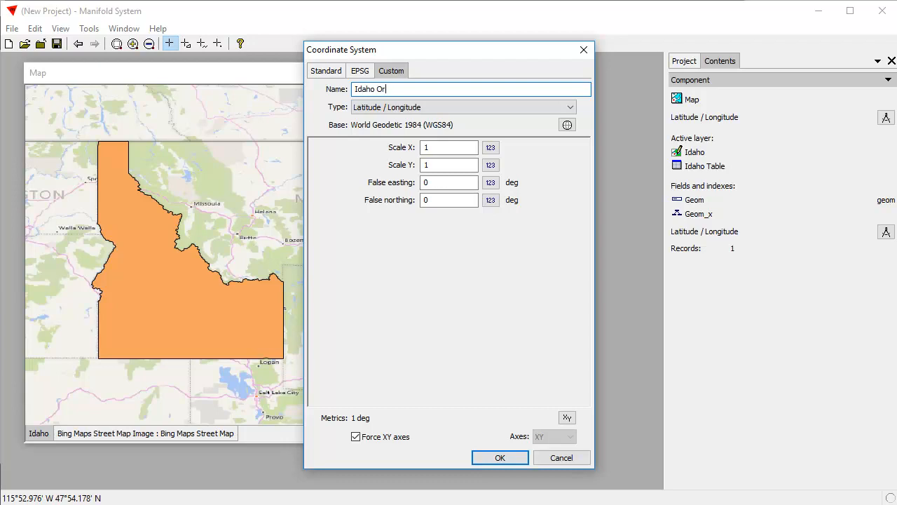
{"action": "type", "text": "tho"}
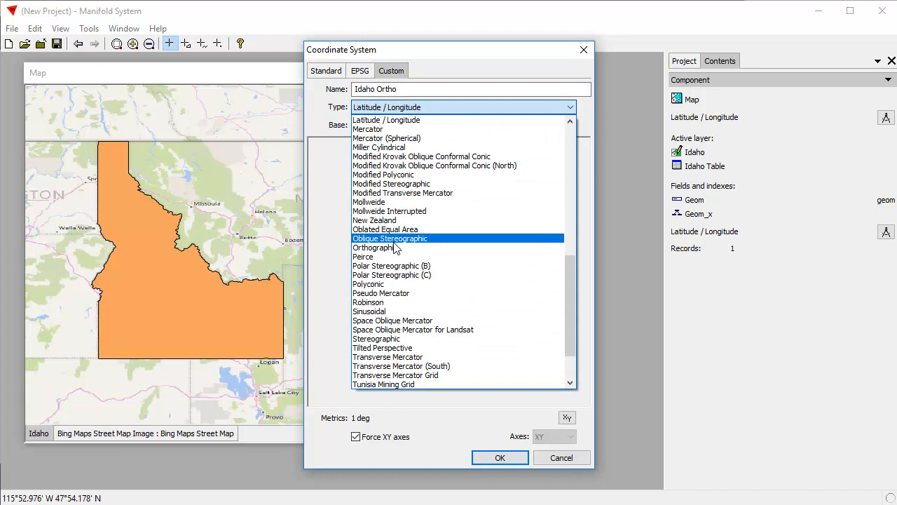
Make Idaho Ortho Orthographic, centred at 45 / -114, and apply it
{"action": "left_click", "coordinate": [376, 247]}
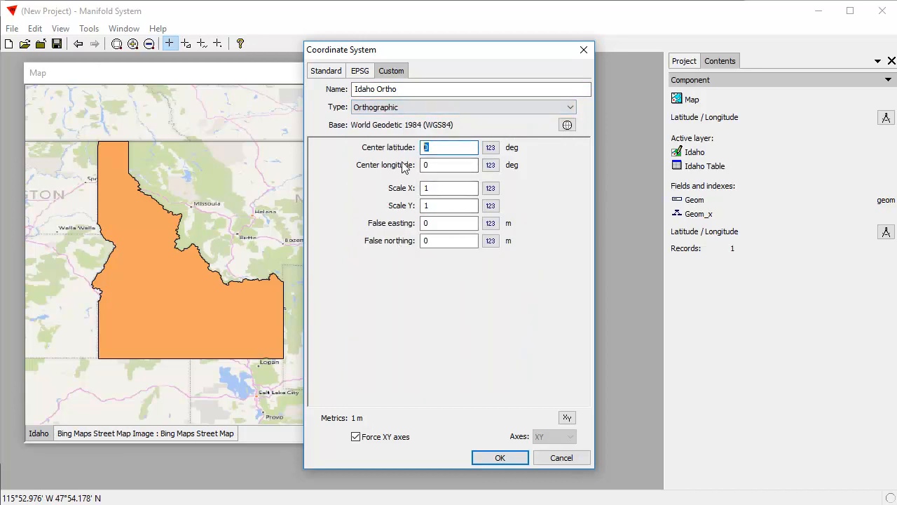
{"action": "type", "text": "45"}
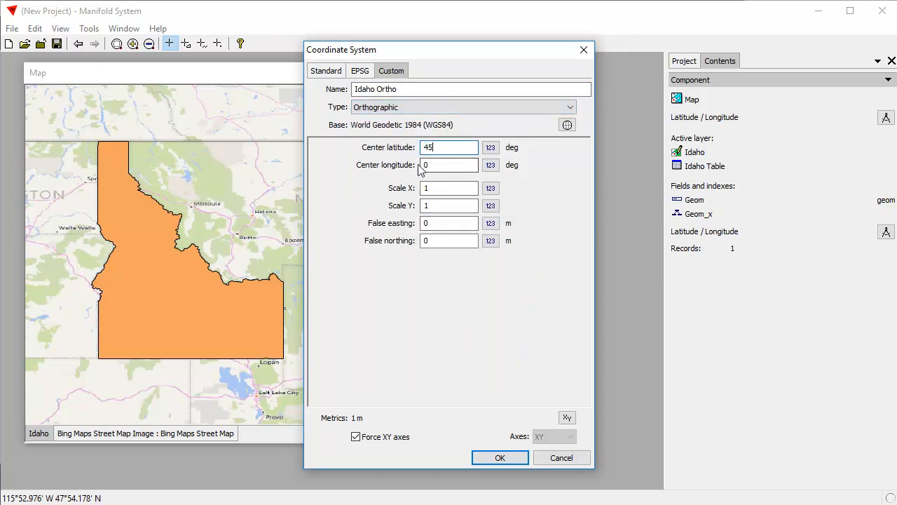
{"action": "type", "text": "-114"}
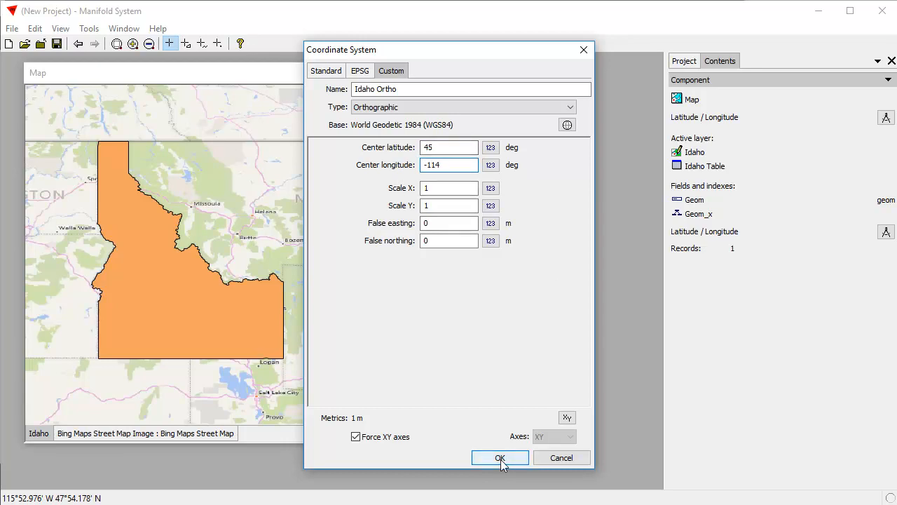
{"action": "left_click", "coordinate": [500, 457]}
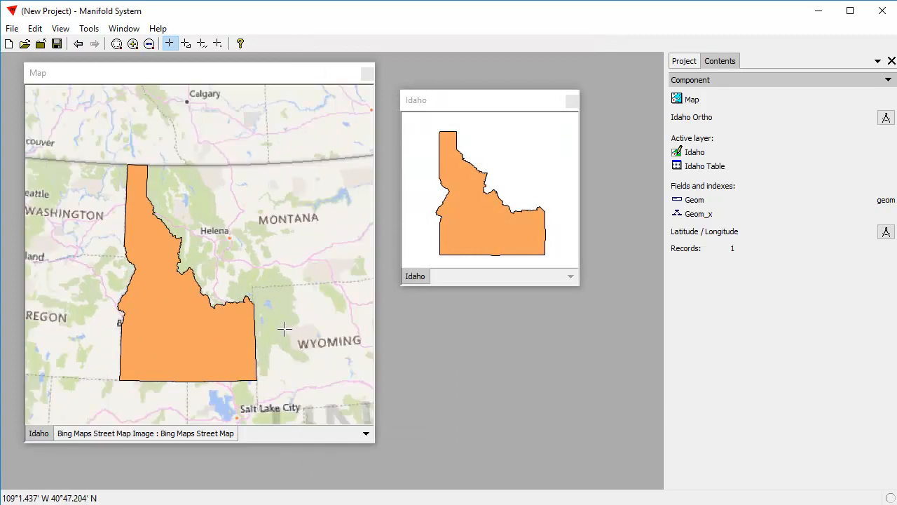
{"action": "mouse_move", "coordinate": [76, 129]}
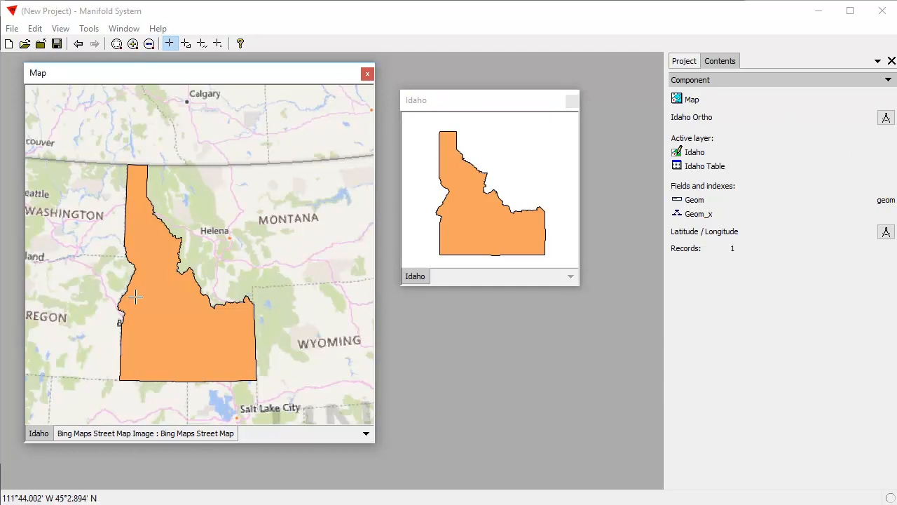
Add Idaho Ortho through Edit Favorites and confirm the updated list
{"action": "left_click", "coordinate": [885, 118]}
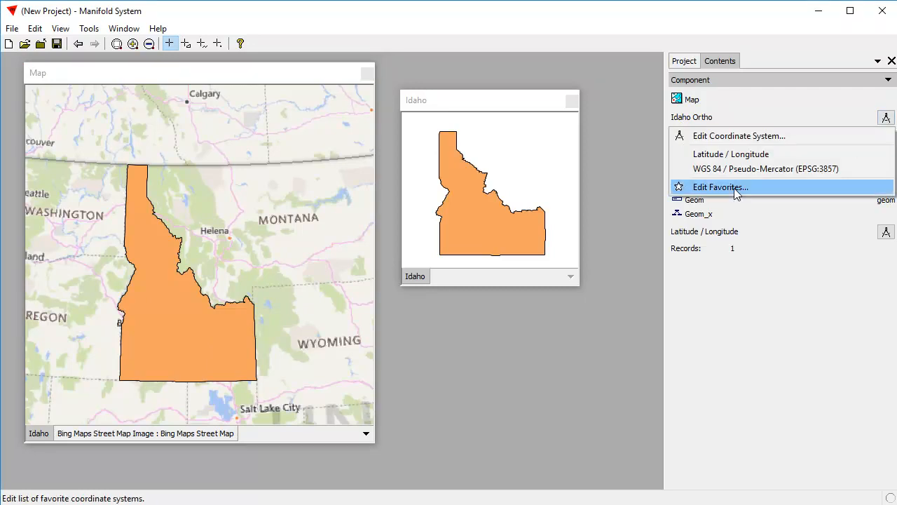
{"action": "left_click", "coordinate": [720, 186]}
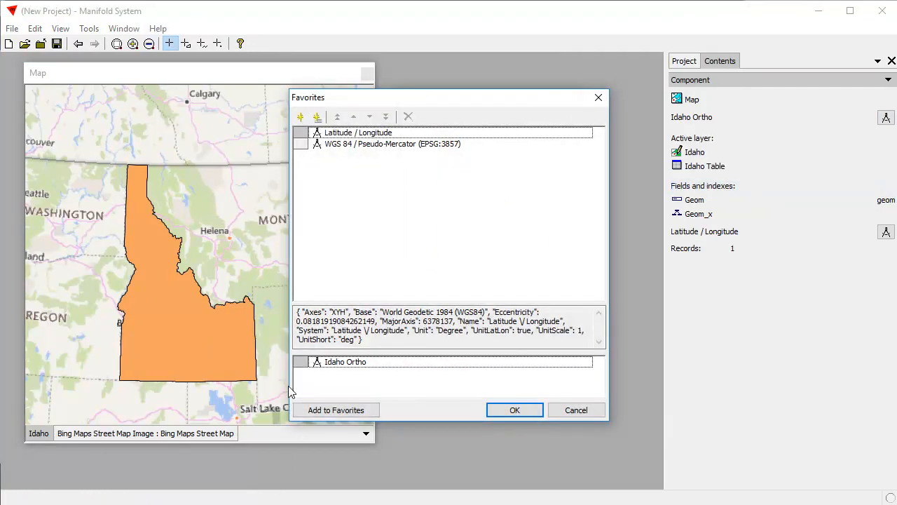
{"action": "left_click", "coordinate": [336, 409]}
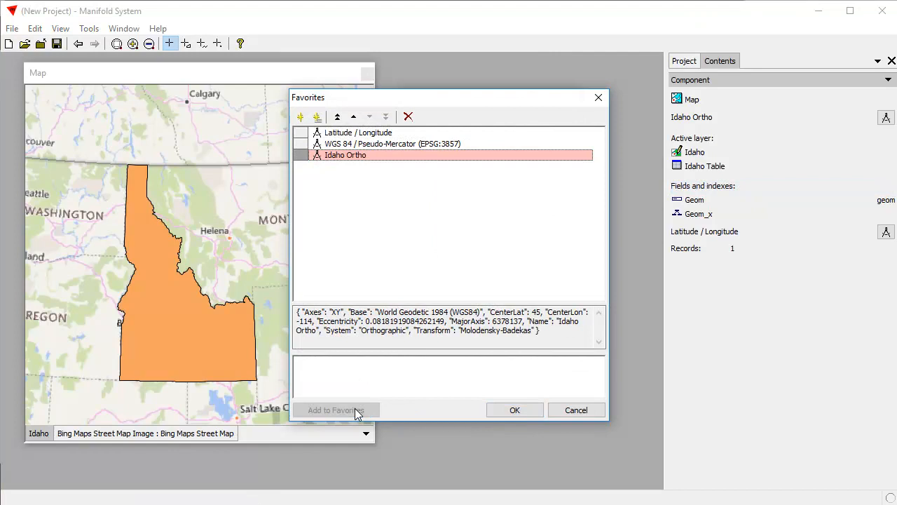
{"action": "mouse_move", "coordinate": [395, 117]}
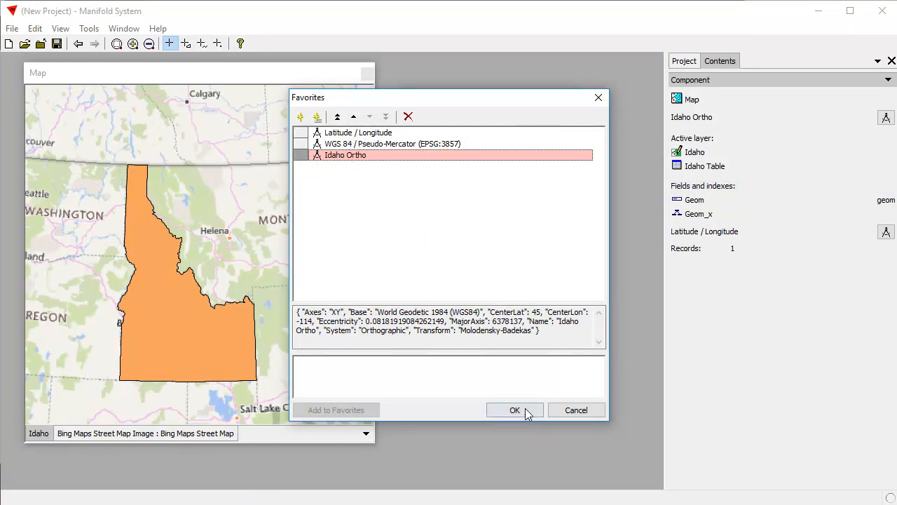
{"action": "left_click", "coordinate": [515, 410]}
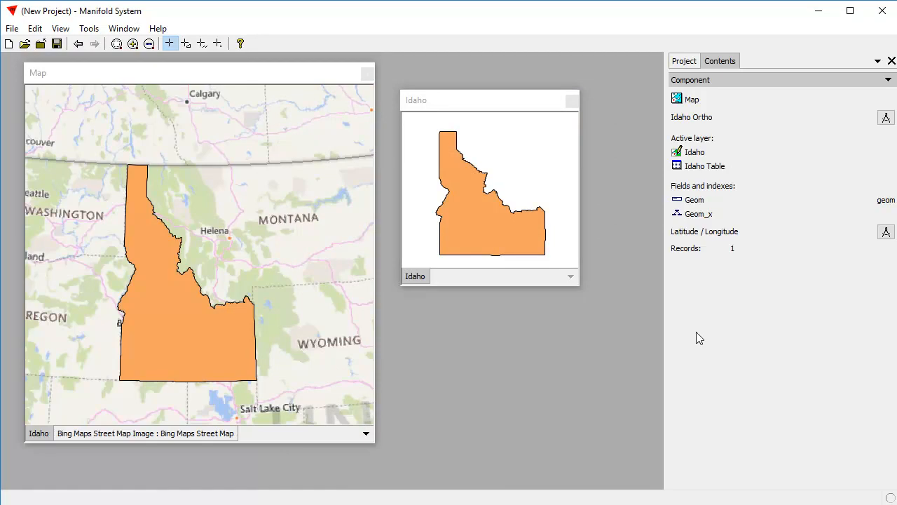
Convert the Idaho drawing from Latitude / Longitude to Idaho Ortho and update the component
{"action": "left_click", "coordinate": [468, 203]}
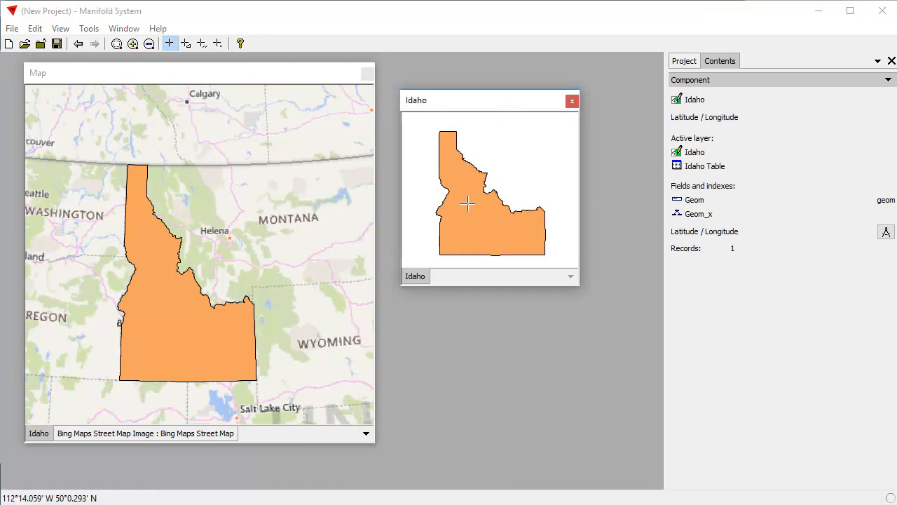
{"action": "mouse_move", "coordinate": [646, 354]}
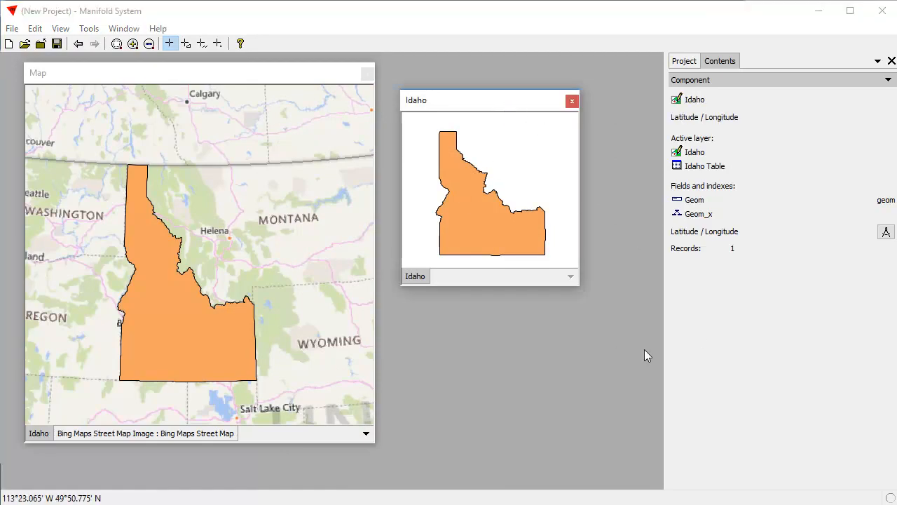
{"action": "left_click", "coordinate": [886, 232]}
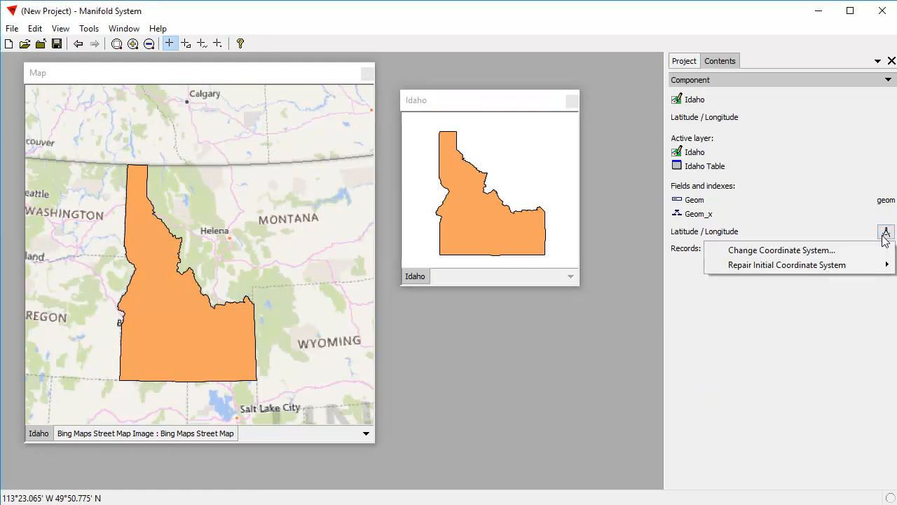
{"action": "left_click", "coordinate": [782, 249]}
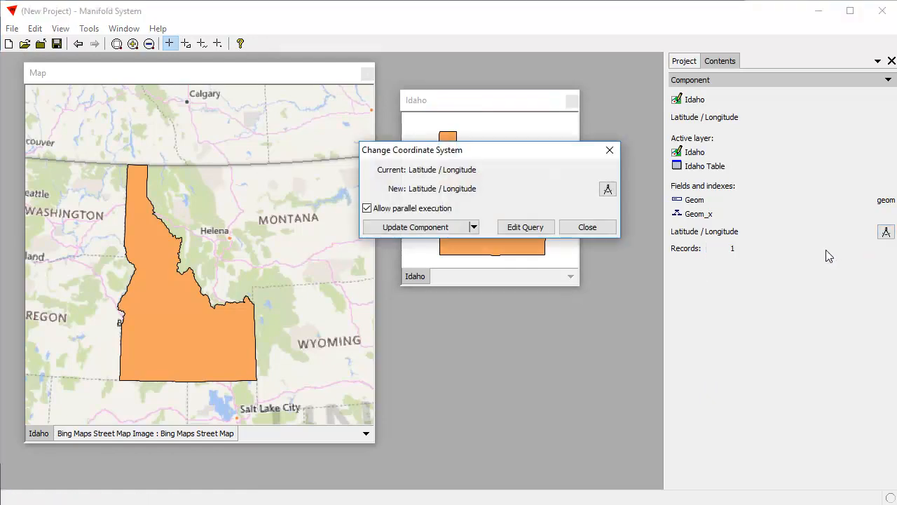
{"action": "left_click", "coordinate": [607, 189]}
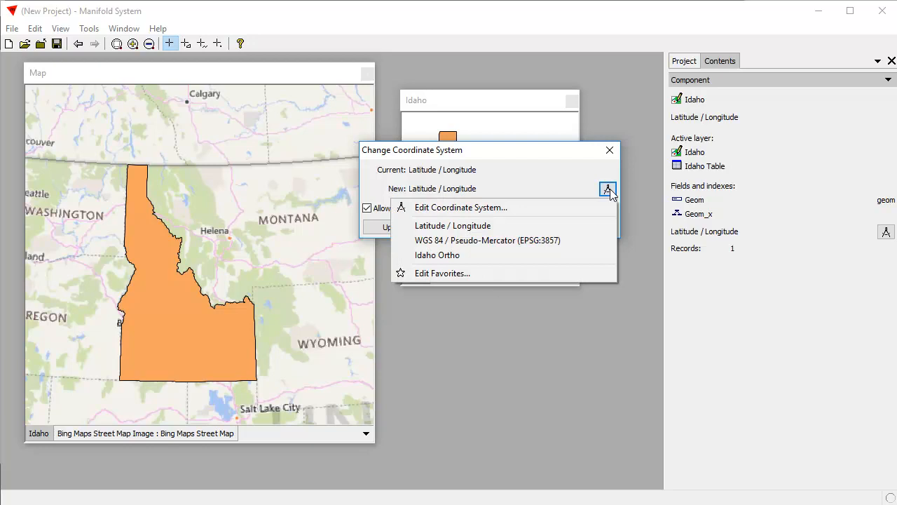
{"action": "mouse_move", "coordinate": [437, 255]}
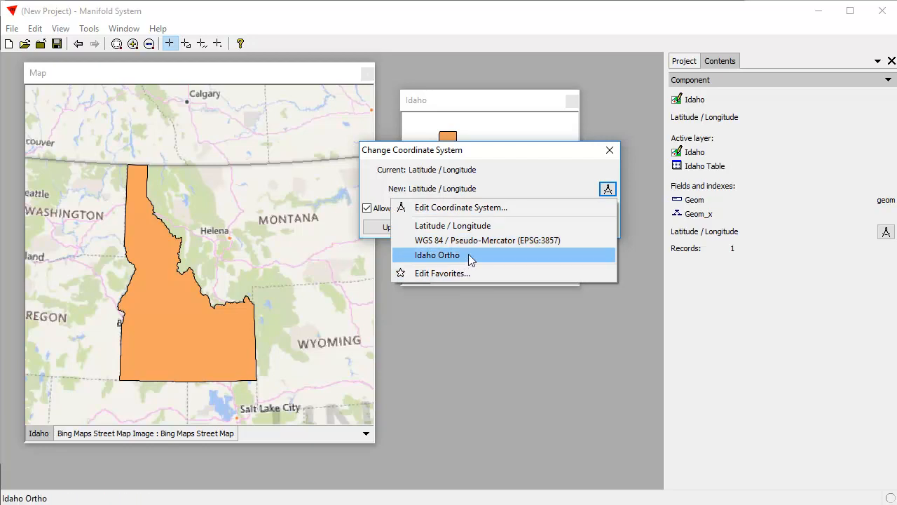
{"action": "left_click", "coordinate": [437, 255]}
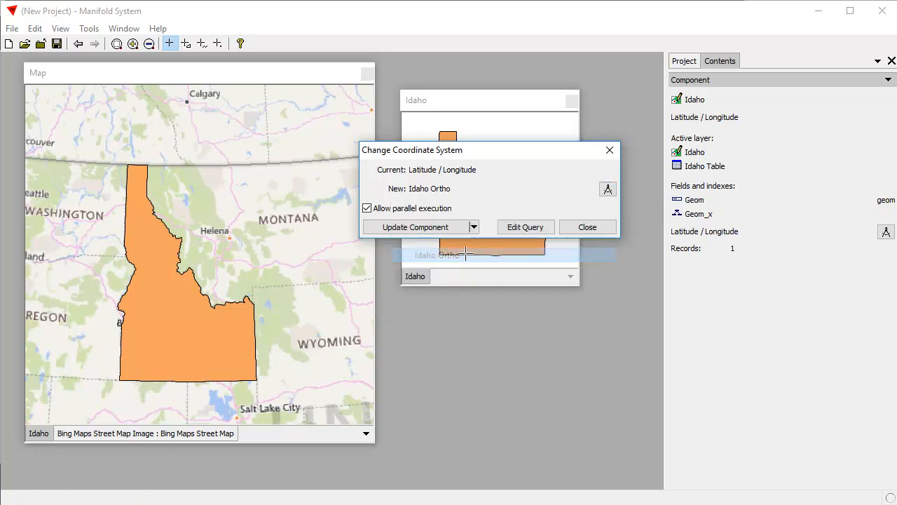
{"action": "left_click", "coordinate": [416, 227]}
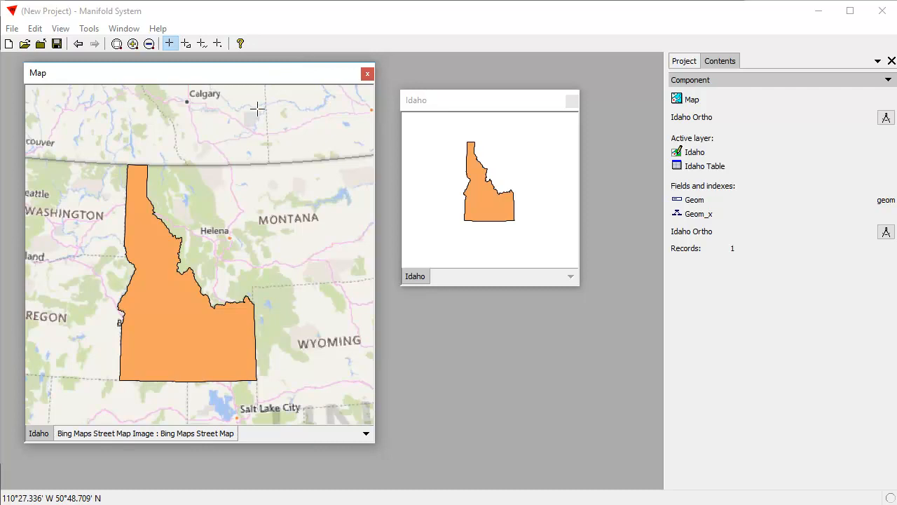
{"action": "mouse_move", "coordinate": [271, 211]}
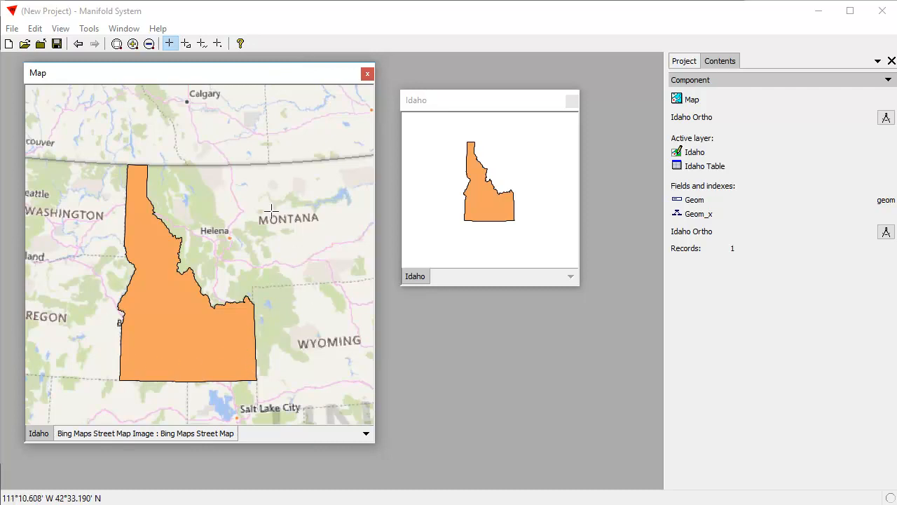
{"action": "mouse_move", "coordinate": [77, 277]}
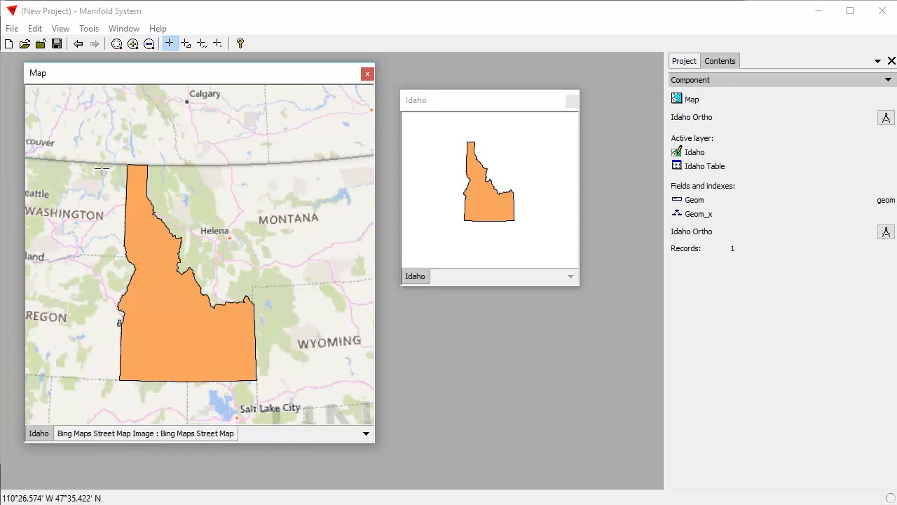
{"action": "mouse_move", "coordinate": [433, 473]}
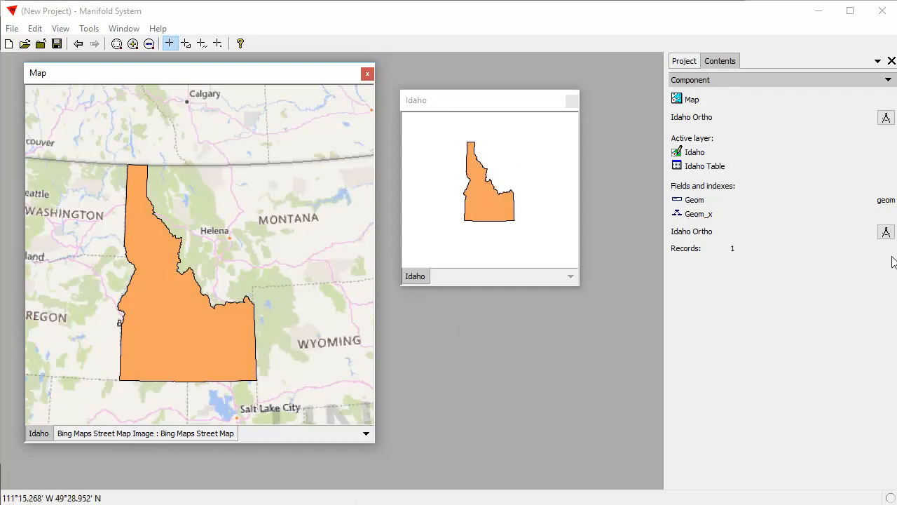
{"action": "mouse_move", "coordinate": [329, 445]}
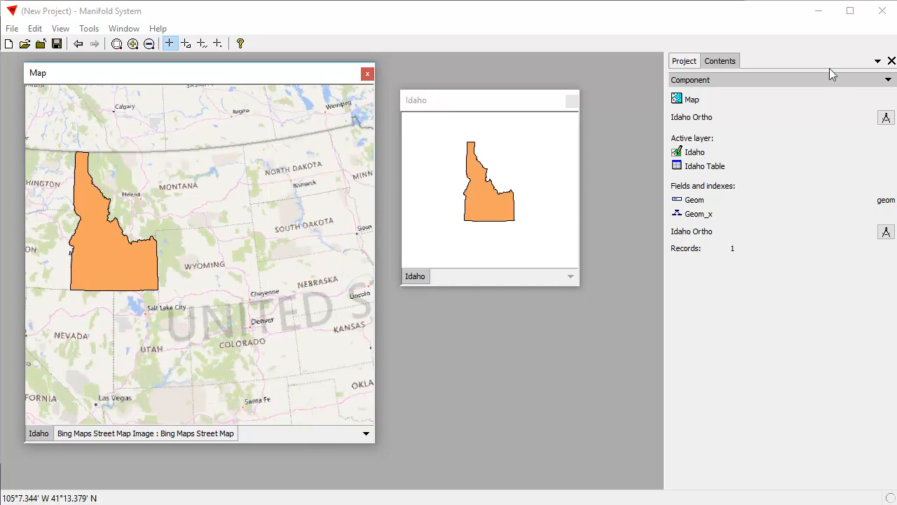
Edit the Map's coordinate system, naming it LCC US with Lambert Conformal Conic type
{"action": "left_click", "coordinate": [886, 118]}
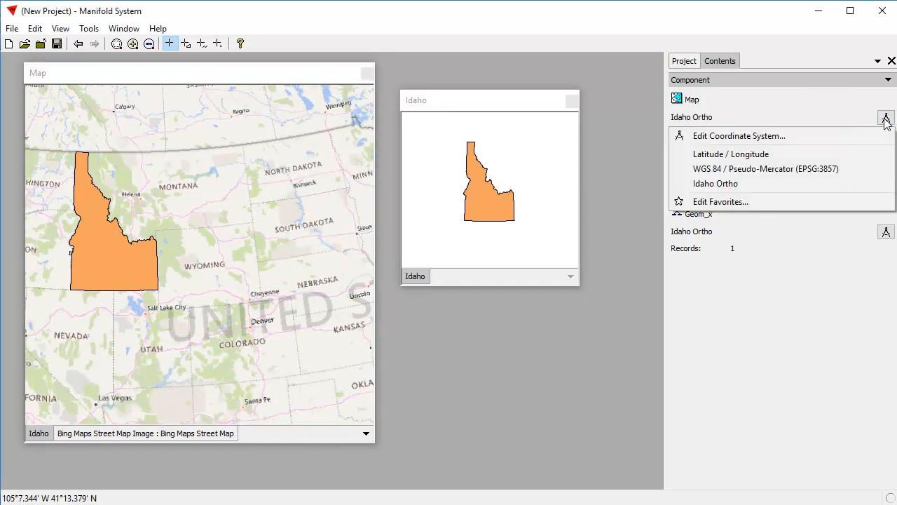
{"action": "mouse_move", "coordinate": [735, 136]}
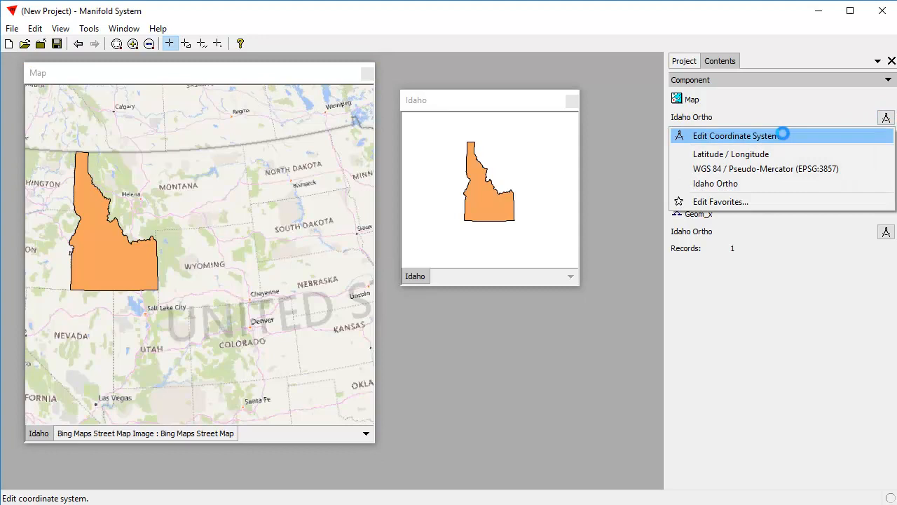
{"action": "left_click", "coordinate": [735, 136]}
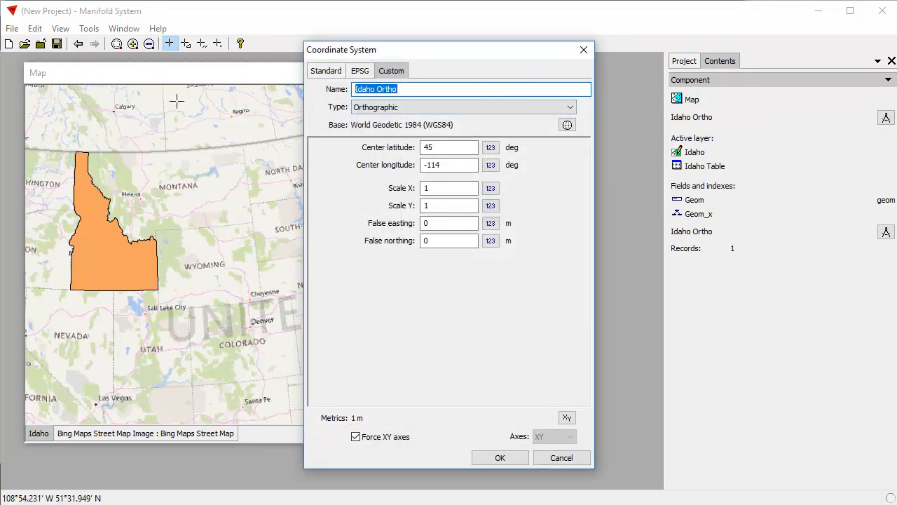
{"action": "type", "text": "LCC US"}
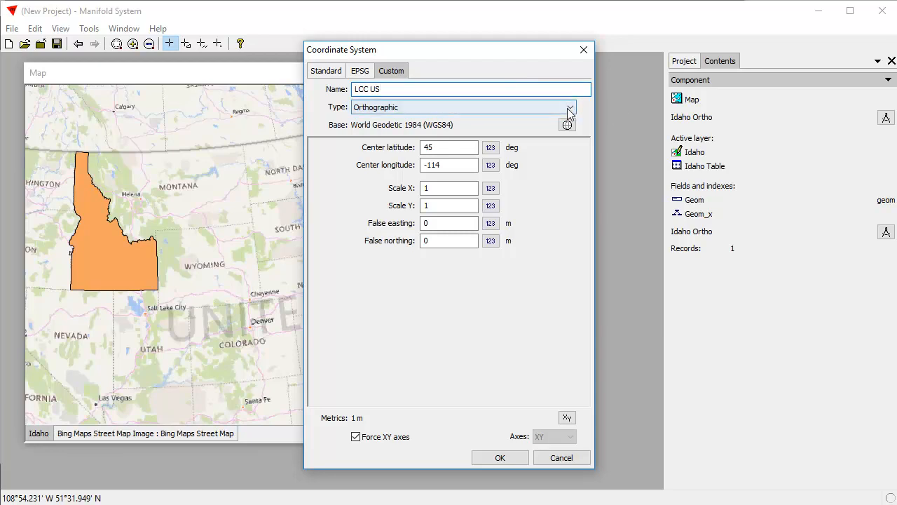
{"action": "left_click", "coordinate": [569, 107]}
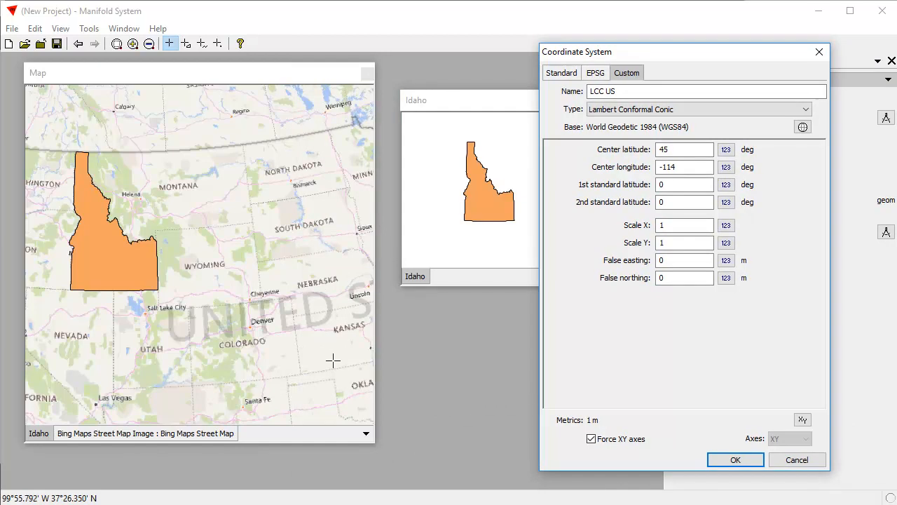
{"action": "left_click", "coordinate": [684, 166]}
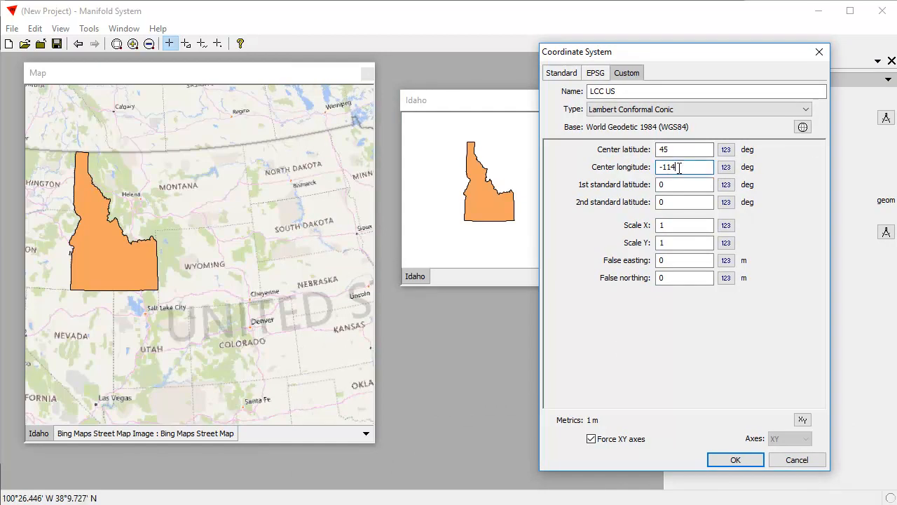
Enter centre 40, -100 and standard latitudes 32 and 48, then confirm
{"action": "type", "text": "-100"}
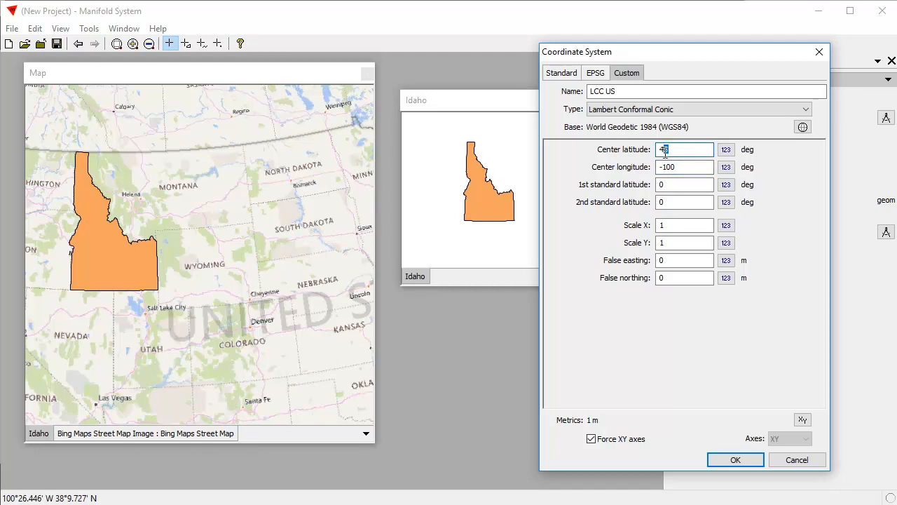
{"action": "type", "text": "0"}
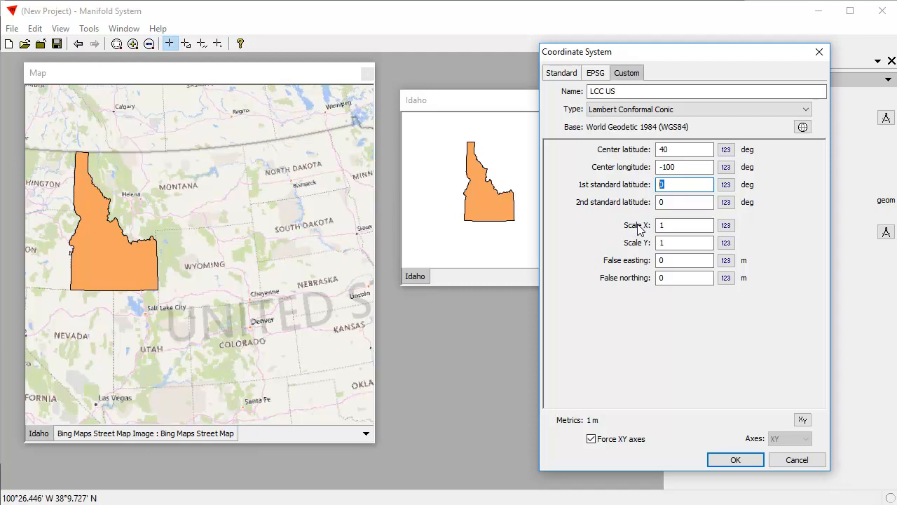
{"action": "type", "text": "32"}
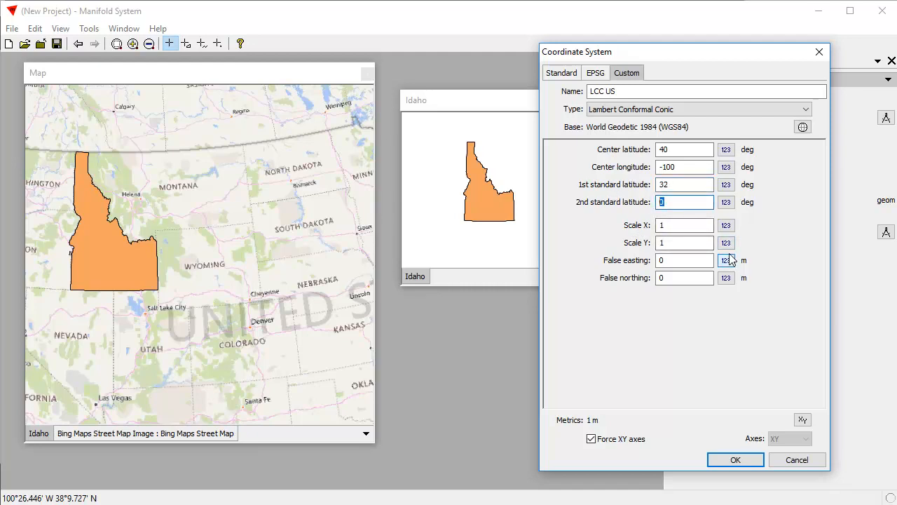
{"action": "type", "text": "48"}
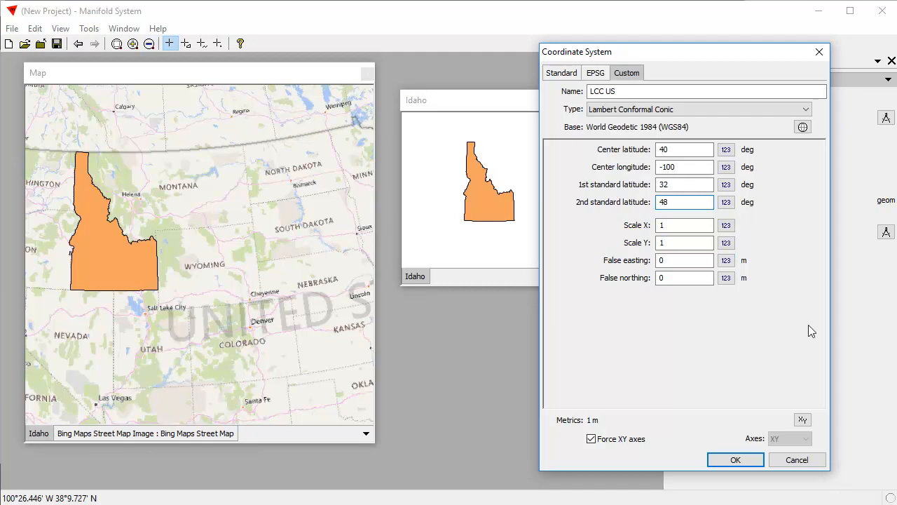
{"action": "left_click", "coordinate": [684, 202]}
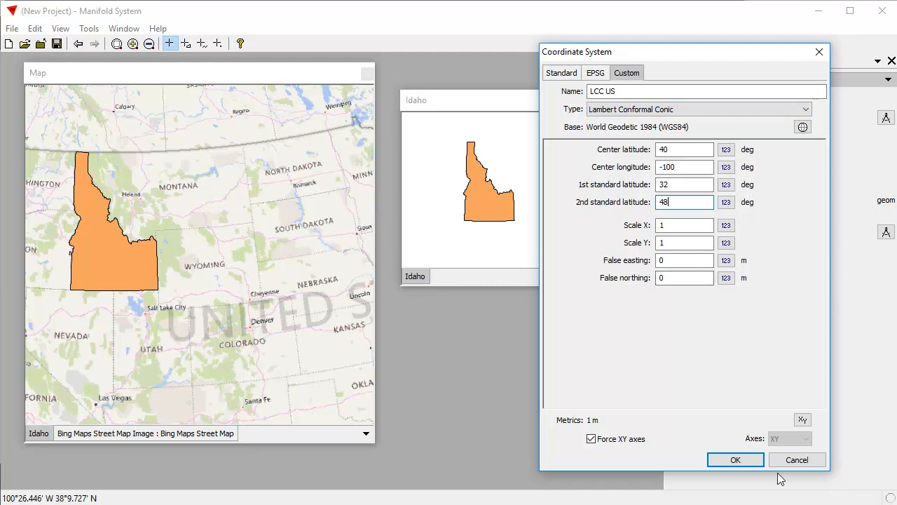
{"action": "left_click", "coordinate": [735, 459]}
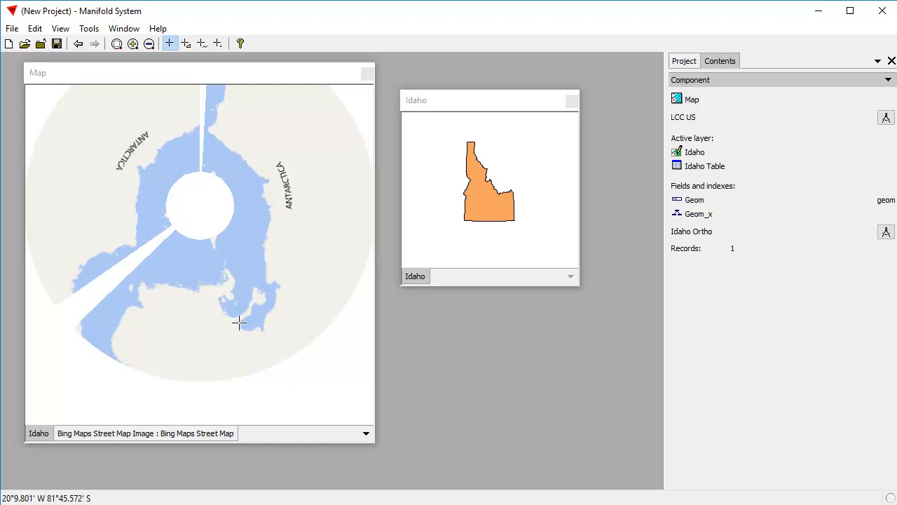
{"action": "mouse_move", "coordinate": [275, 151]}
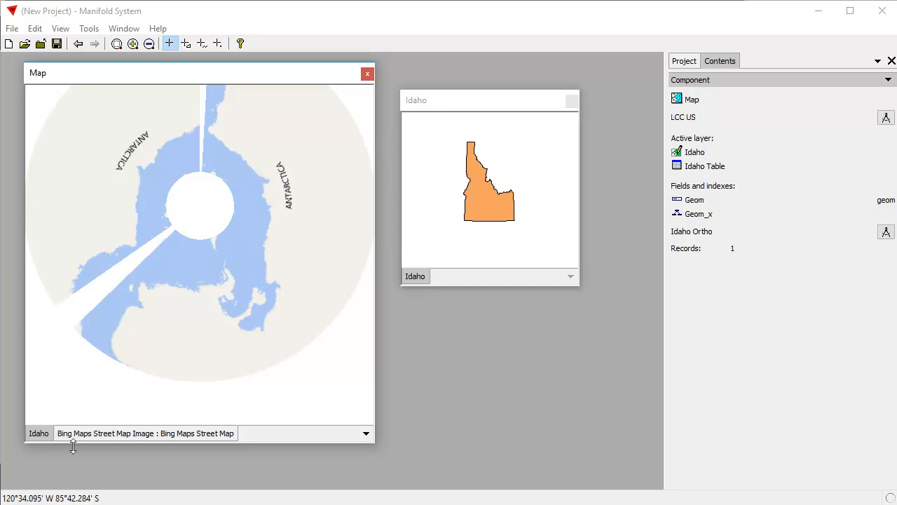
{"action": "mouse_move", "coordinate": [193, 402]}
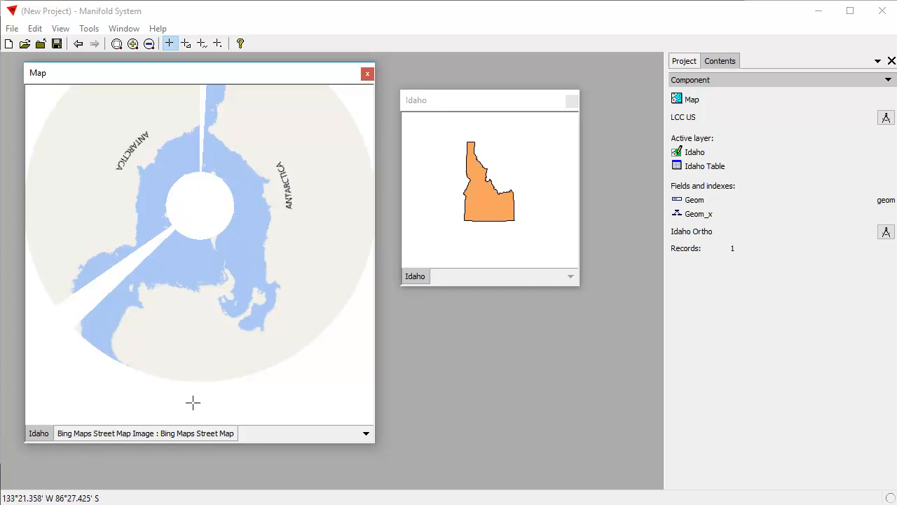
{"action": "mouse_move", "coordinate": [55, 433]}
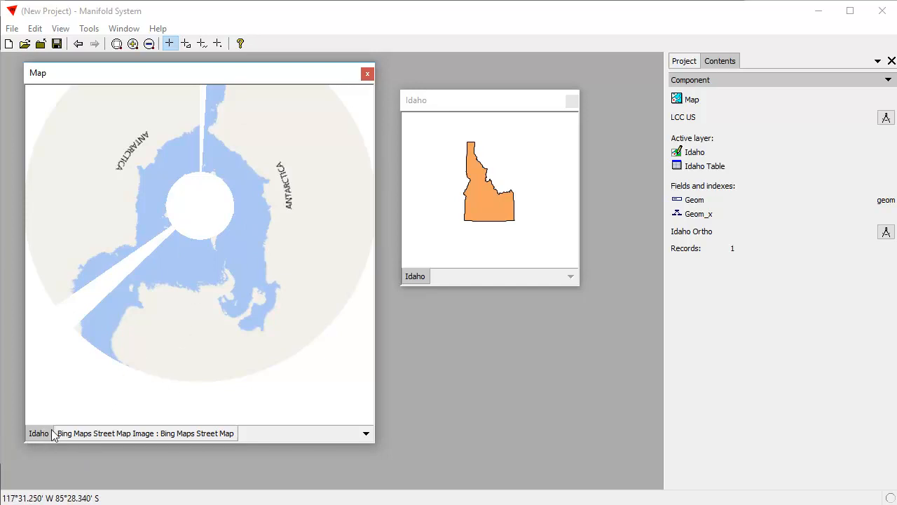
{"action": "mouse_move", "coordinate": [49, 436]}
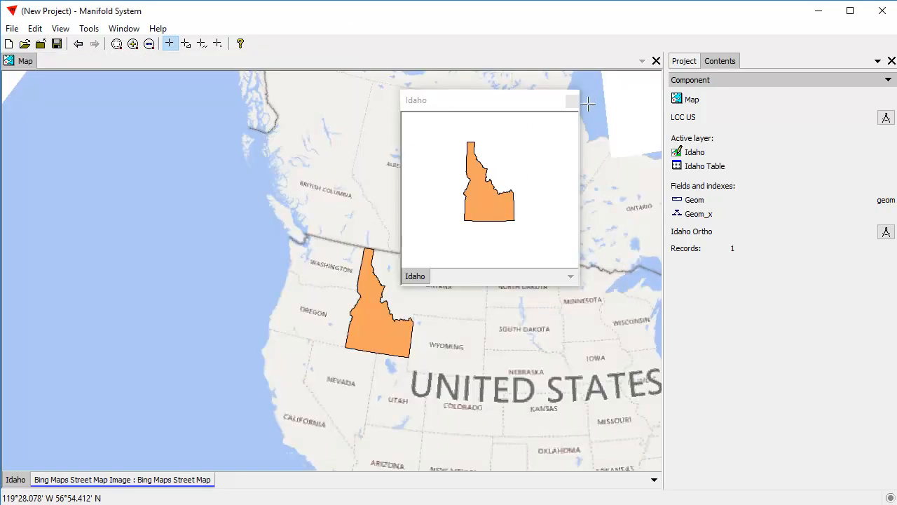
Switch between the Idaho drawing and Map tabs, ending back on the Map
{"action": "left_click", "coordinate": [63, 60]}
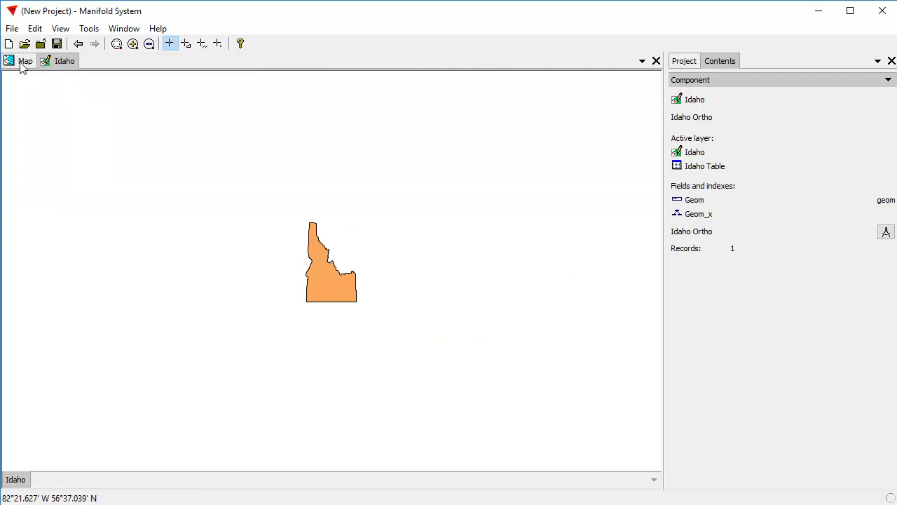
{"action": "left_click", "coordinate": [25, 60]}
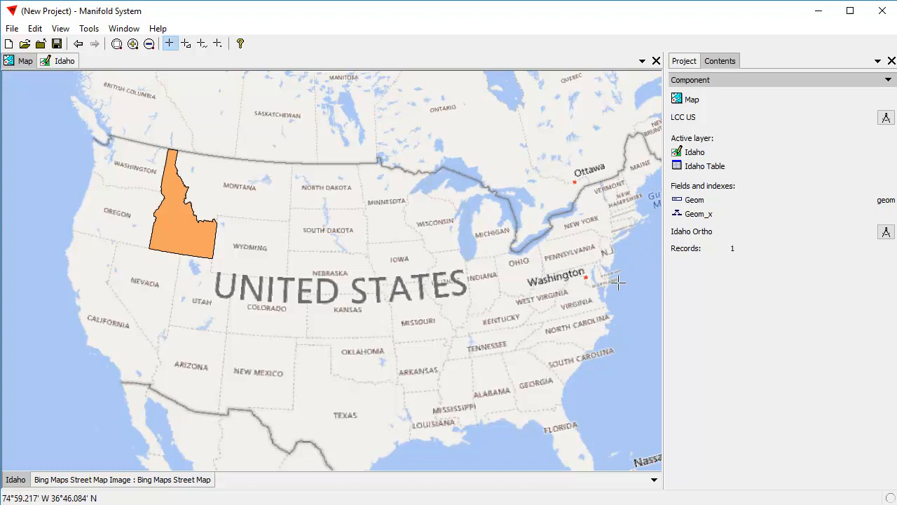
{"action": "mouse_move", "coordinate": [692, 122]}
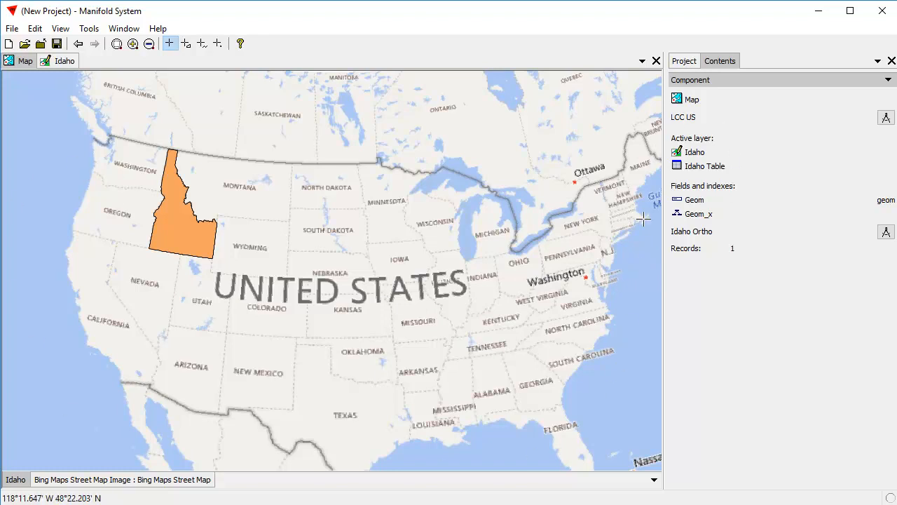
{"action": "mouse_move", "coordinate": [561, 396]}
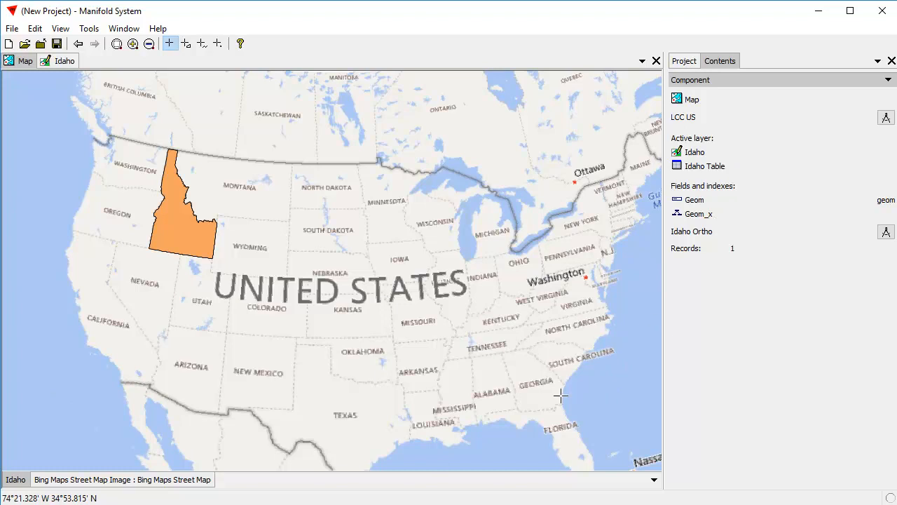
{"action": "mouse_move", "coordinate": [557, 432]}
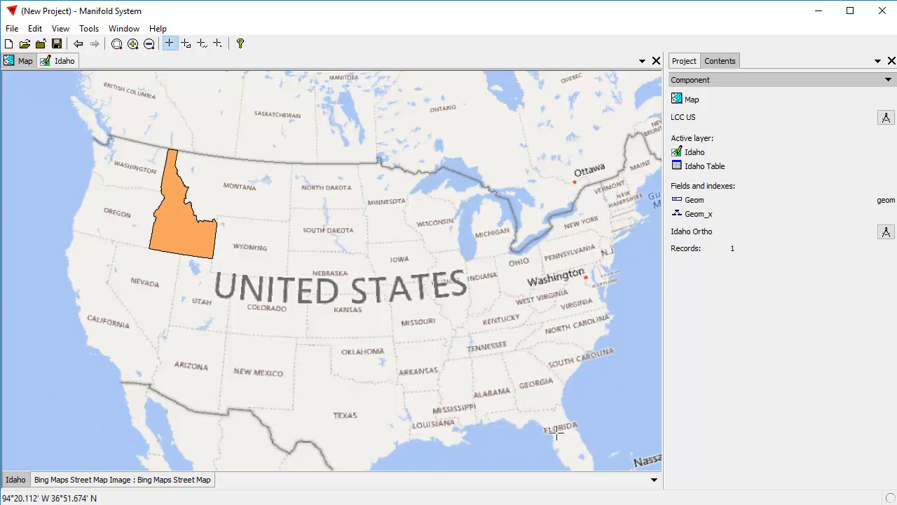
{"action": "mouse_move", "coordinate": [344, 330]}
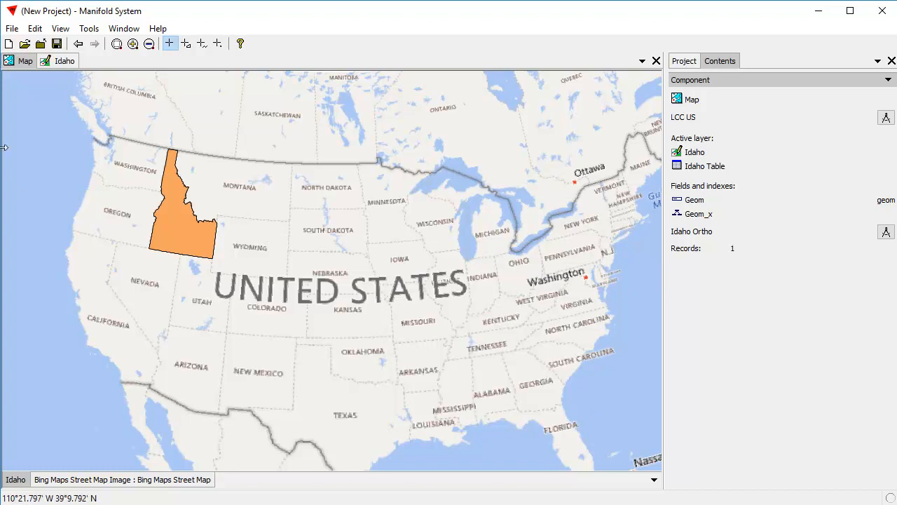
{"action": "mouse_move", "coordinate": [450, 377]}
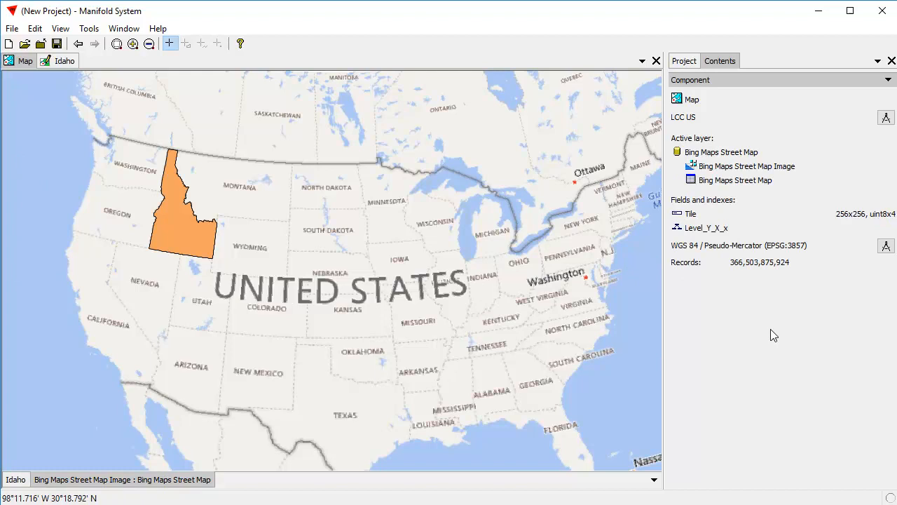
{"action": "mouse_move", "coordinate": [736, 199]}
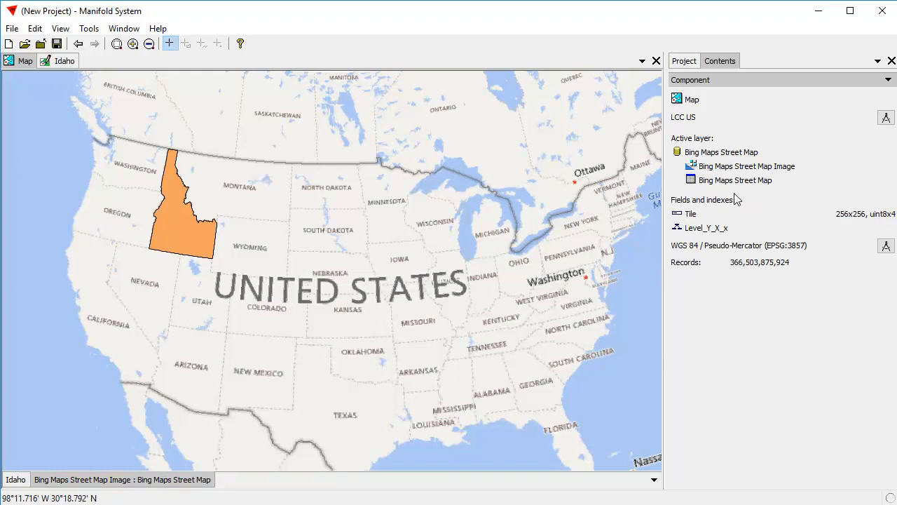
{"action": "mouse_move", "coordinate": [732, 253]}
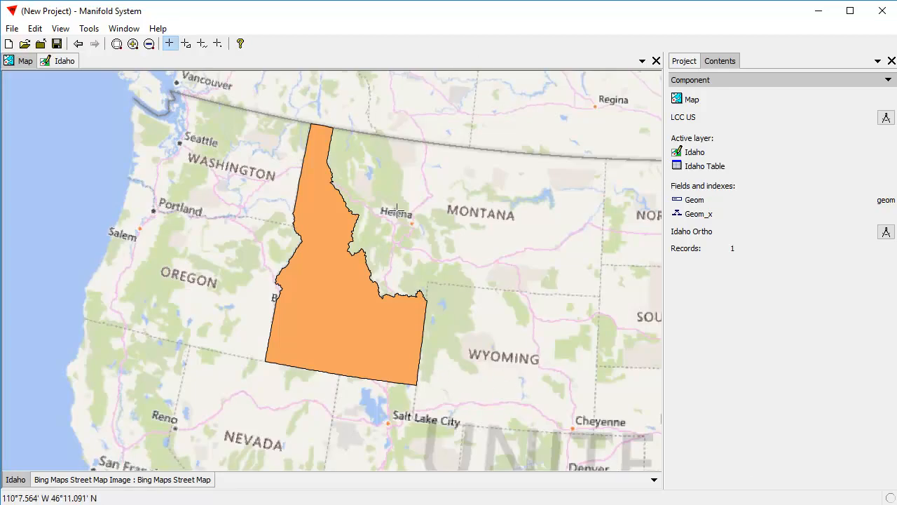
{"action": "mouse_move", "coordinate": [364, 343]}
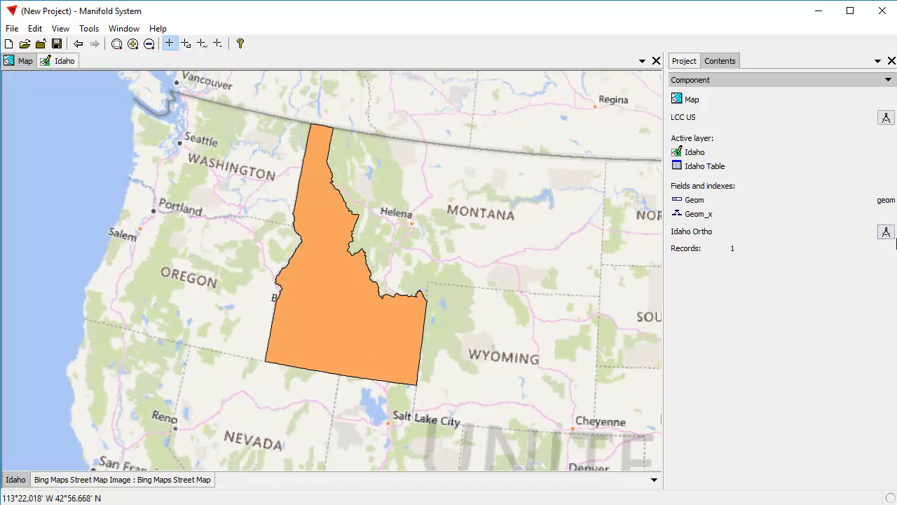
{"action": "left_click", "coordinate": [65, 61]}
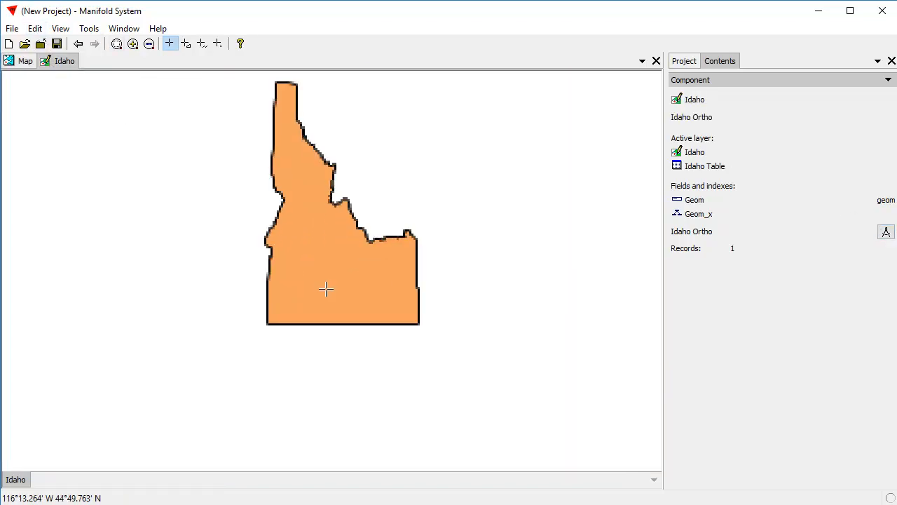
{"action": "left_click", "coordinate": [26, 60]}
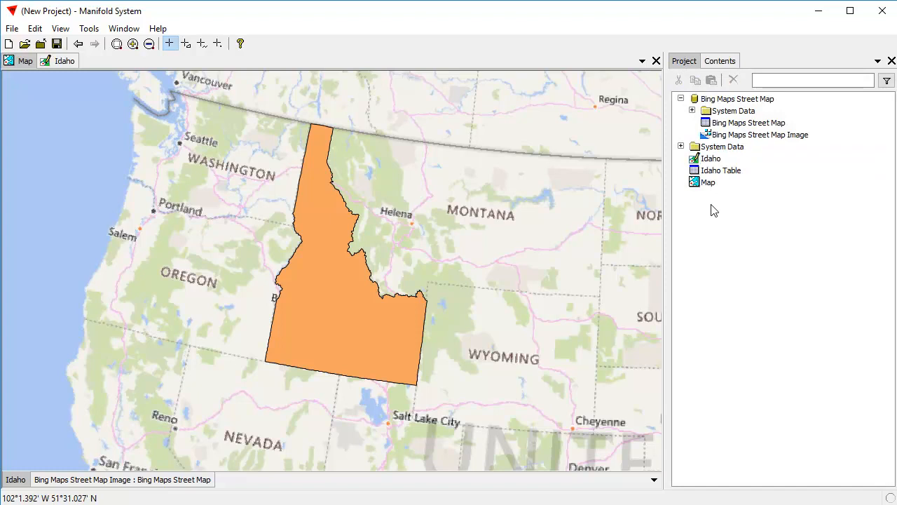
Duplicate the Map as Map 2 and reproject it to WGS 84 / Pseudo-Mercator
{"action": "right_click", "coordinate": [705, 181]}
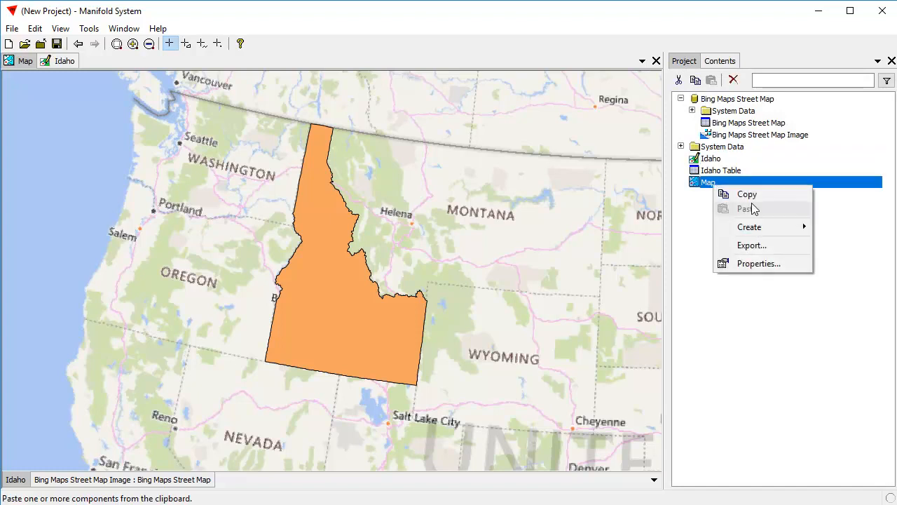
{"action": "left_click", "coordinate": [747, 209]}
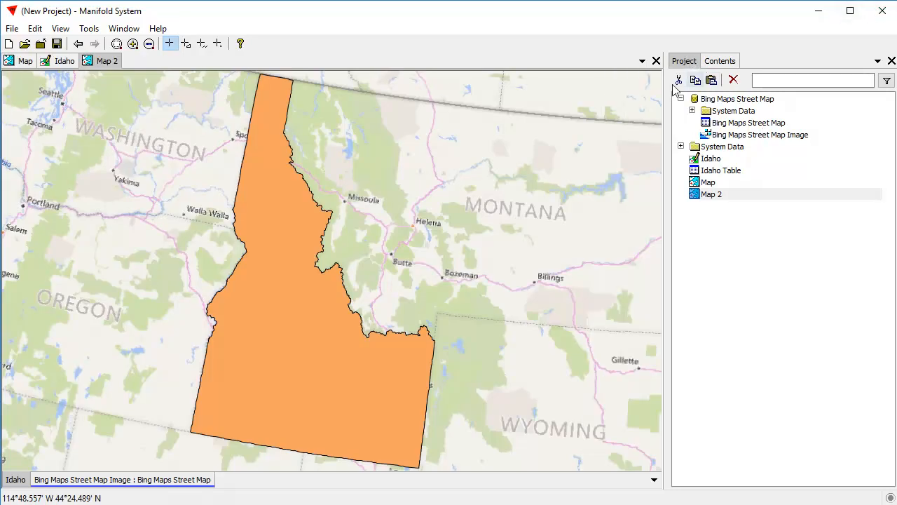
{"action": "left_click", "coordinate": [885, 117]}
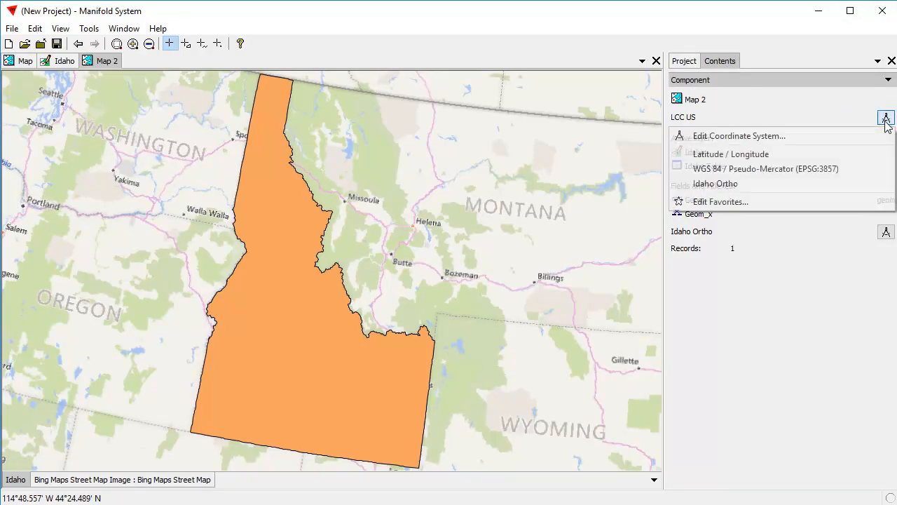
{"action": "left_click", "coordinate": [766, 168]}
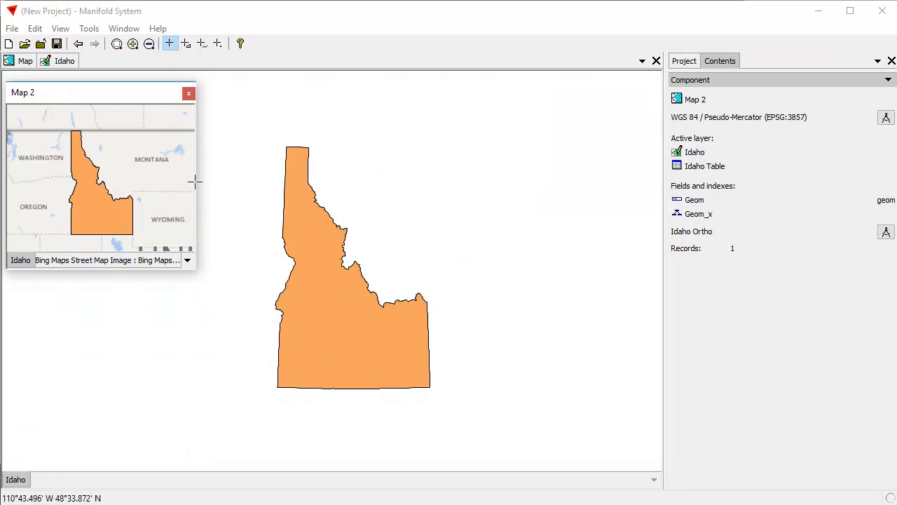
Float the original Map in its own window and bring it forward
{"action": "left_click", "coordinate": [656, 61]}
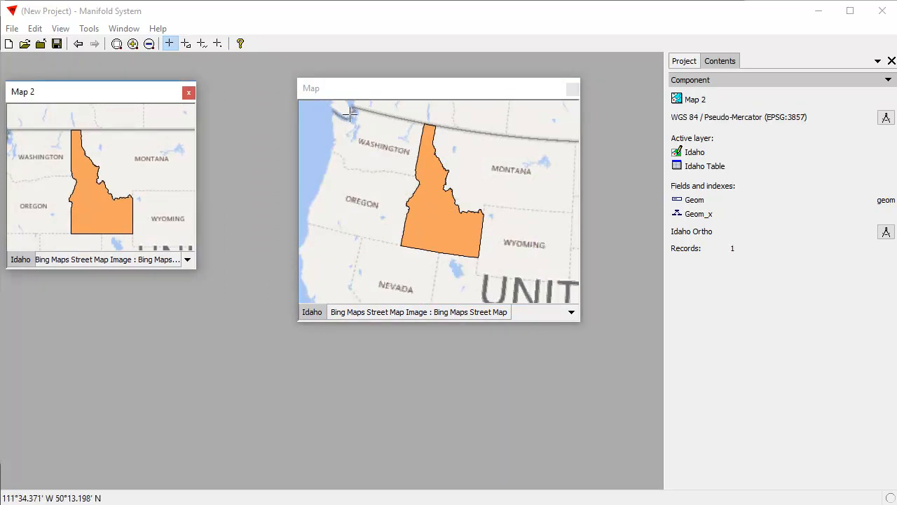
{"action": "left_click", "coordinate": [438, 87]}
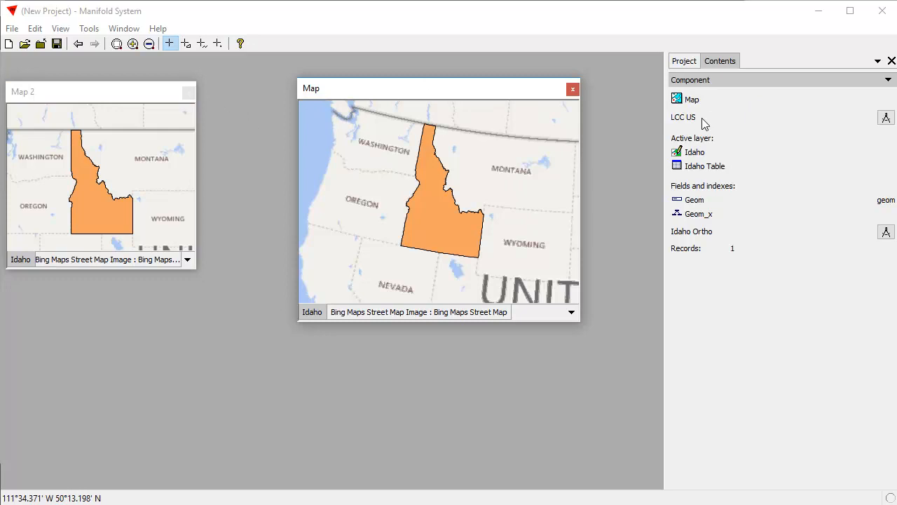
{"action": "mouse_move", "coordinate": [546, 122]}
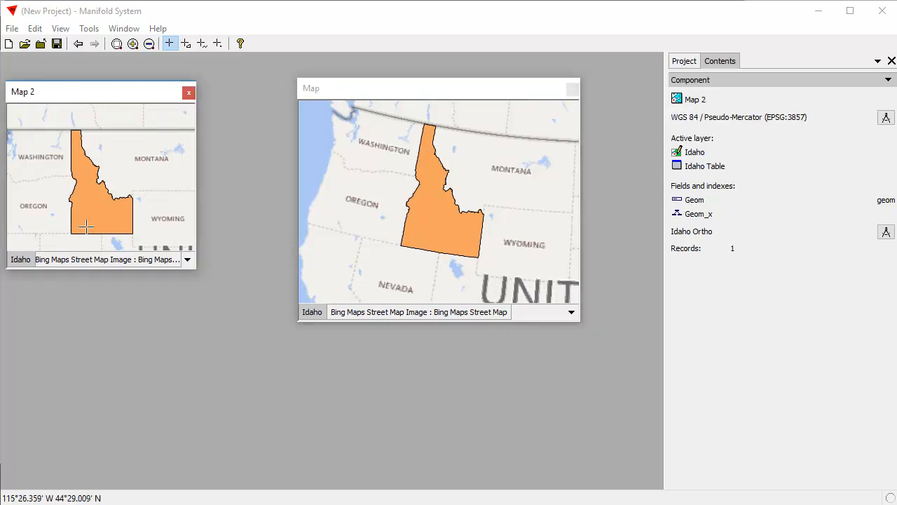
{"action": "mouse_move", "coordinate": [95, 221]}
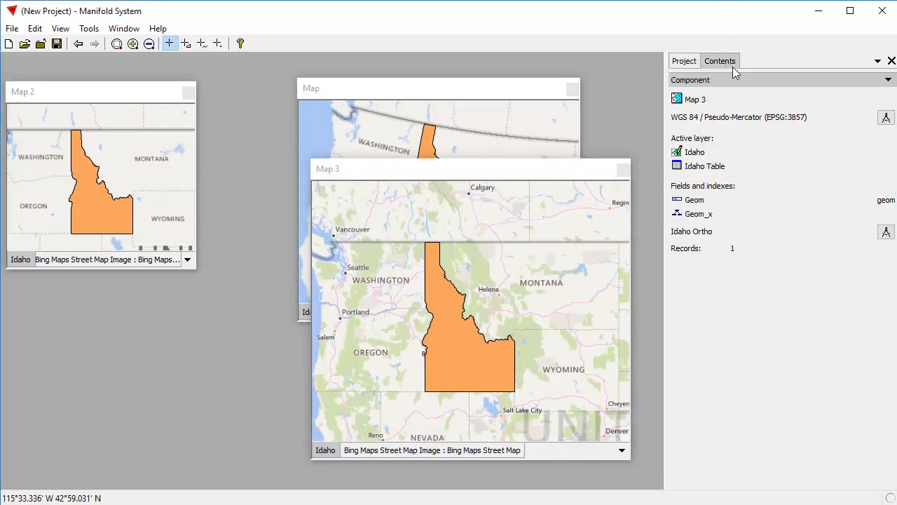
Set Map 3's coordinate system to Latitude / Longitude in Contents
{"action": "left_click", "coordinate": [885, 117]}
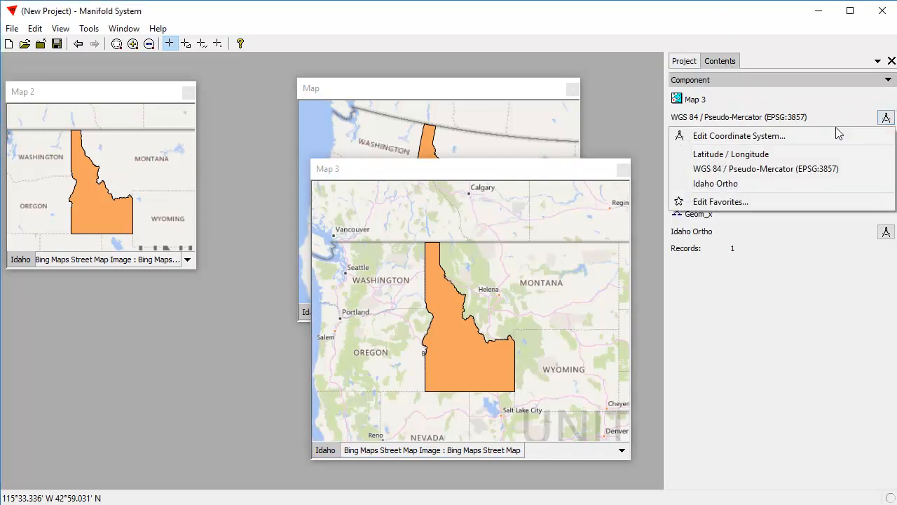
{"action": "left_click", "coordinate": [731, 154]}
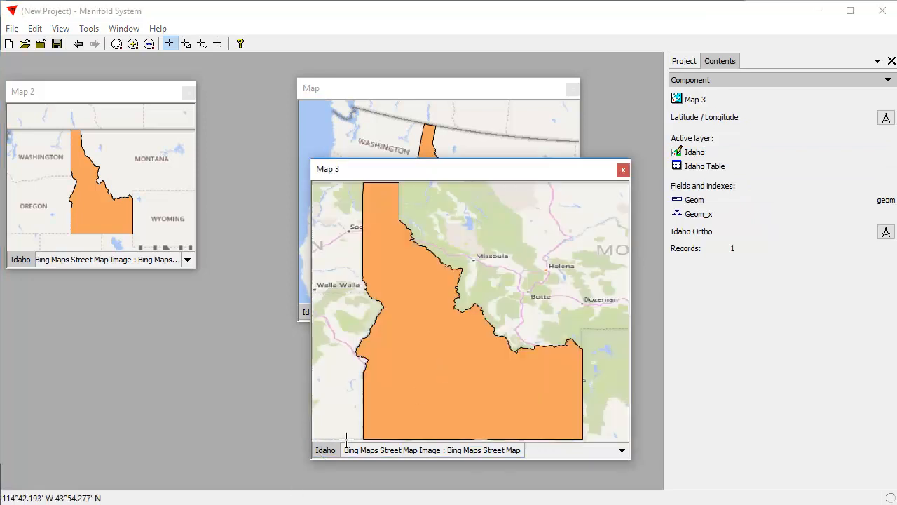
{"action": "scroll", "scroll_direction": "down", "scroll_amount": 3}
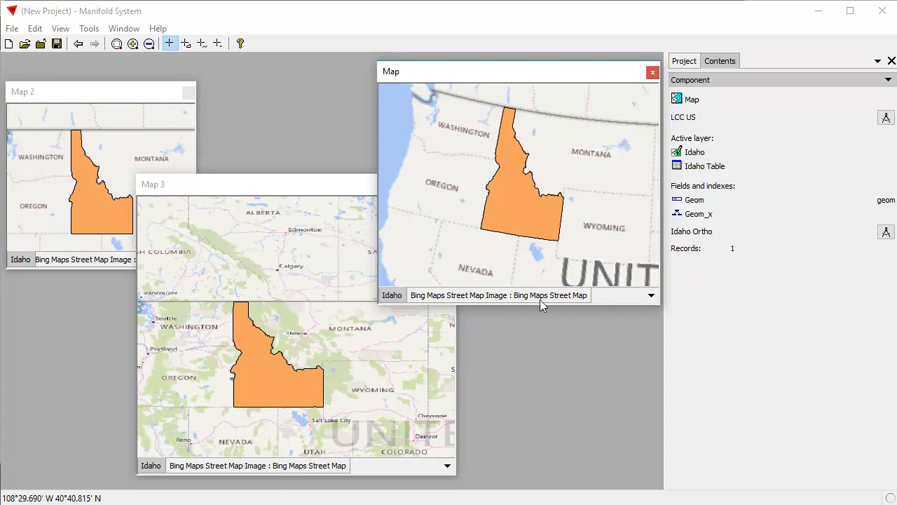
{"action": "mouse_move", "coordinate": [586, 197]}
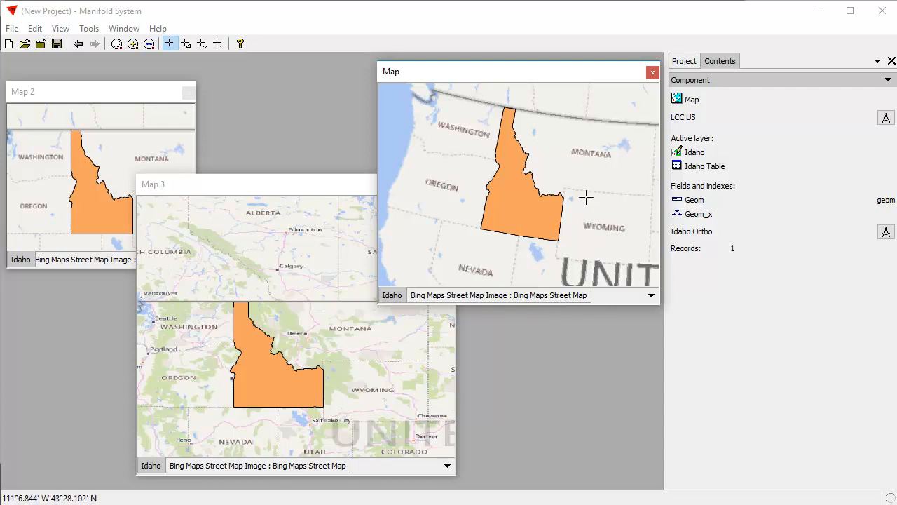
Bring Map 2 forward and move the Map 3 window between the other maps
{"action": "left_click", "coordinate": [98, 91]}
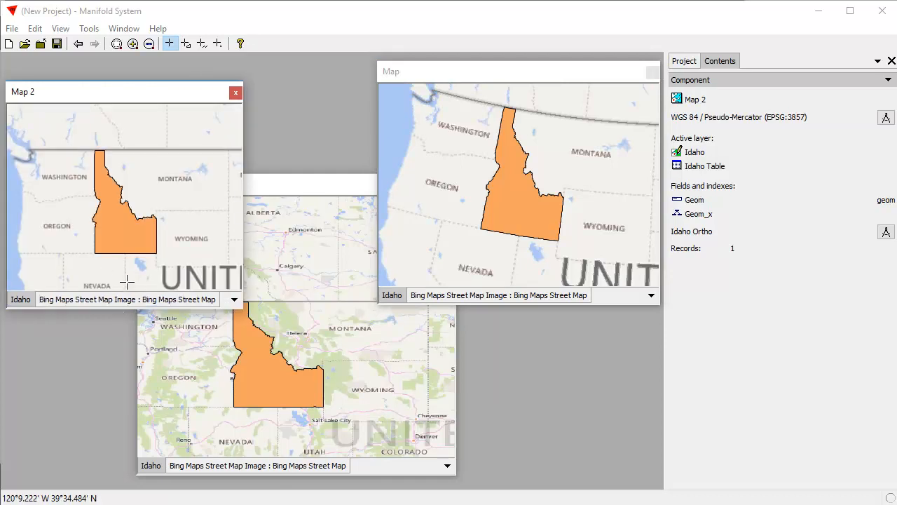
{"action": "mouse_move", "coordinate": [182, 213]}
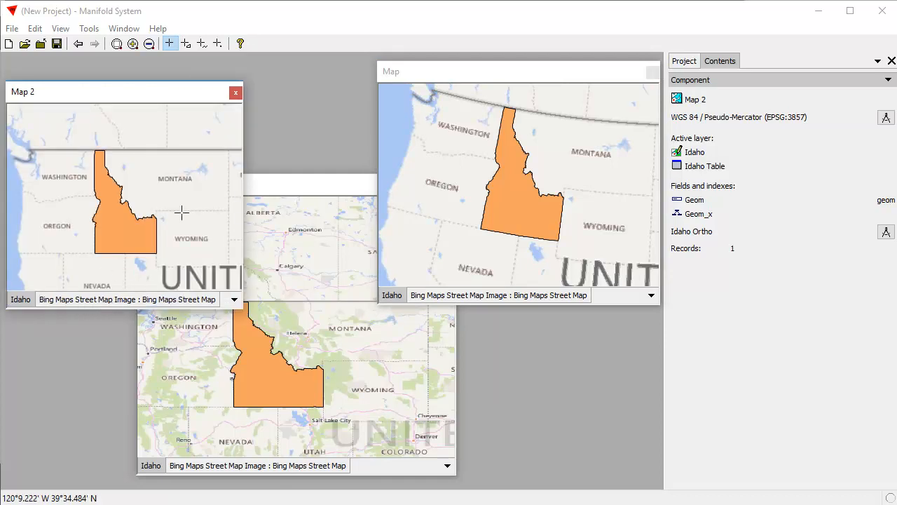
{"action": "mouse_move", "coordinate": [116, 214]}
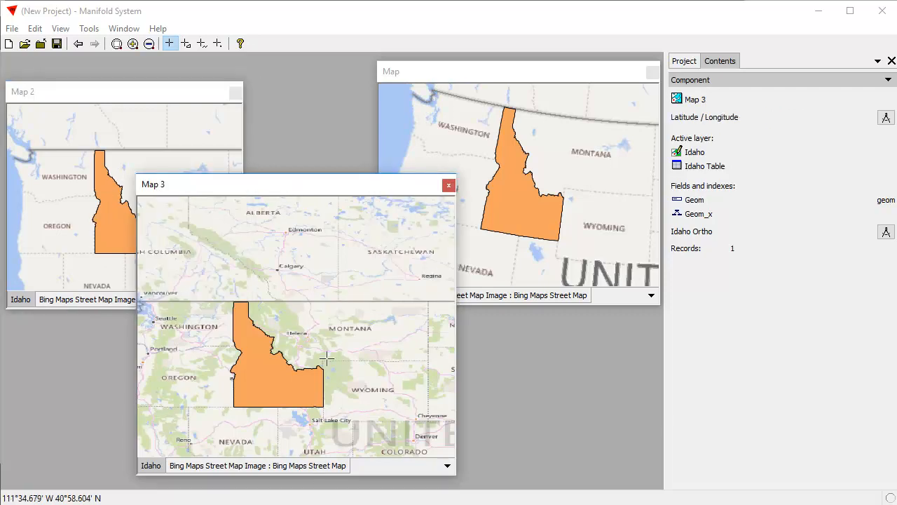
{"action": "mouse_move", "coordinate": [320, 276]}
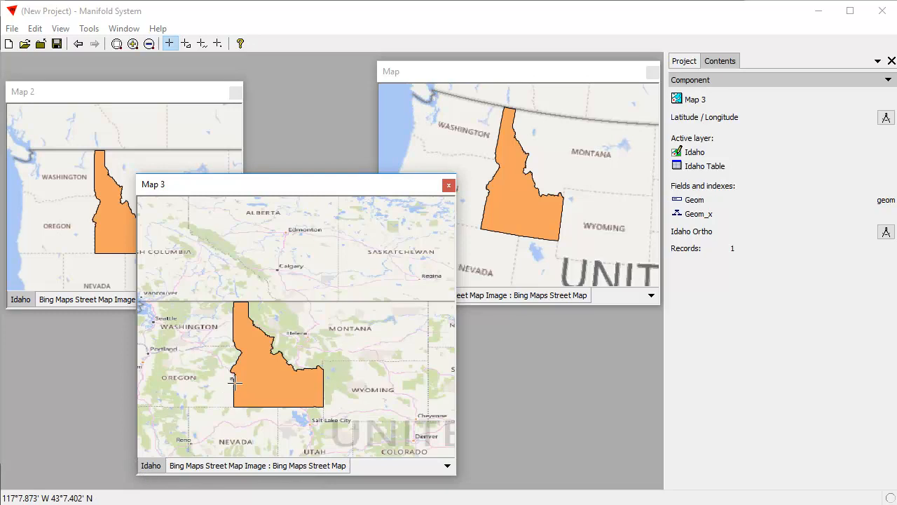
{"action": "mouse_move", "coordinate": [506, 408]}
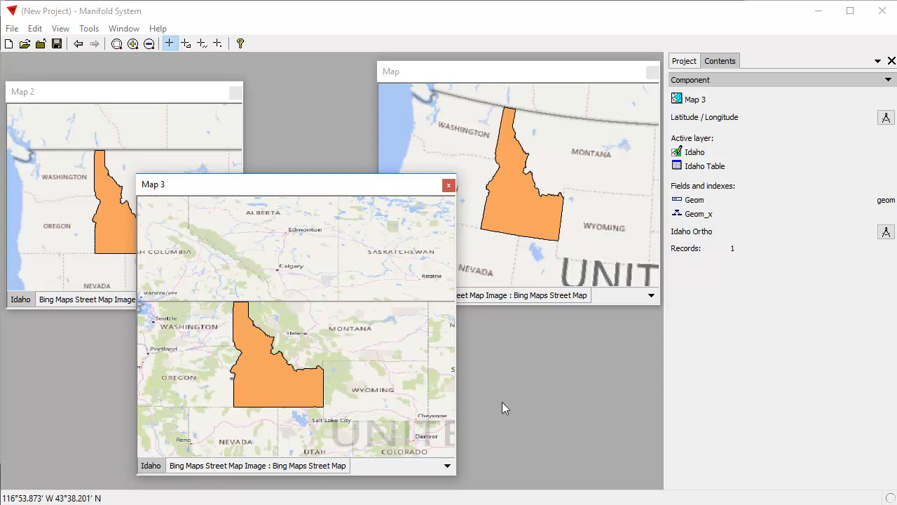
{"action": "mouse_move", "coordinate": [746, 416]}
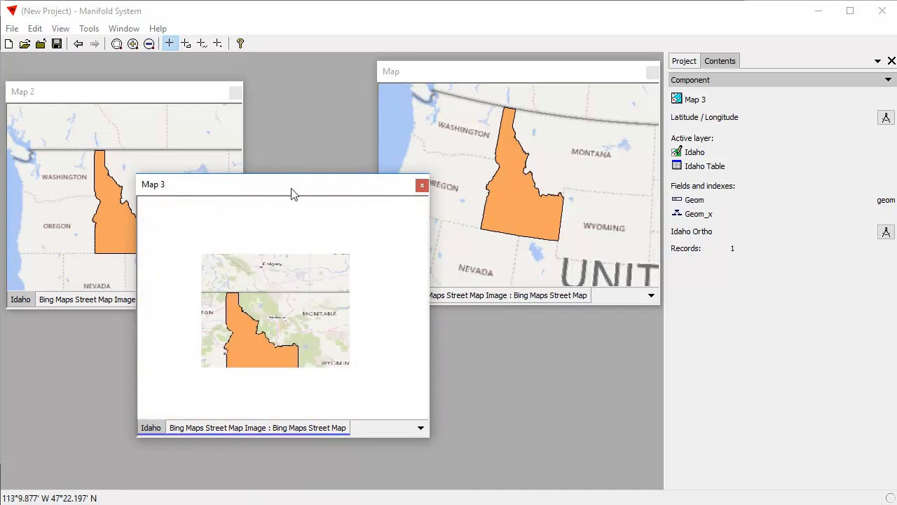
{"action": "left_click_drag", "start_coordinate": [294, 183], "coordinate": [326, 176]}
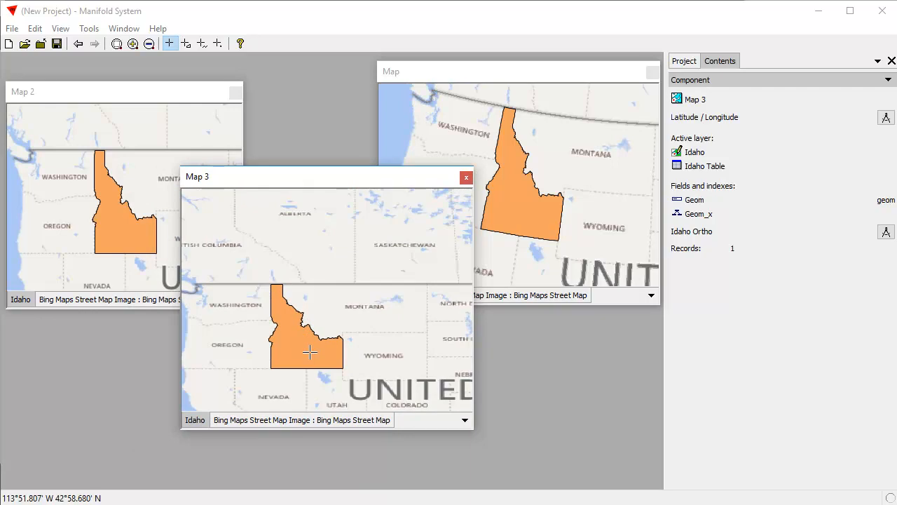
{"action": "mouse_move", "coordinate": [498, 280]}
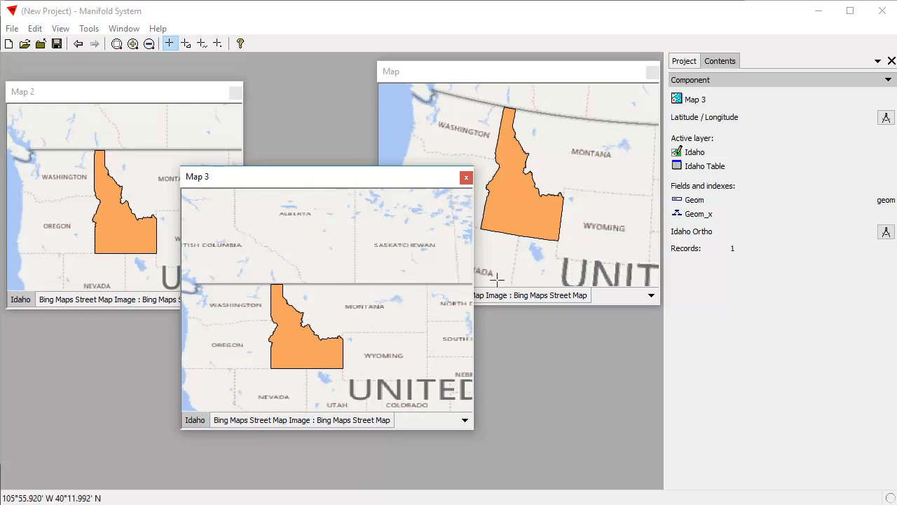
{"action": "mouse_move", "coordinate": [592, 83]}
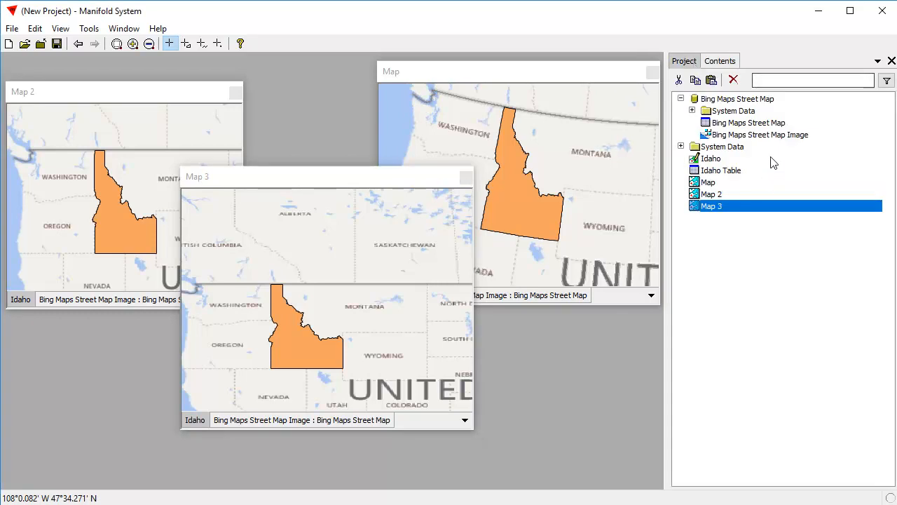
{"action": "mouse_move", "coordinate": [546, 470]}
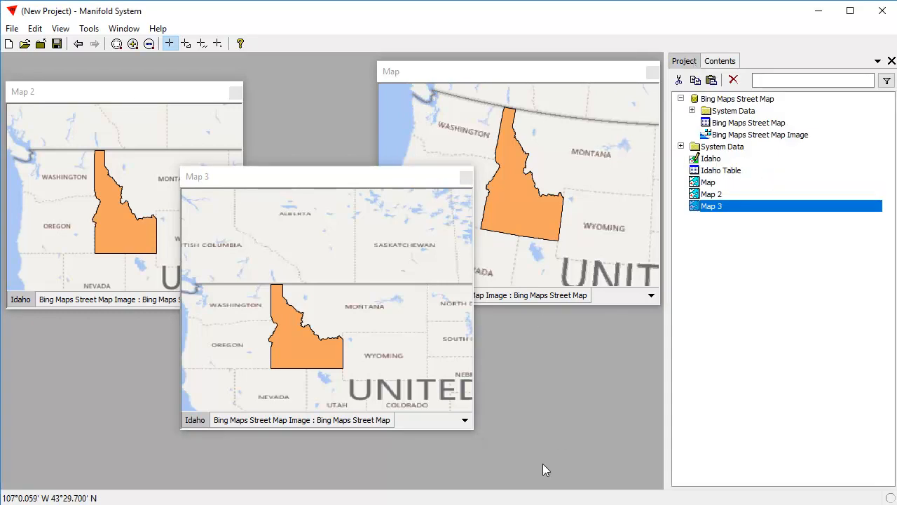
{"action": "mouse_move", "coordinate": [554, 405]}
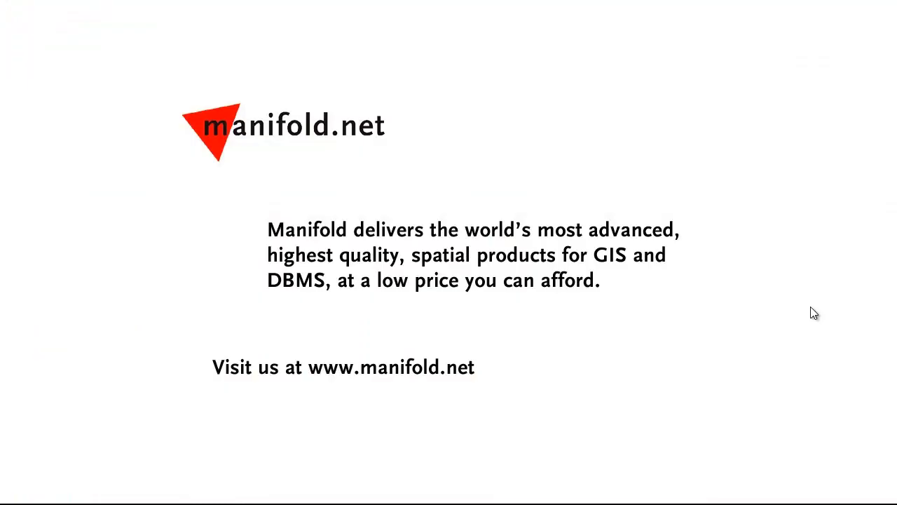
{"action": "mouse_move", "coordinate": [695, 391]}
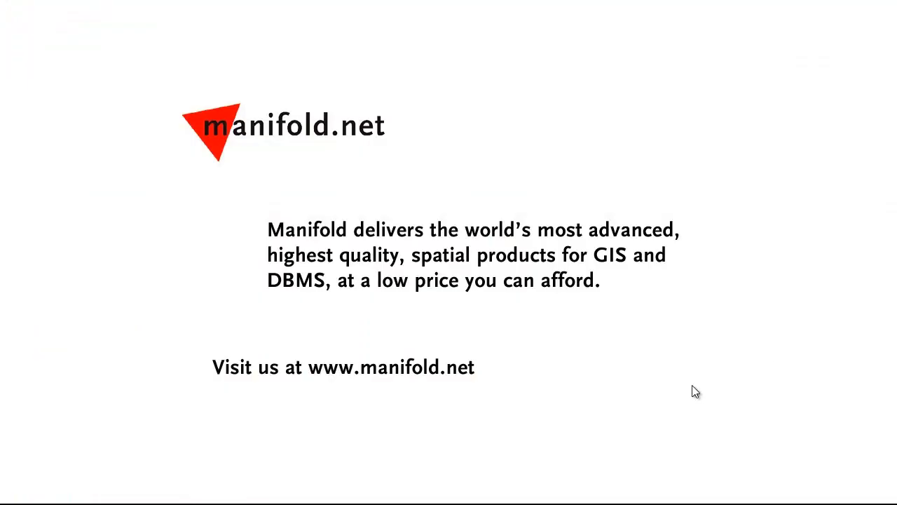